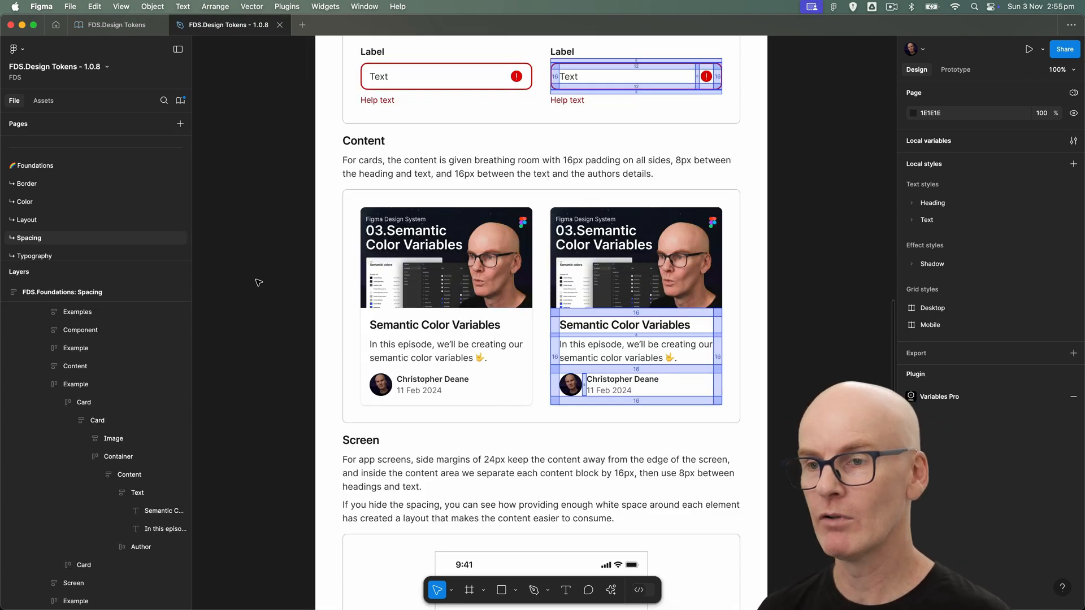
# Check which variables the example card's gap picker currently offers
pyautogui.click(434, 326)
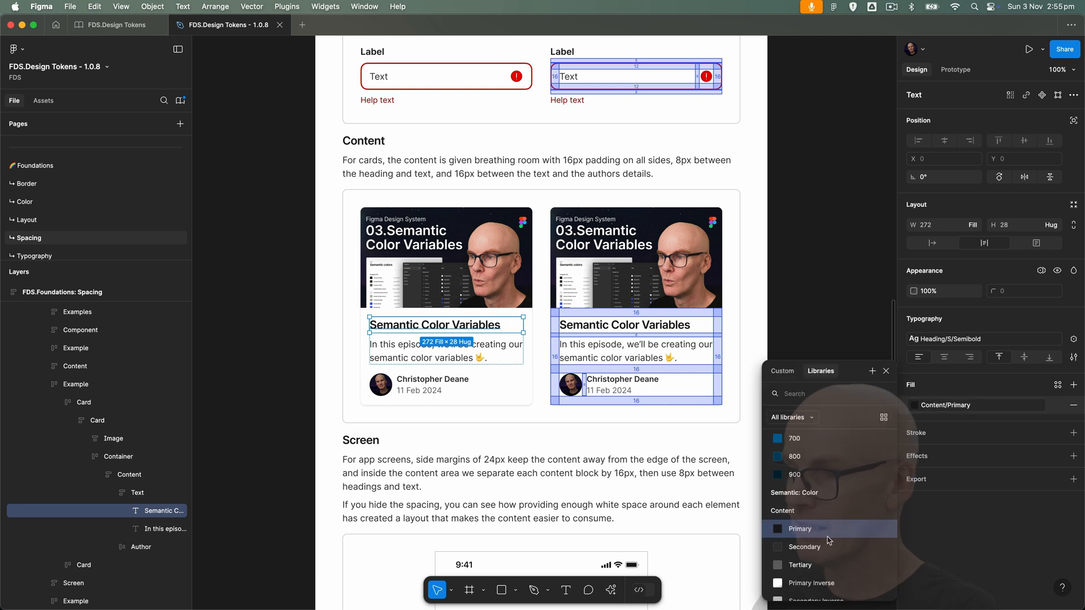
pyautogui.scroll(-3)
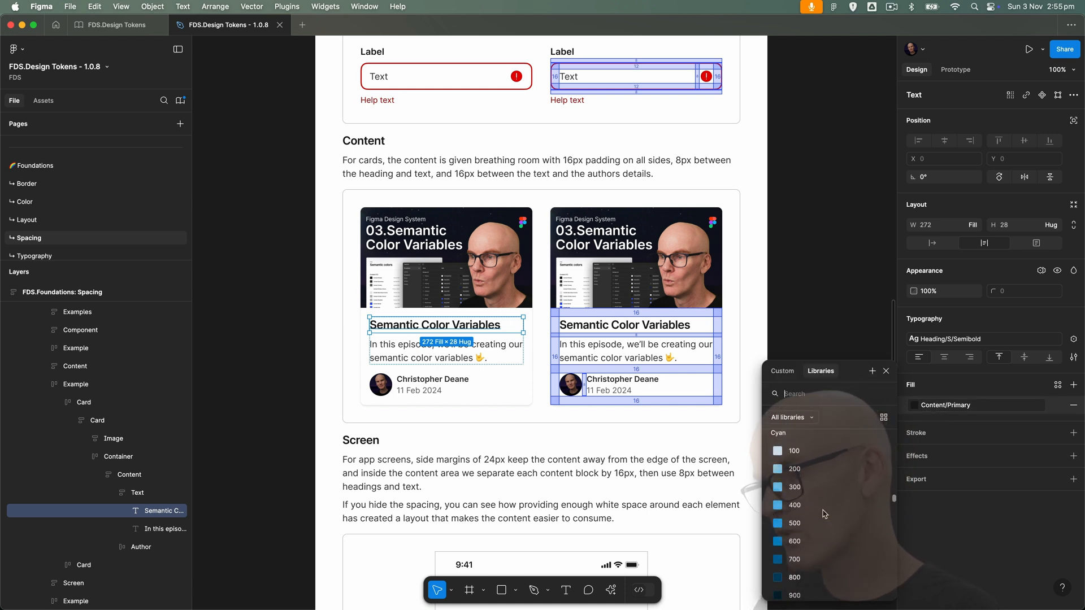
pyautogui.scroll(-3)
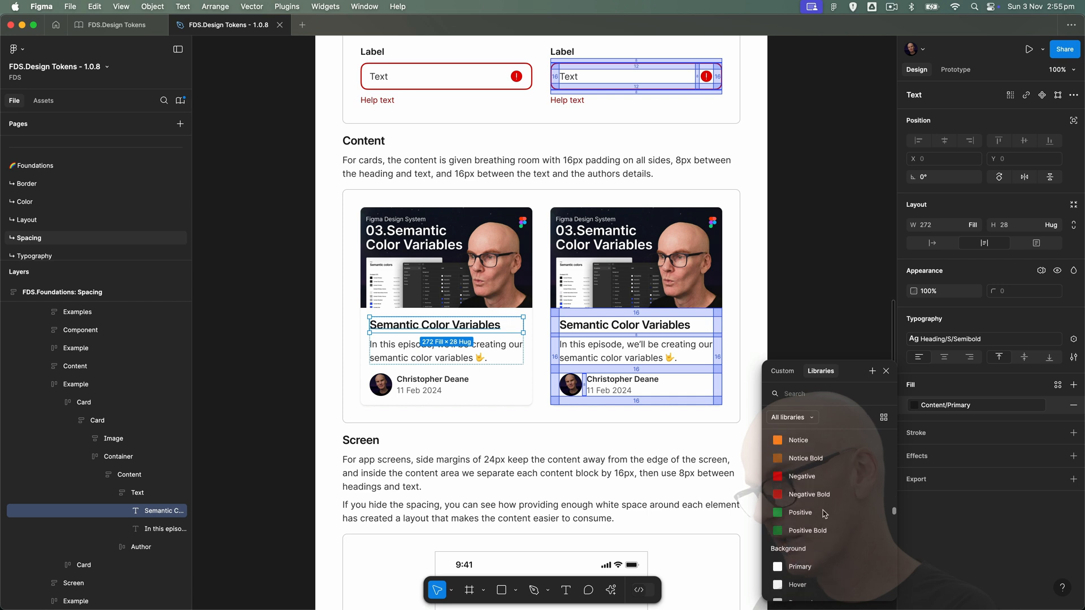
pyautogui.scroll(-3)
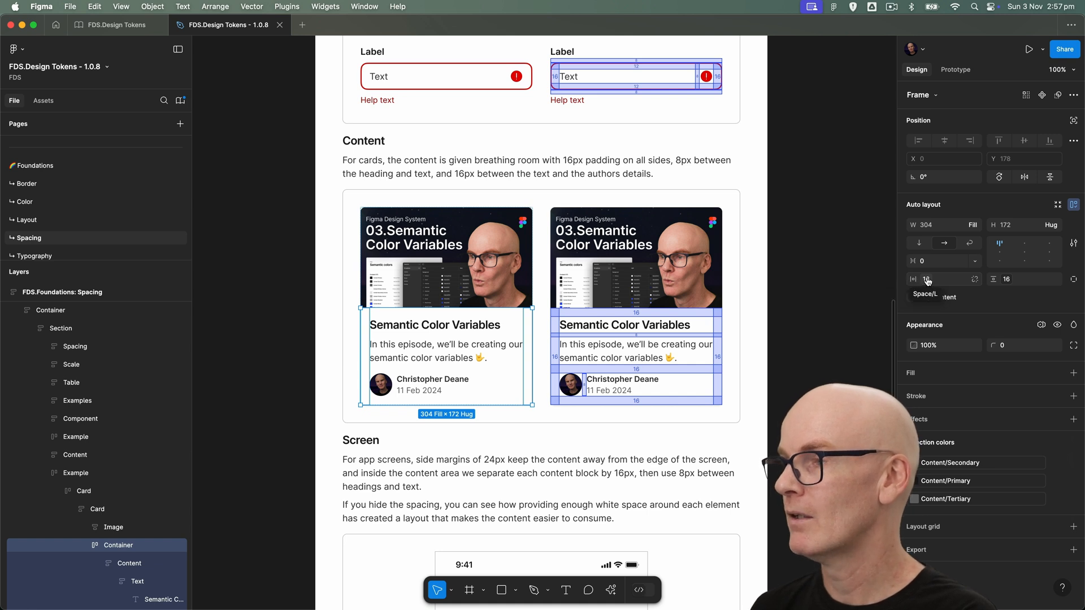
pyautogui.click(926, 279)
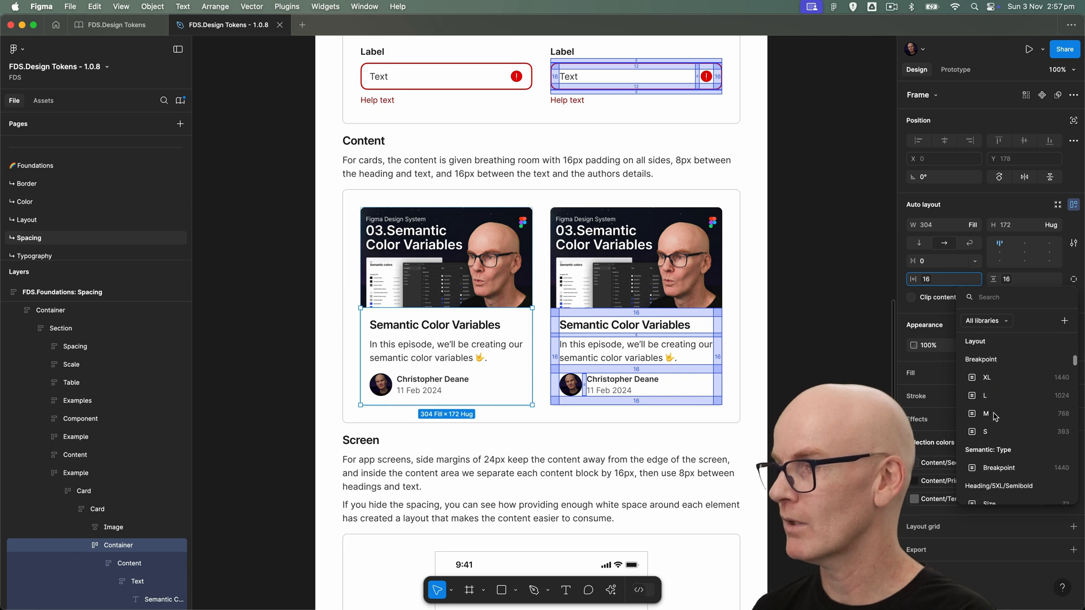
pyautogui.scroll(-3)
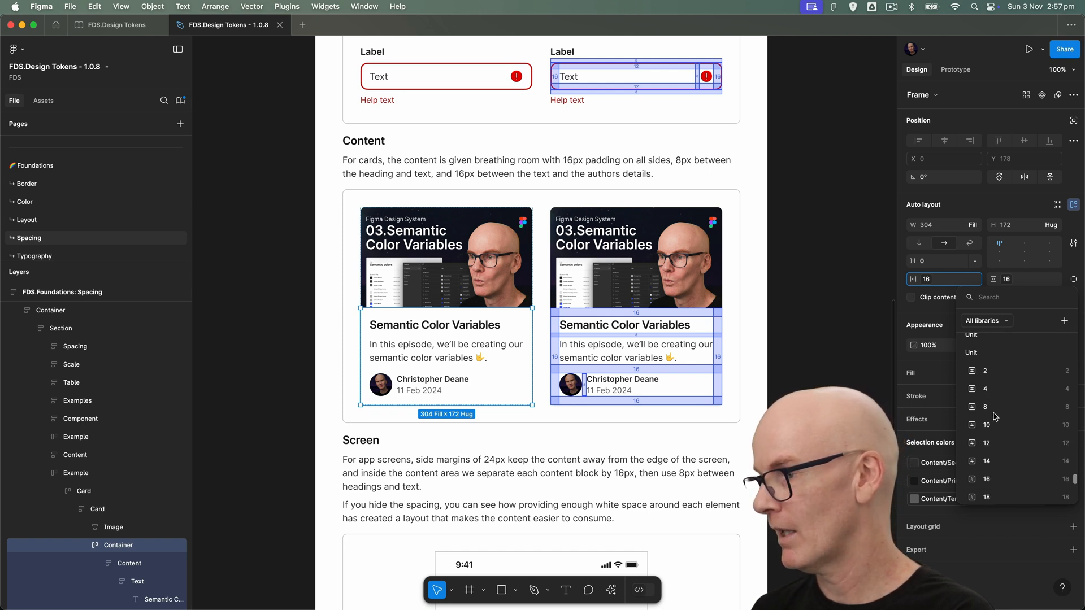
pyautogui.scroll(-3)
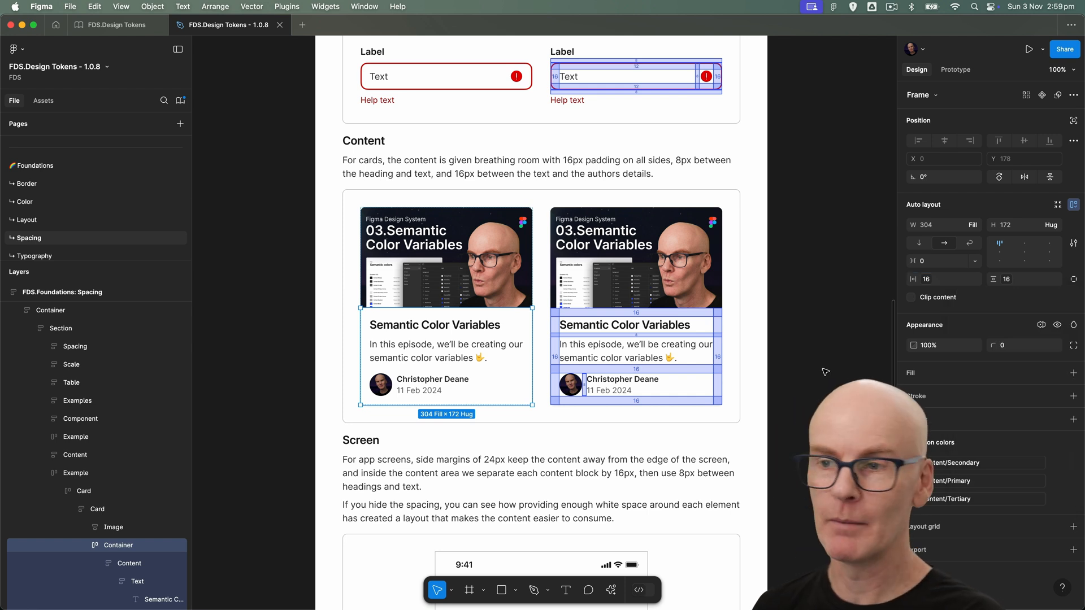
# Check which variables the first card's corner-radius picker offers, leaving the radius unchanged
pyautogui.click(97, 509)
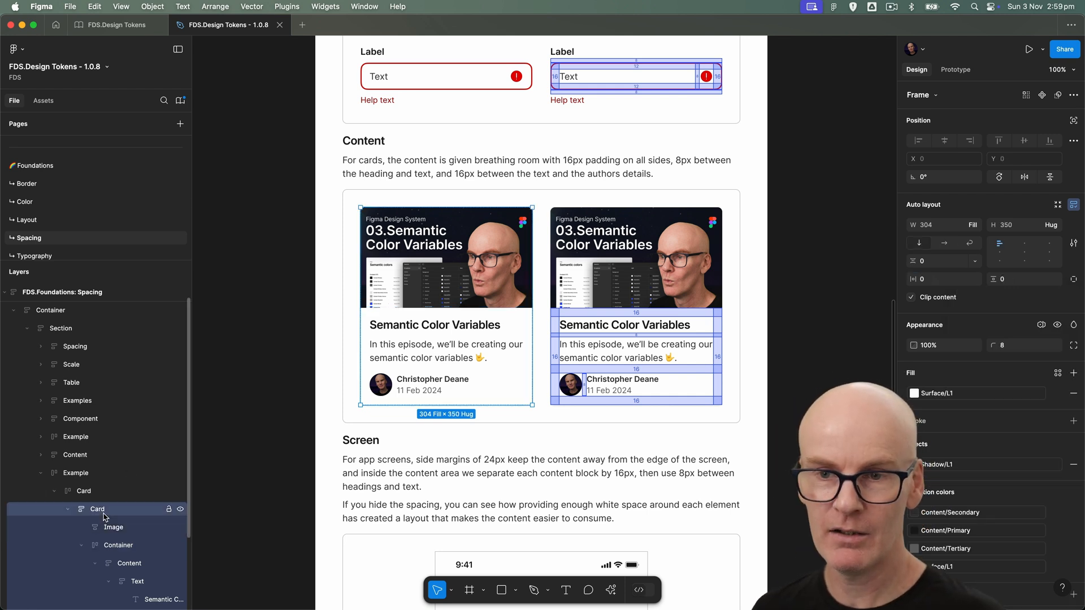
pyautogui.click(1075, 346)
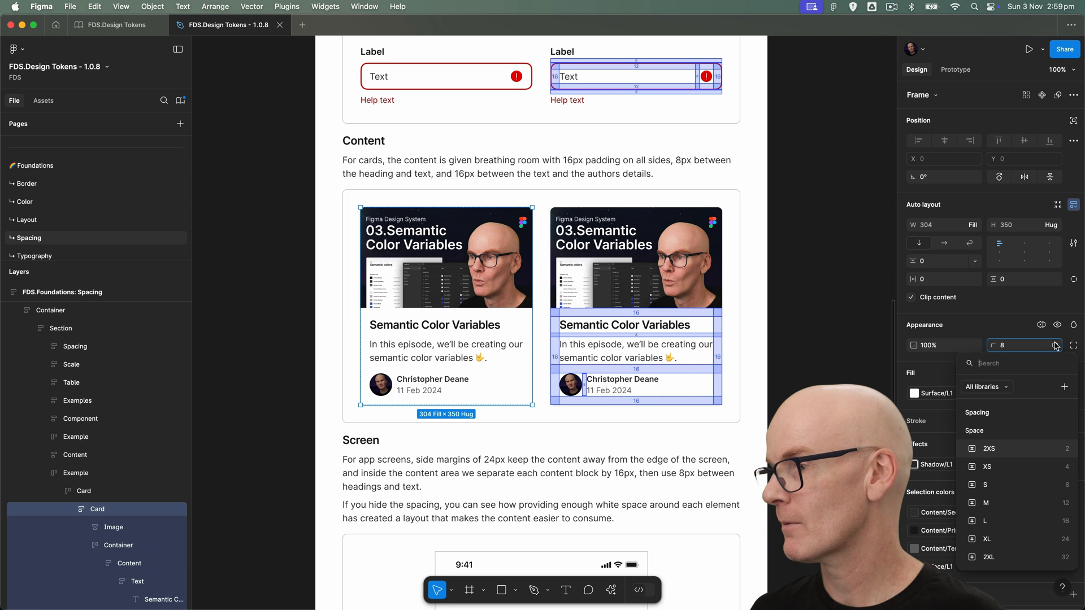
pyautogui.scroll(-3)
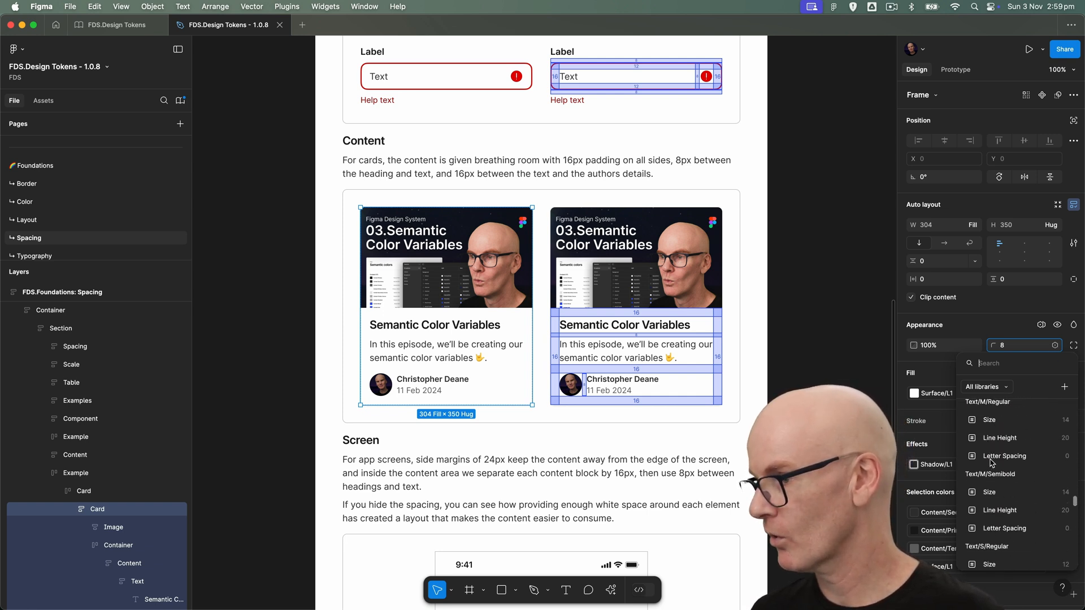
pyautogui.scroll(-3)
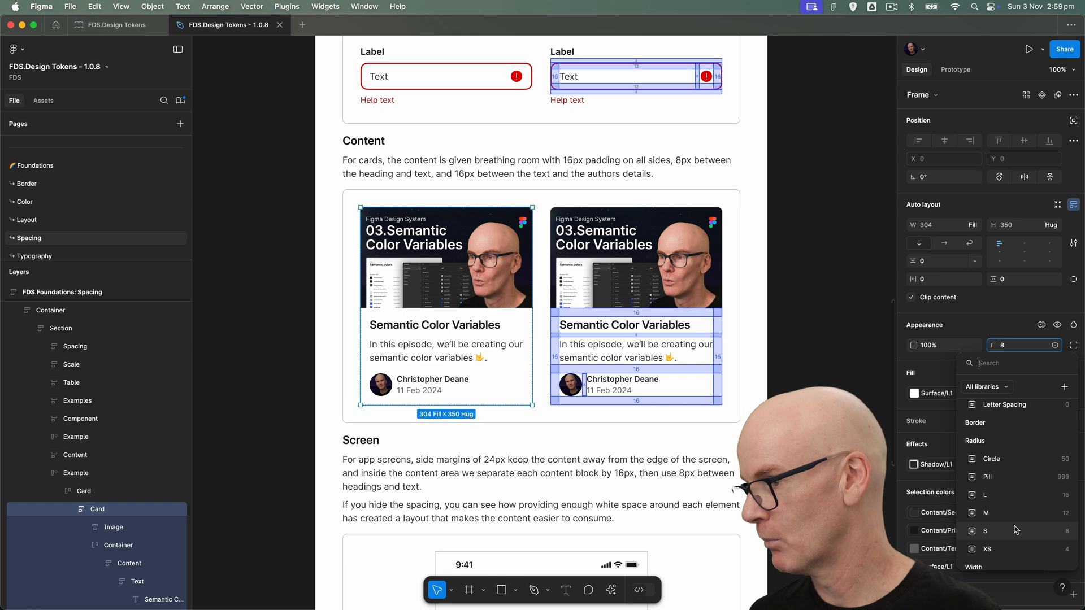
pyautogui.click(985, 530)
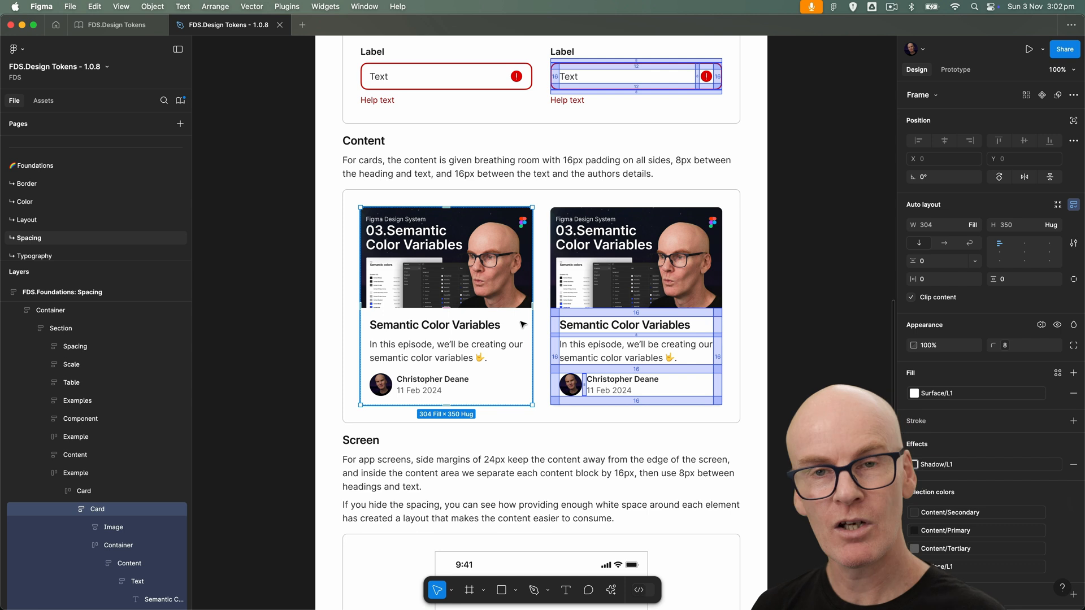
# In the FDS Design Tokens file's Local variables, compare the scopes of Radius/Circle and Radius/Pill
pyautogui.click(115, 25)
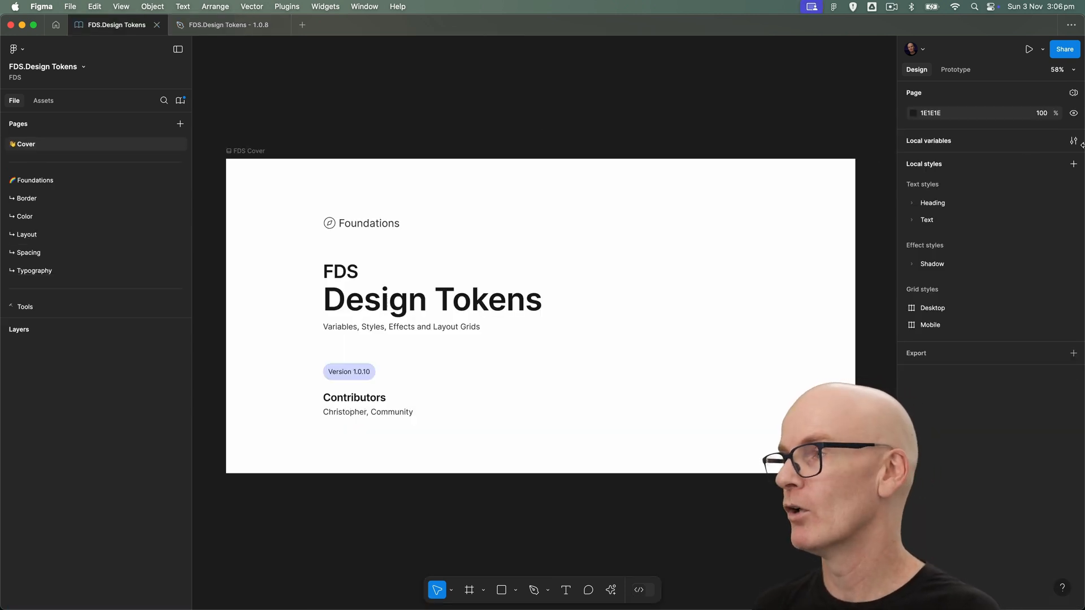
pyautogui.click(1073, 142)
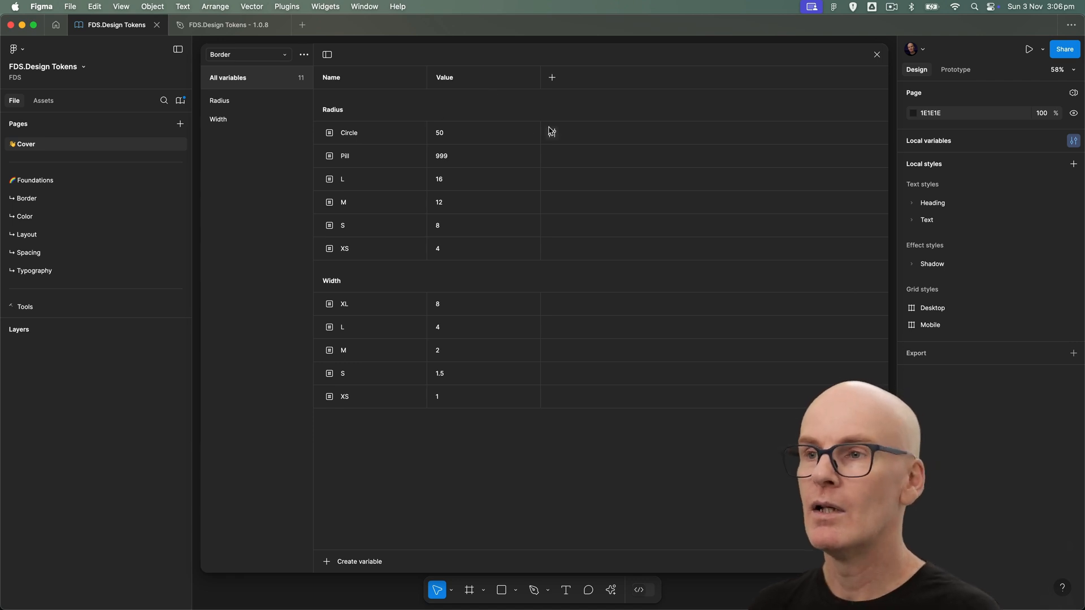
pyautogui.moveTo(552, 133)
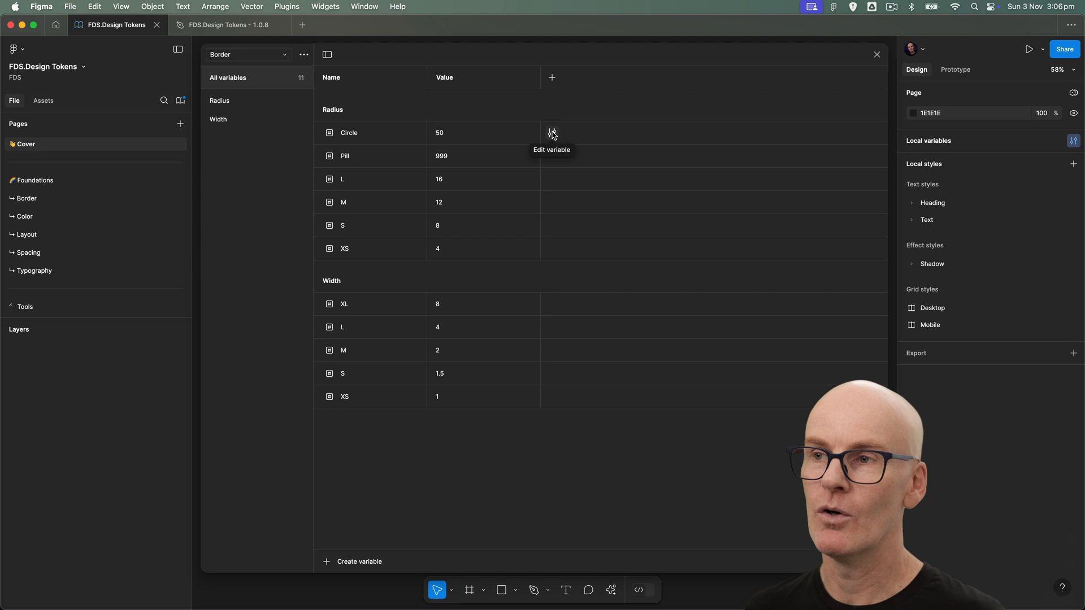
pyautogui.click(552, 133)
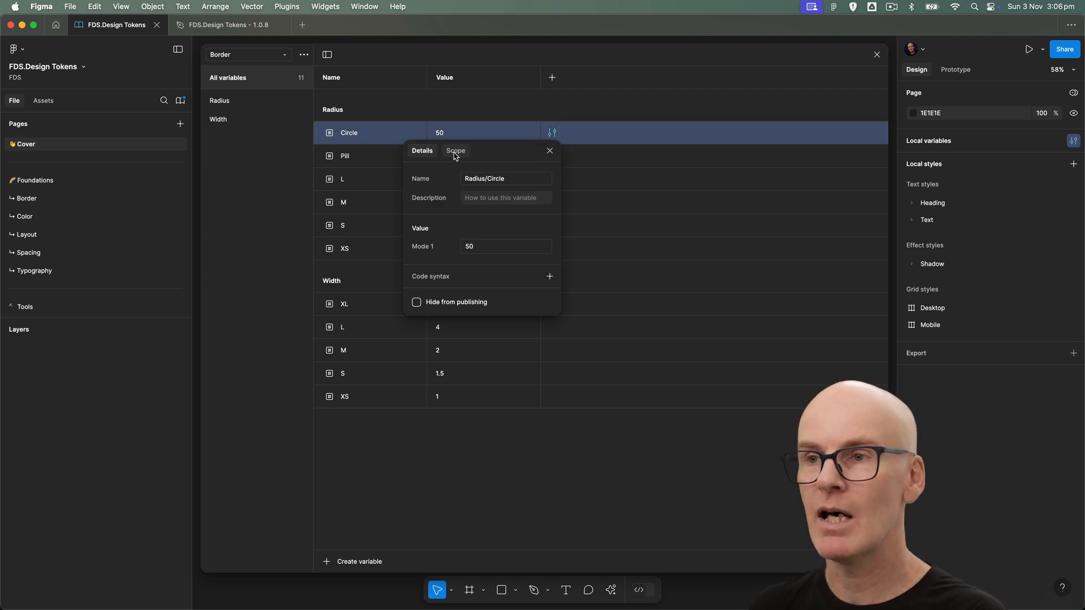
pyautogui.click(455, 151)
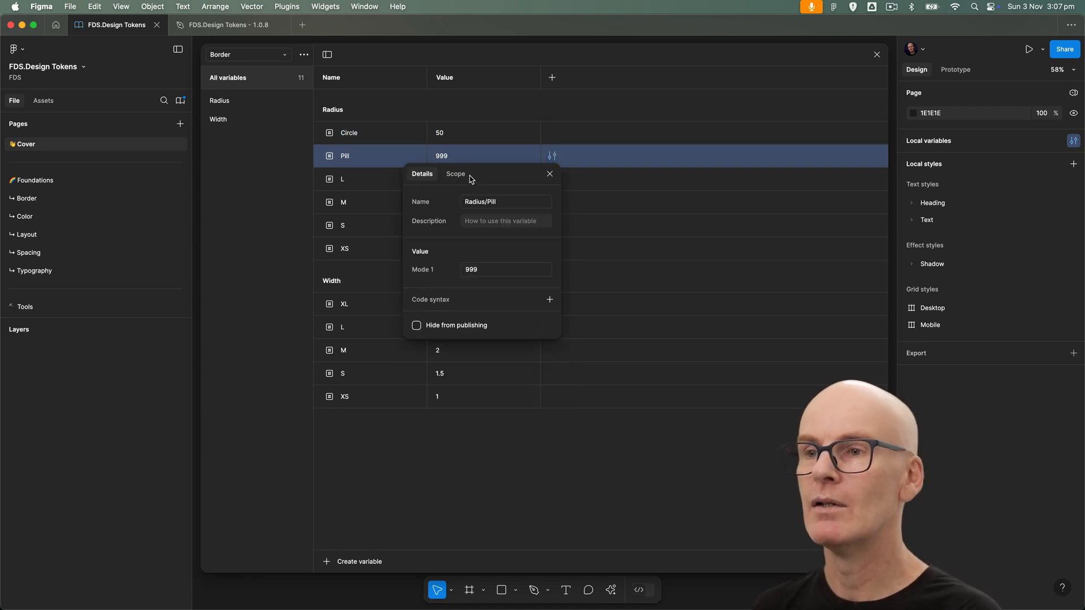
pyautogui.click(455, 174)
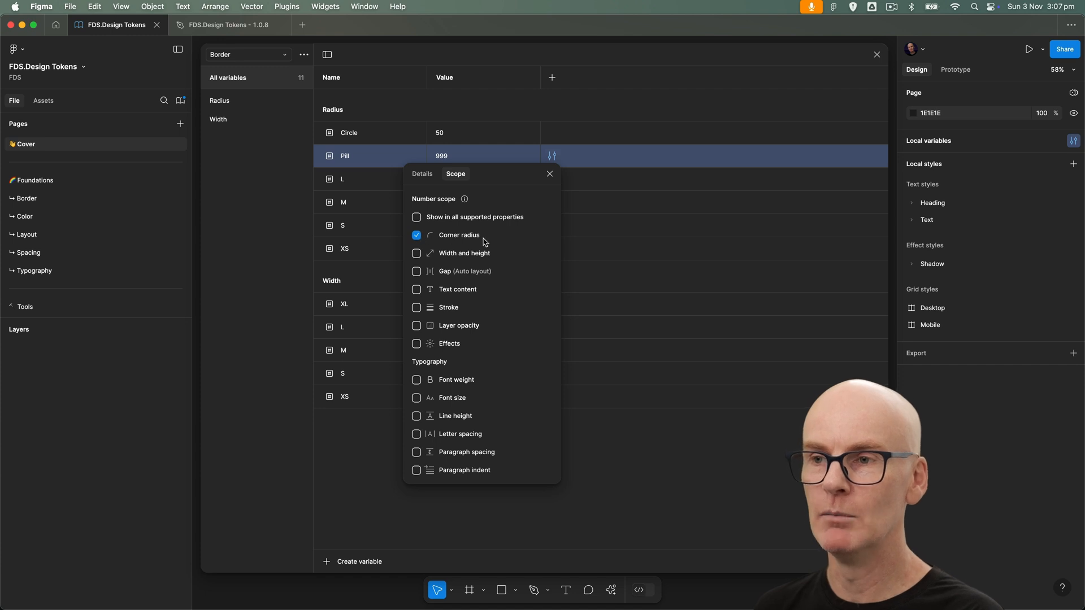
pyautogui.click(549, 174)
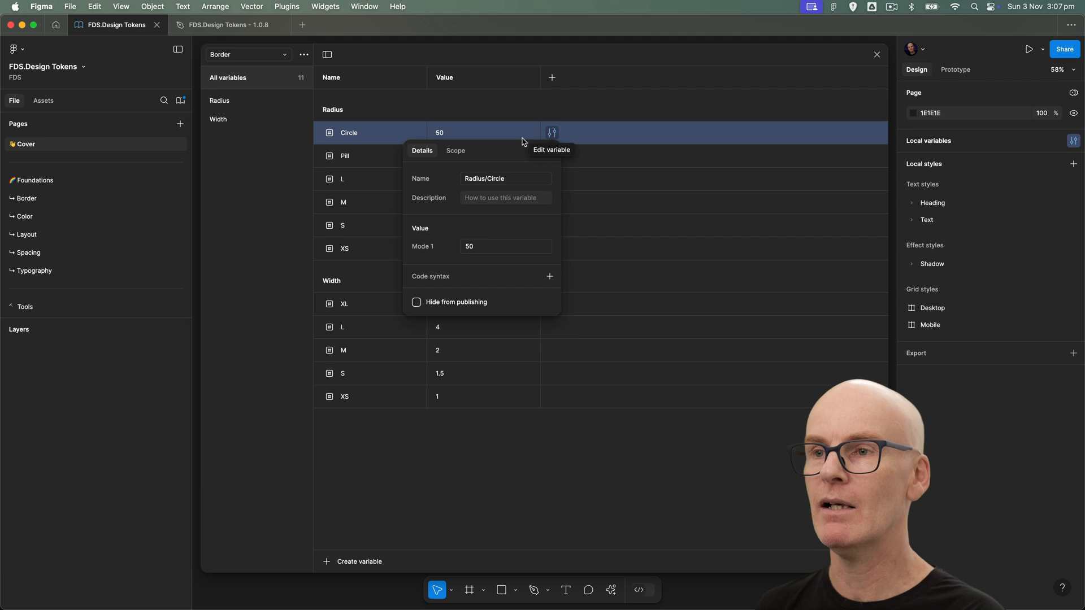
pyautogui.click(455, 151)
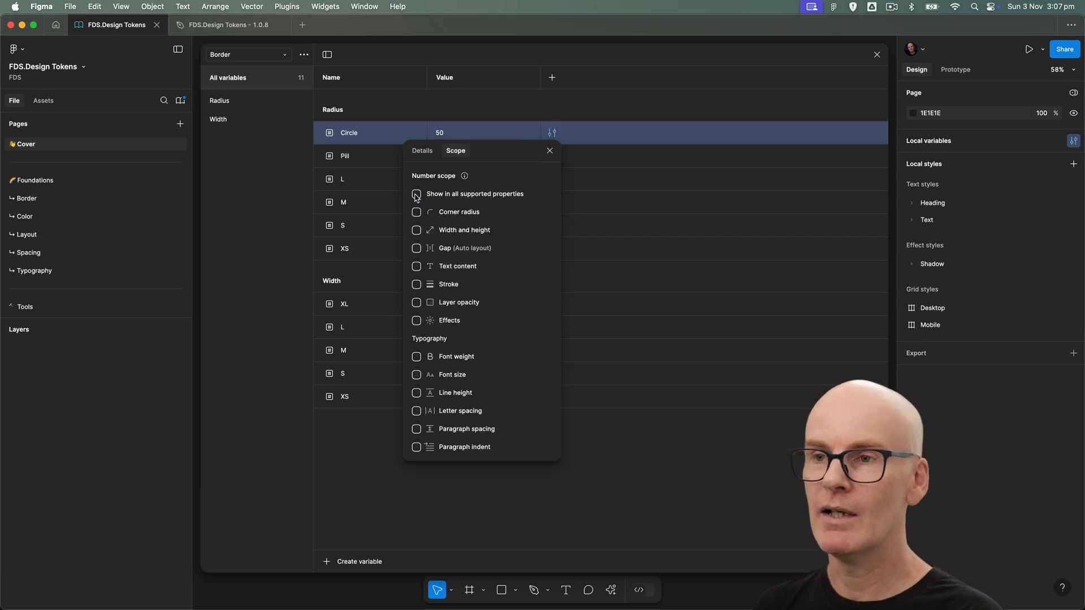
# Scope Radius/Circle to Corner radius only instead of all supported properties
pyautogui.click(417, 211)
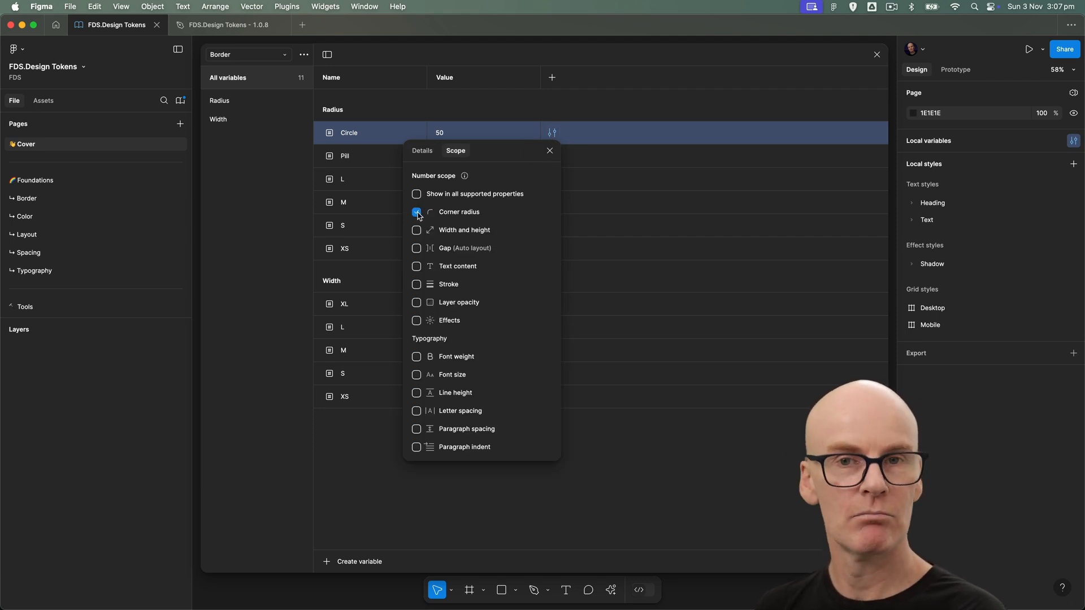
pyautogui.click(549, 150)
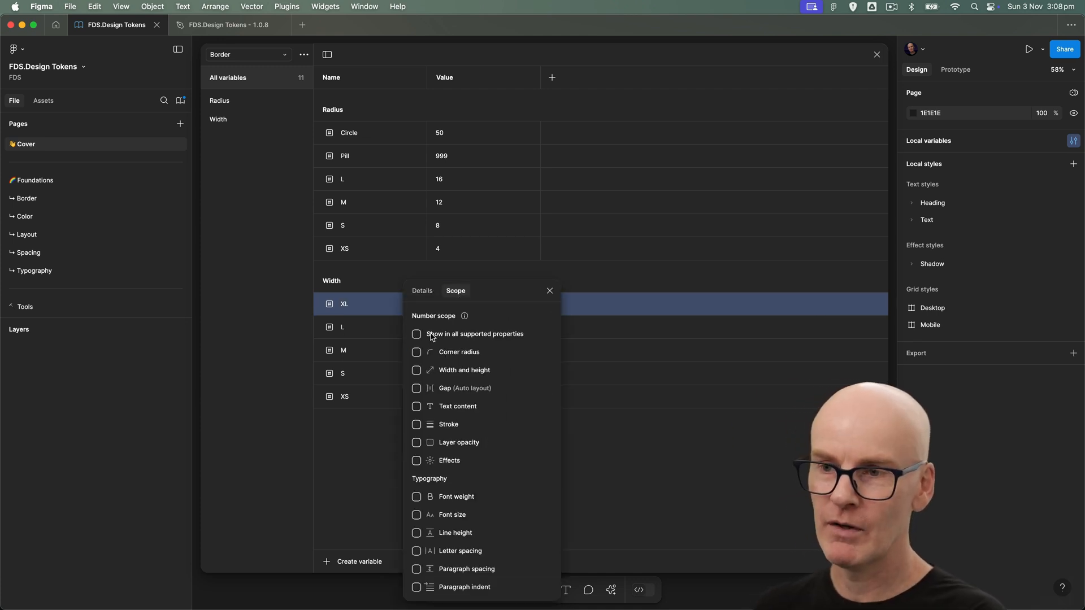
pyautogui.click(417, 424)
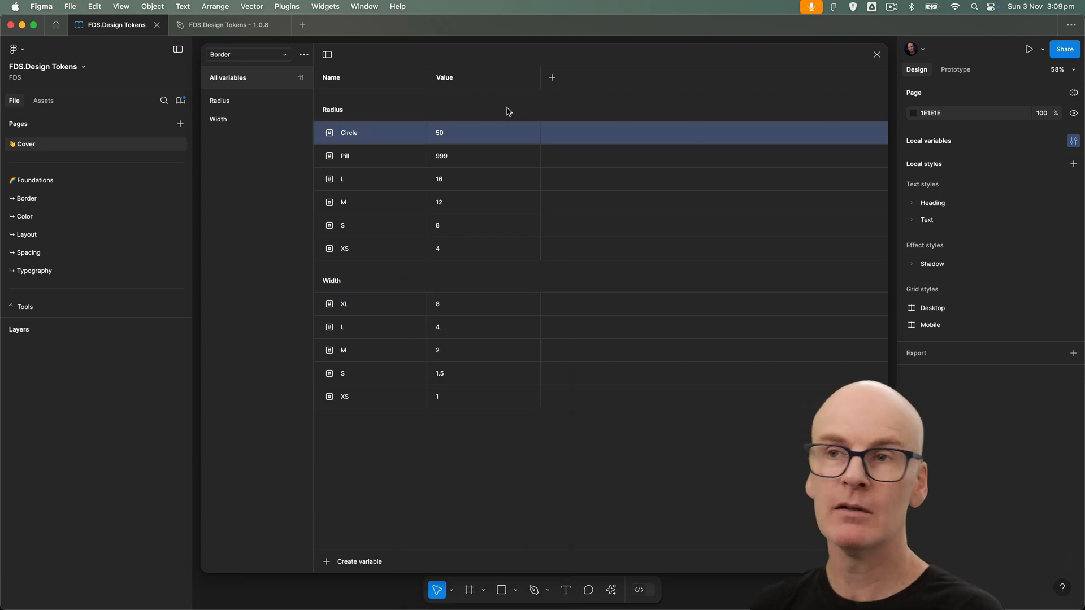
# Switch to the Layout collection and review Breakpoint/XL's scope, still all properties
pyautogui.click(246, 54)
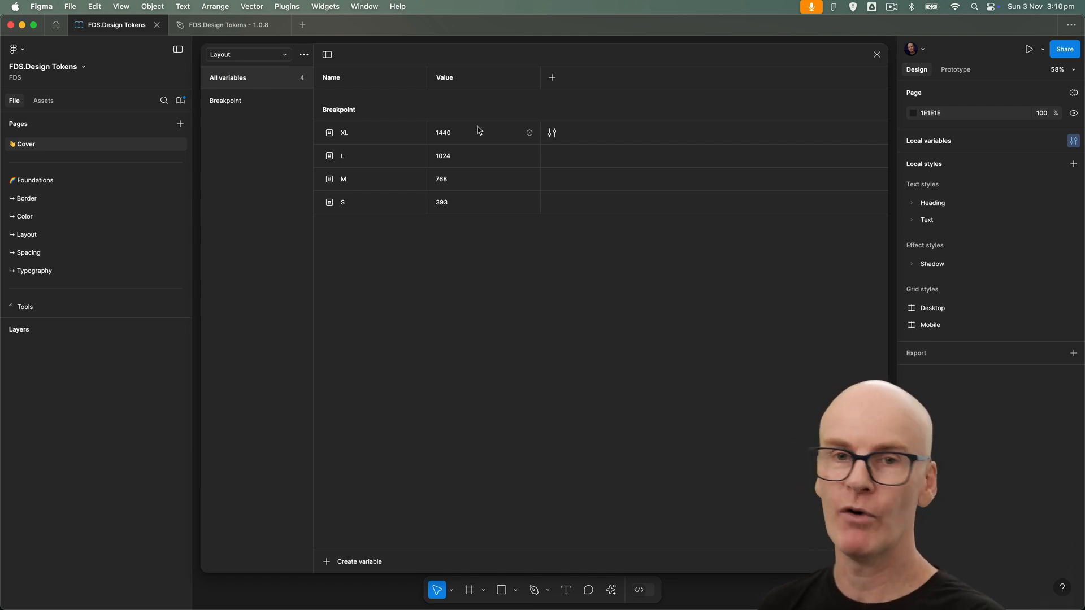
pyautogui.click(551, 132)
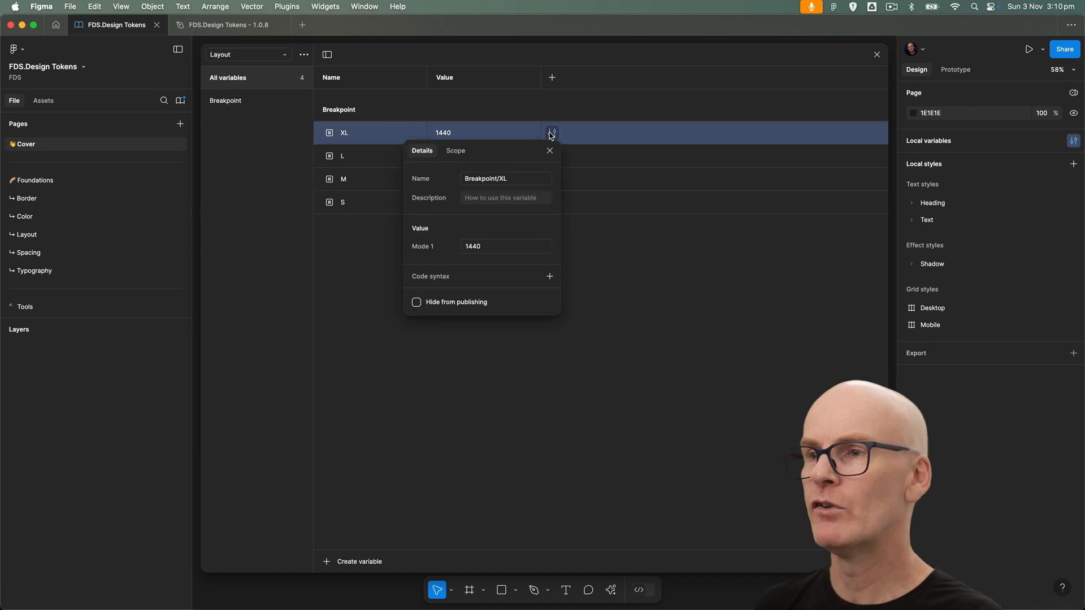
pyautogui.click(455, 150)
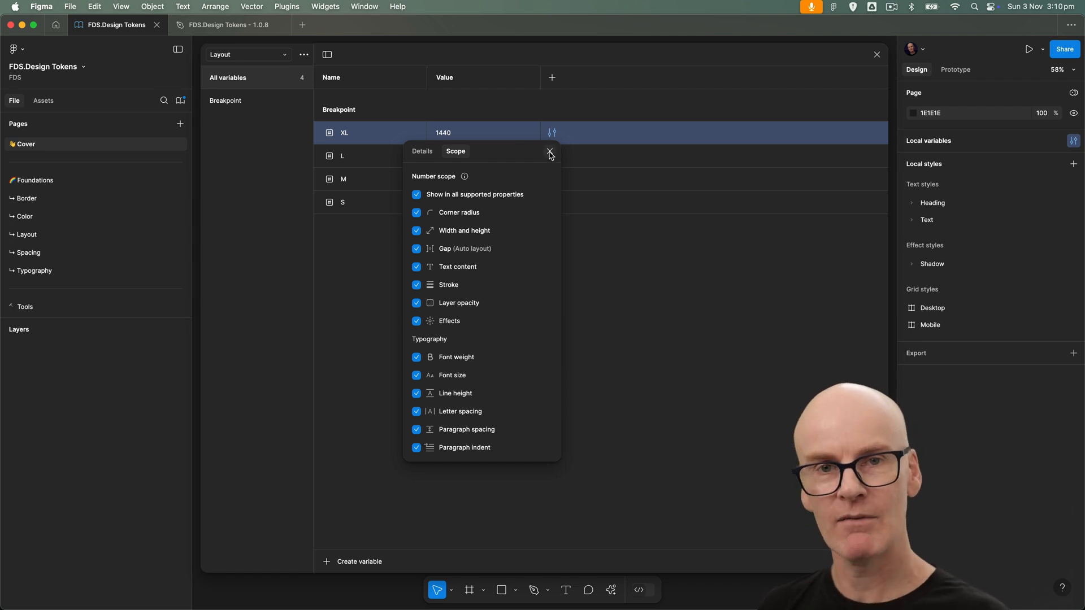
pyautogui.click(549, 151)
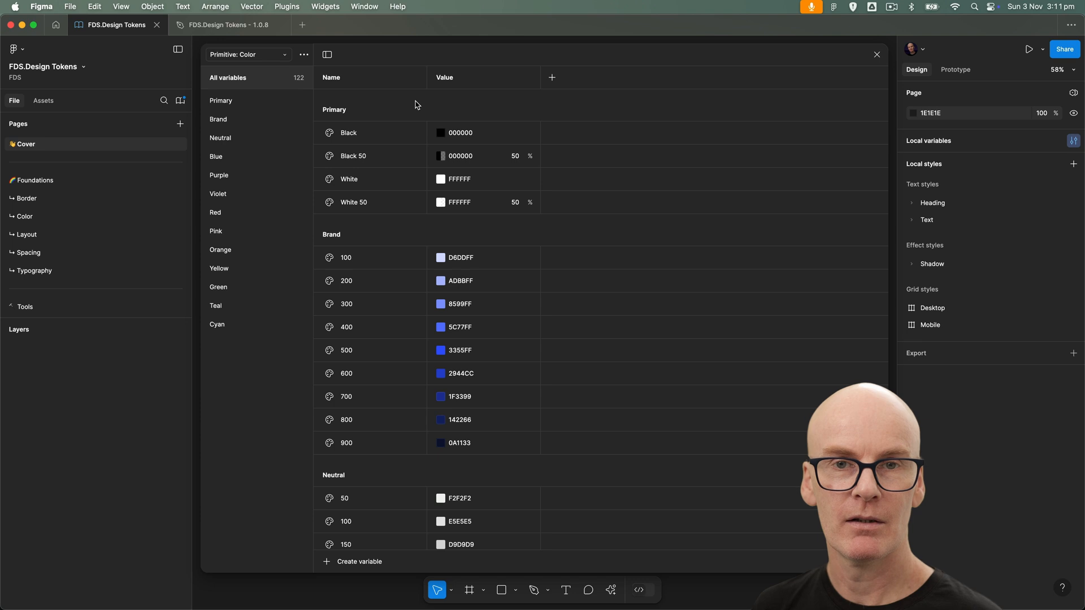
# In Primitive: Color, review the Primary/Black variable's current scope
pyautogui.click(248, 54)
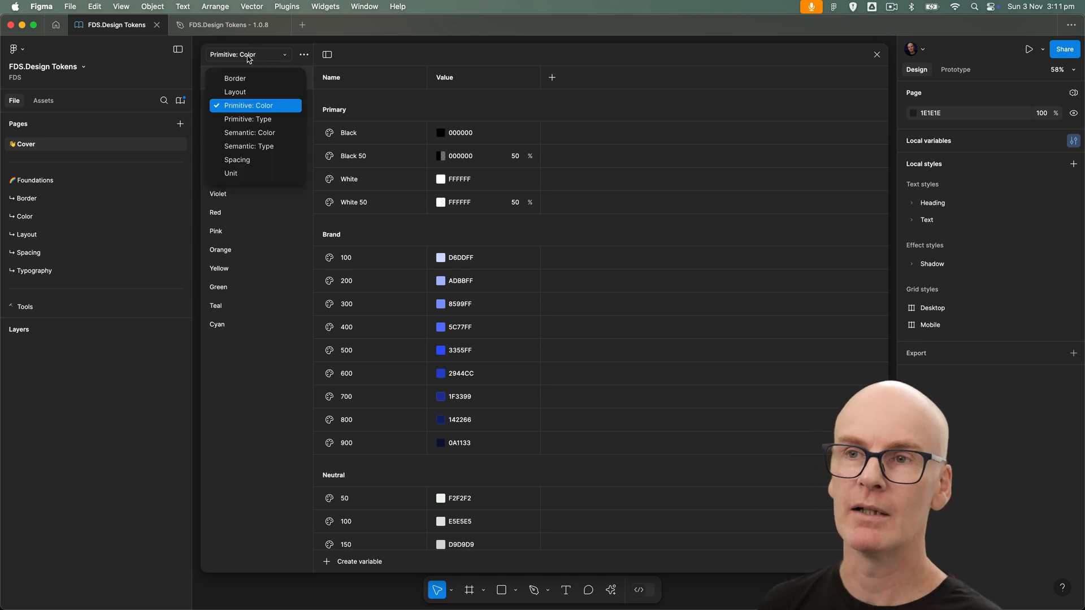
pyautogui.click(249, 132)
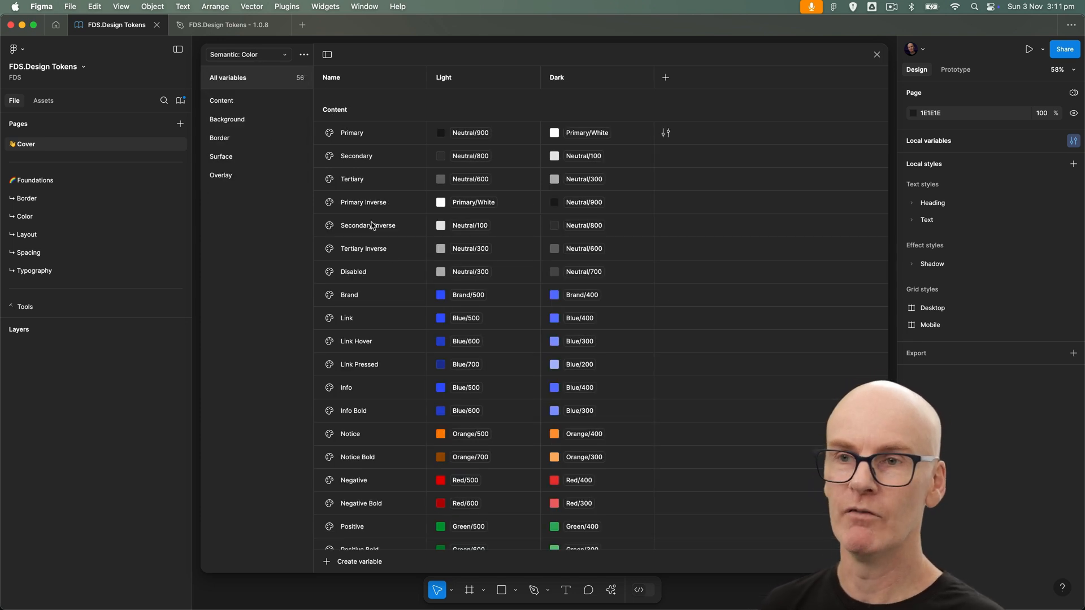
pyautogui.click(247, 54)
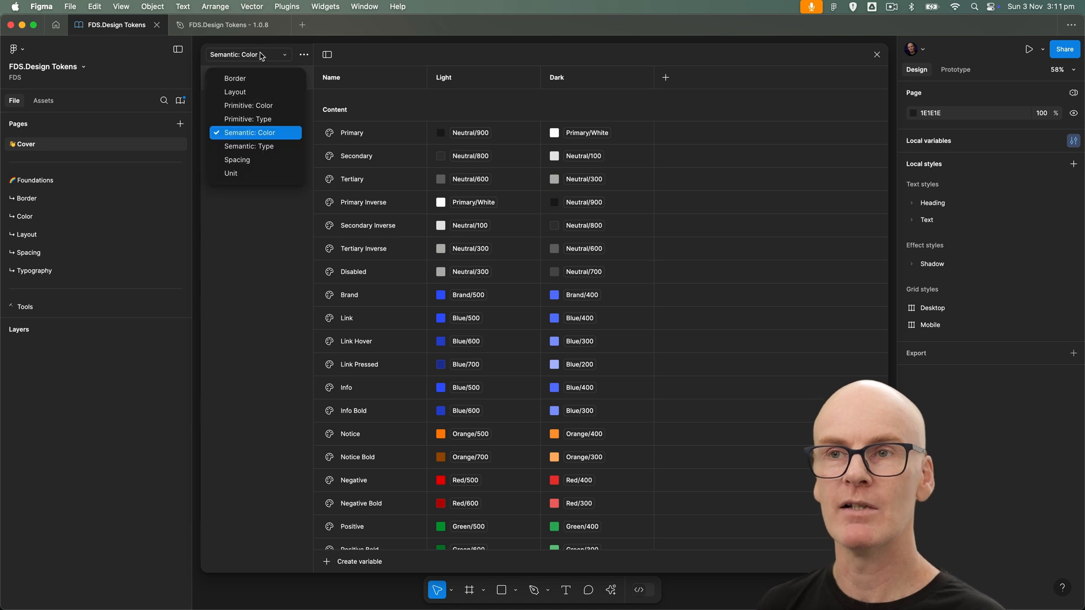
pyautogui.click(249, 105)
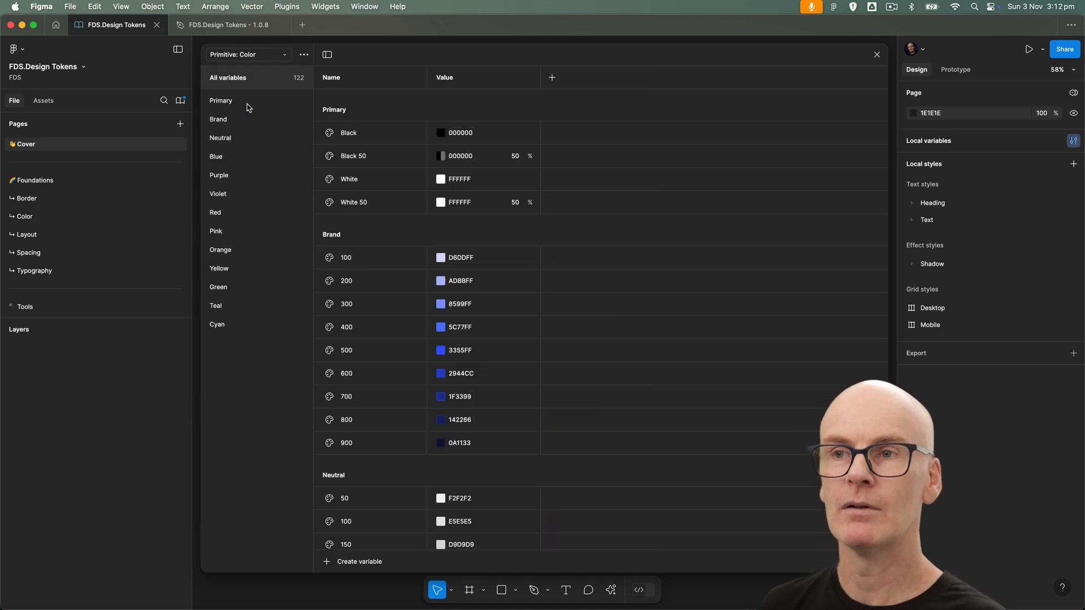
pyautogui.click(551, 132)
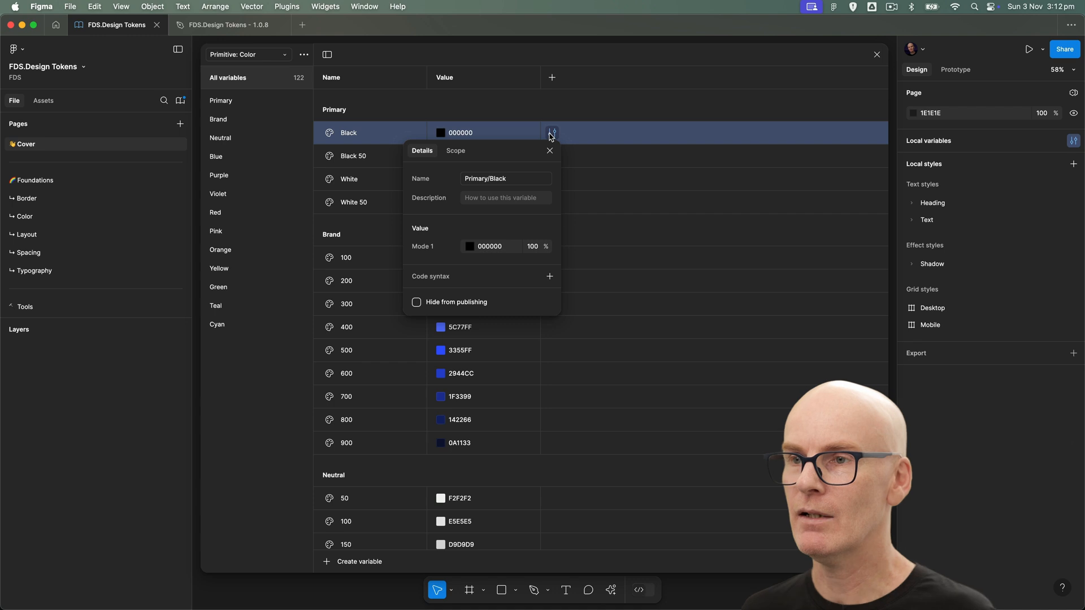
pyautogui.click(455, 151)
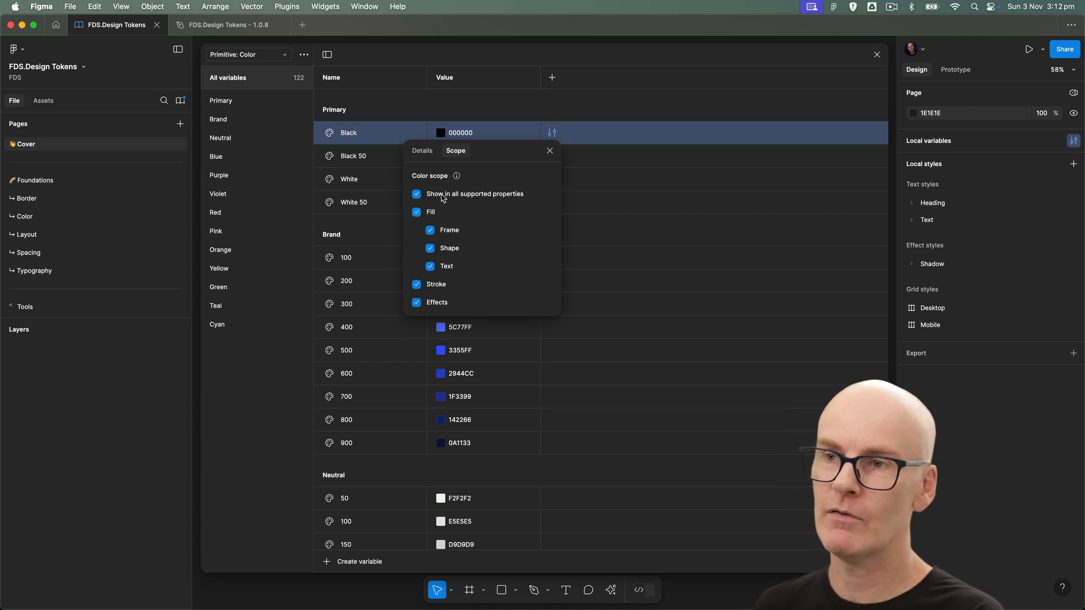
pyautogui.click(549, 150)
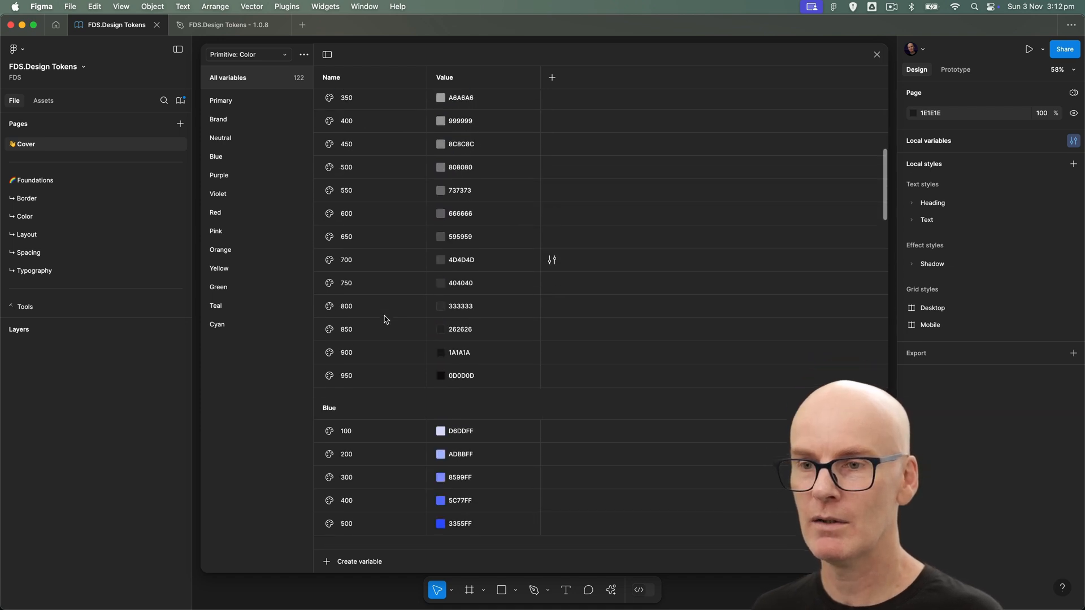
# Select every Primitive: Color variable and clear all their scope options
pyautogui.scroll(-3)
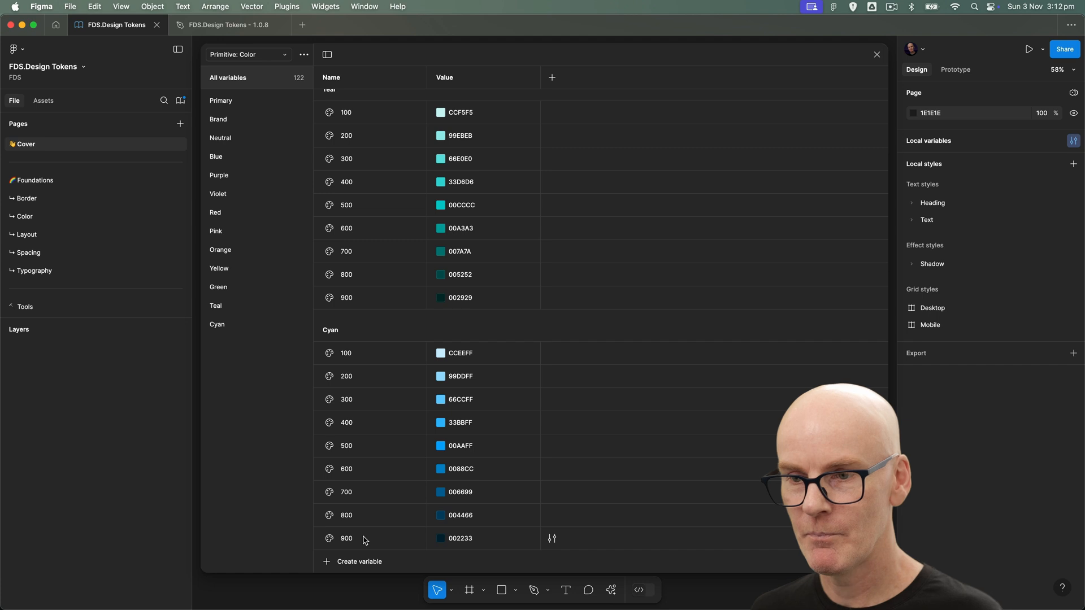
pyautogui.rightClick(365, 538)
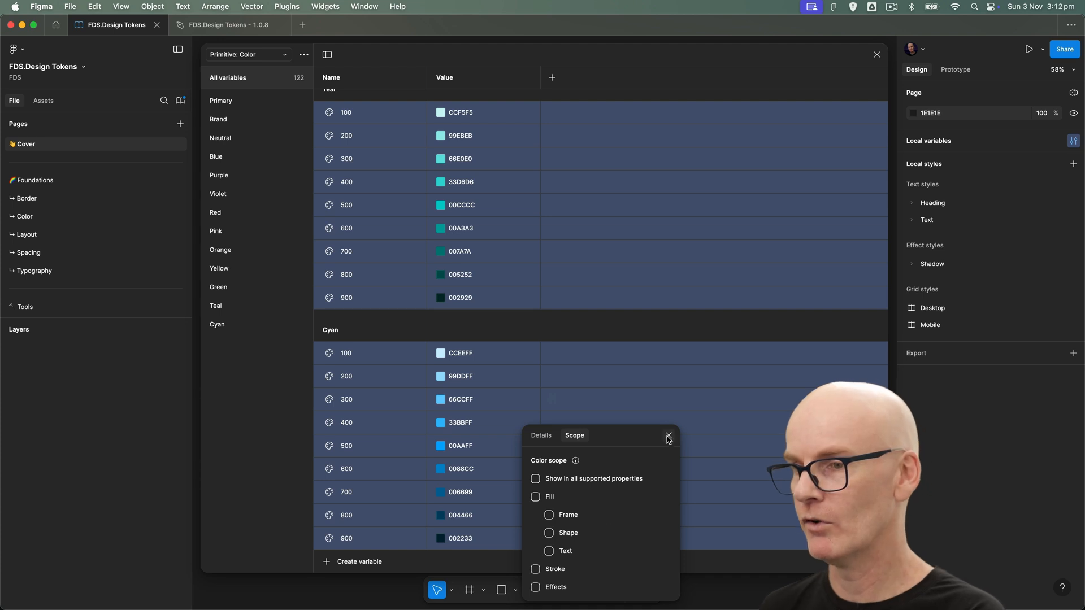
pyautogui.click(247, 54)
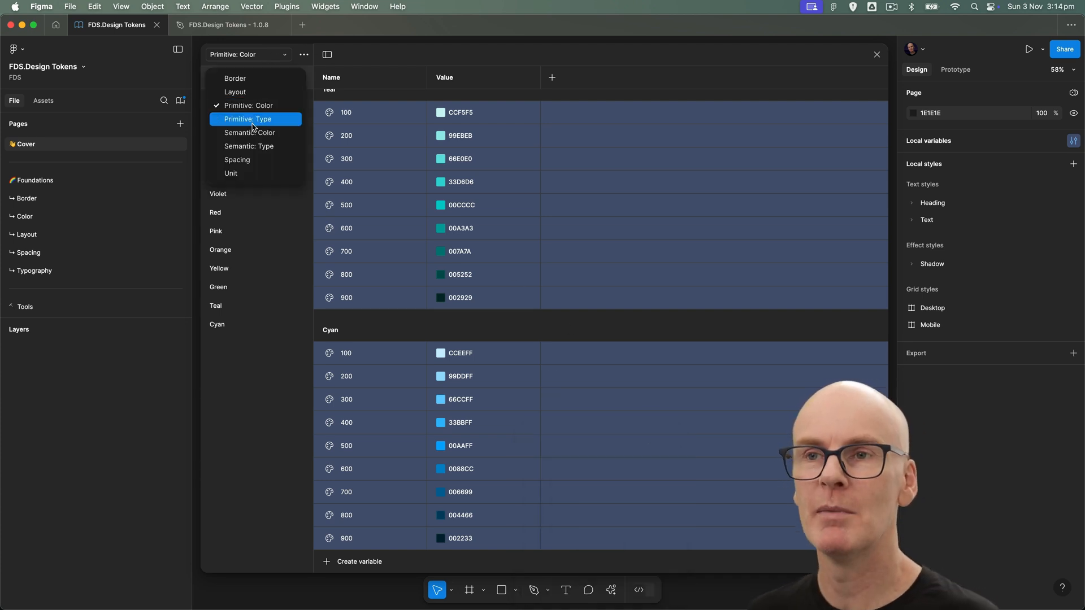
# In Primitive: Type, review the Inter family scope and restrict Regular to Font weight or style
pyautogui.click(248, 119)
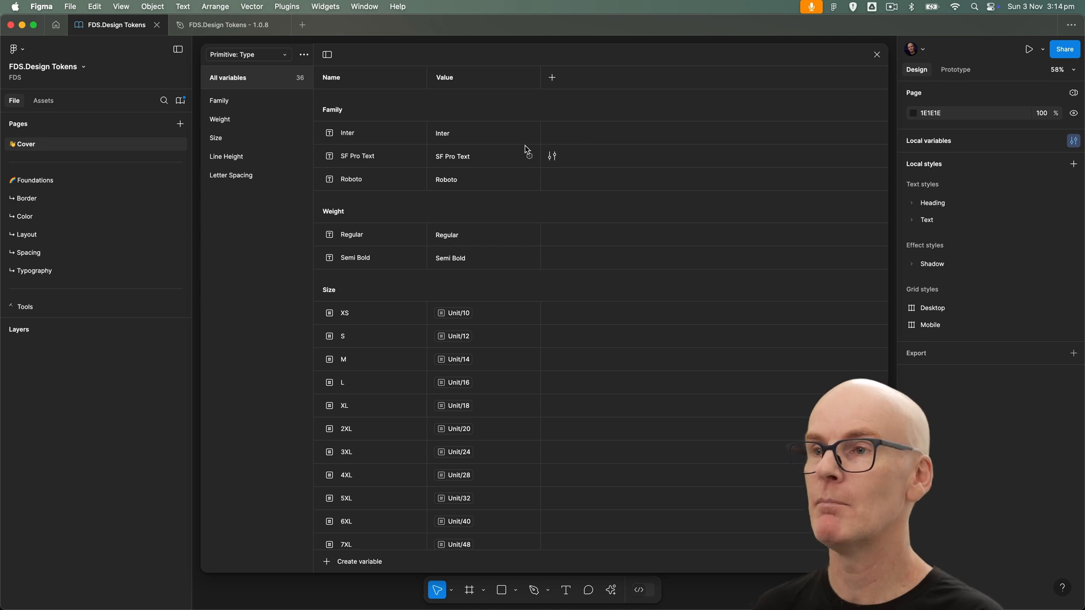
pyautogui.click(552, 132)
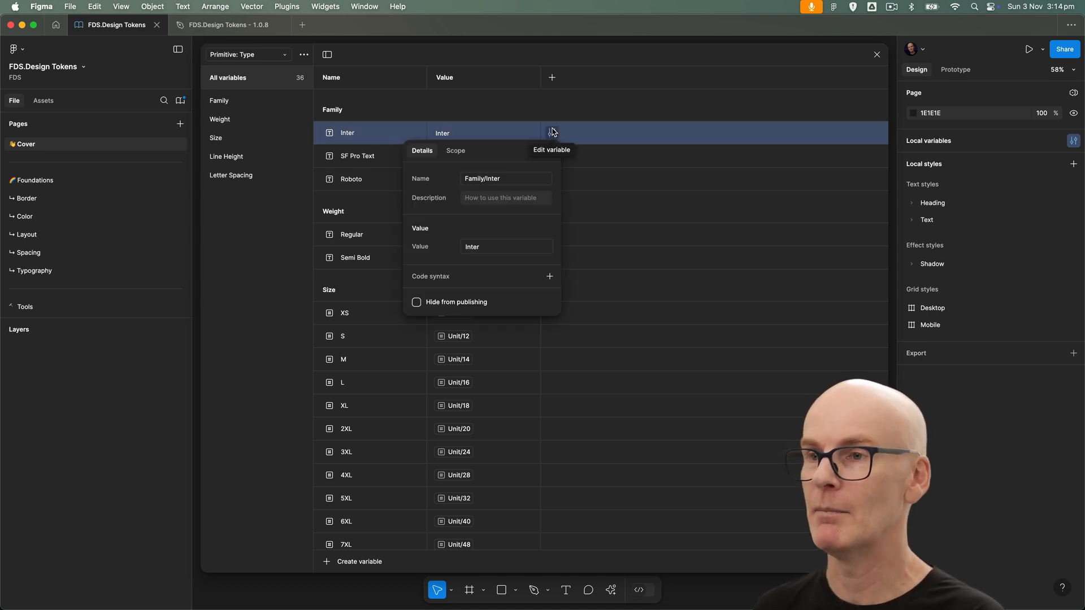
pyautogui.click(455, 150)
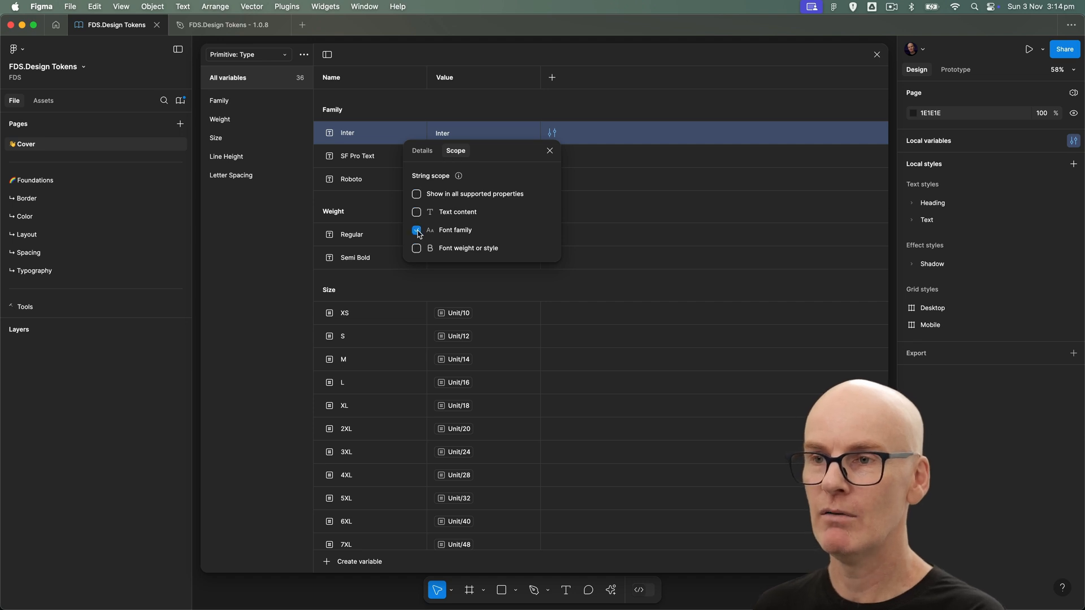
pyautogui.click(549, 151)
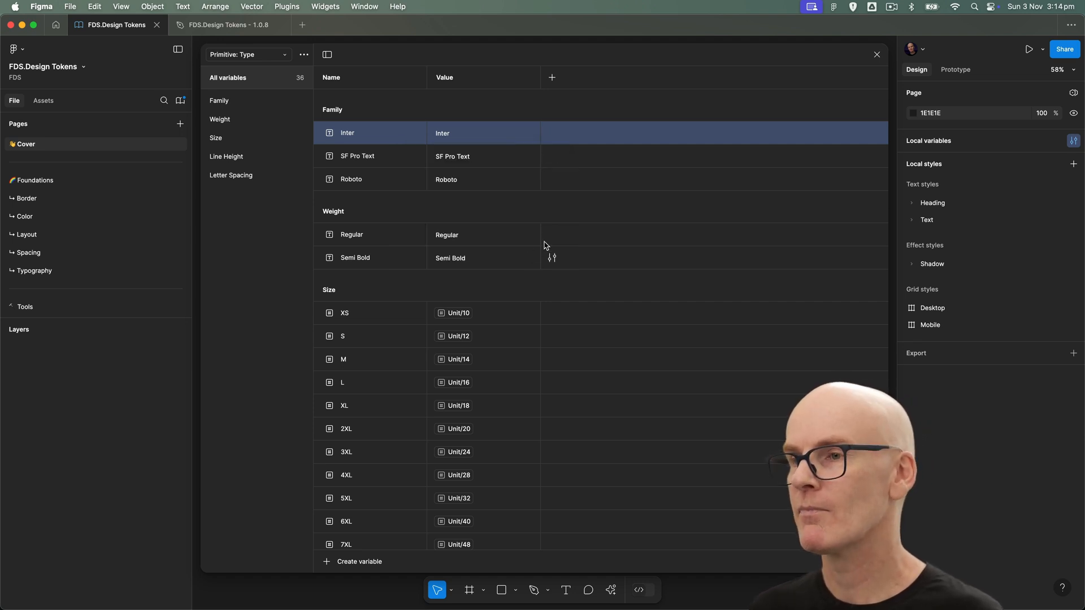
pyautogui.click(552, 235)
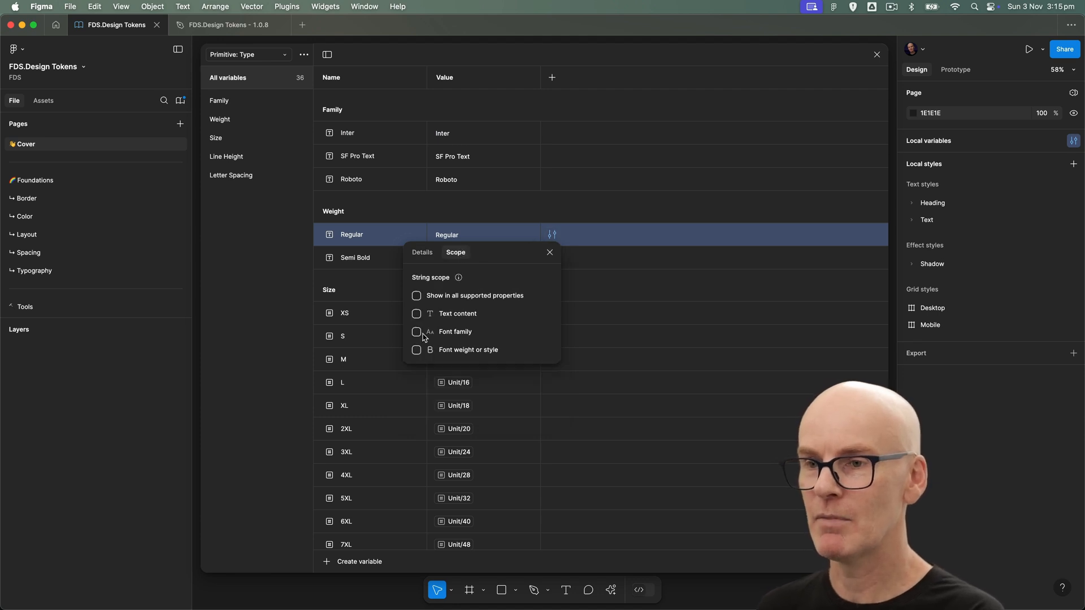
pyautogui.click(417, 353)
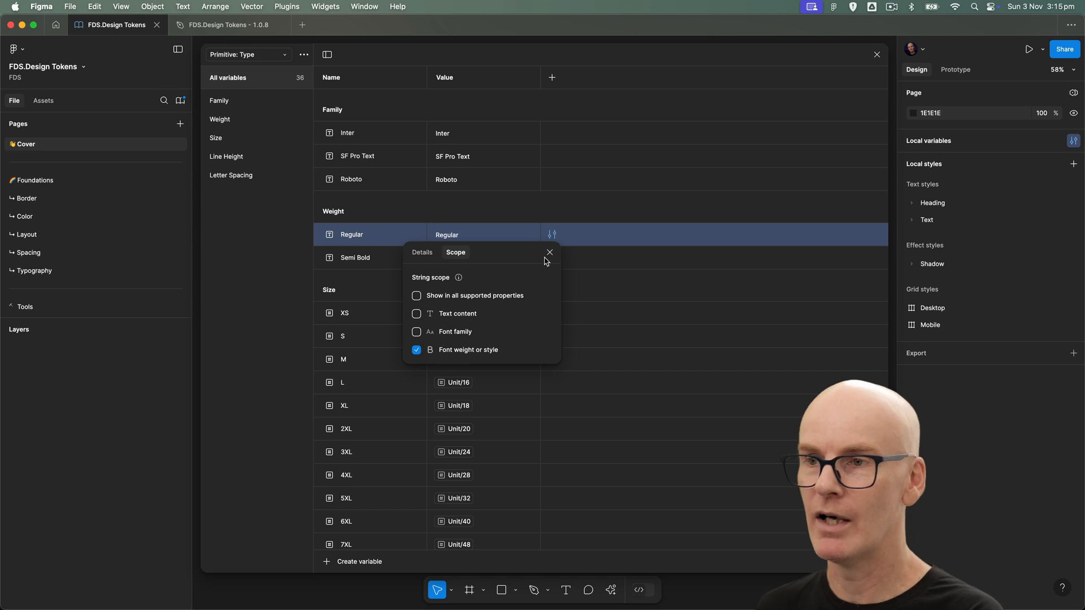
pyautogui.click(549, 252)
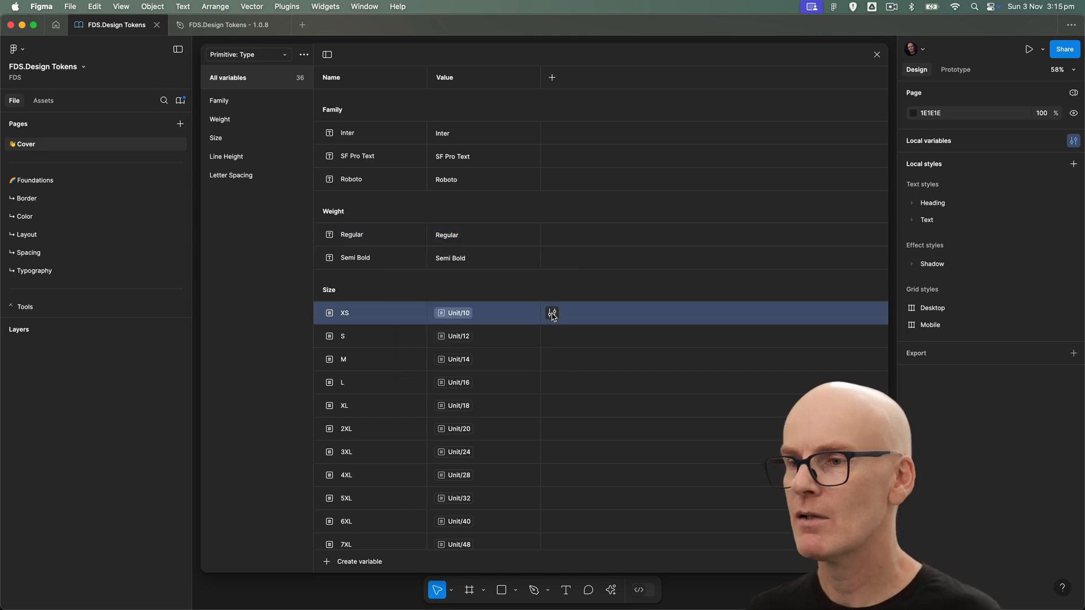
# Clear Size/XS's scope and restrict Line Height/XS to Line height only
pyautogui.click(553, 313)
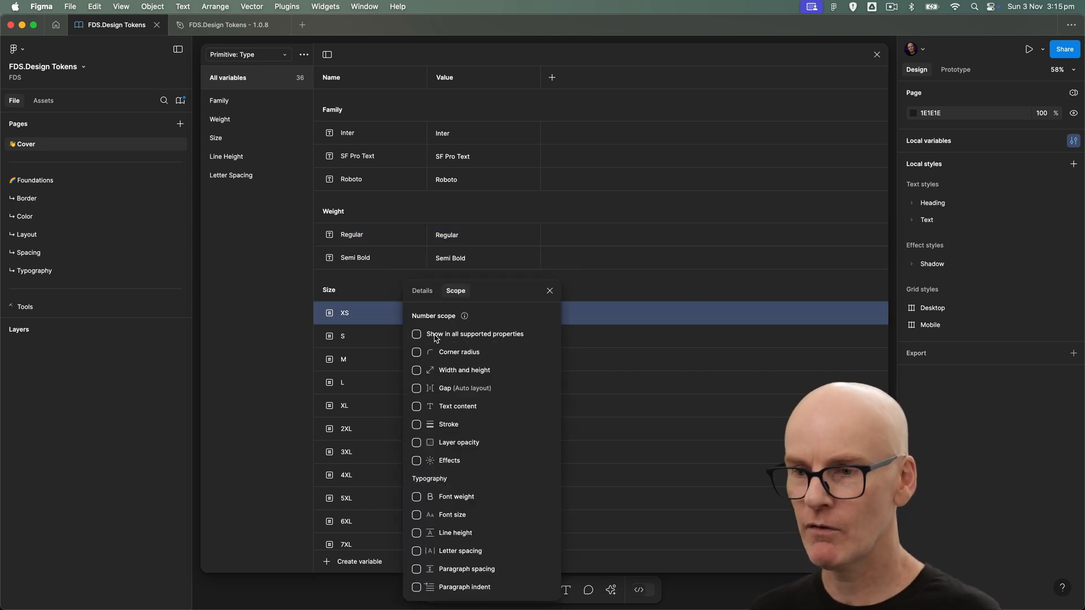
pyautogui.click(549, 291)
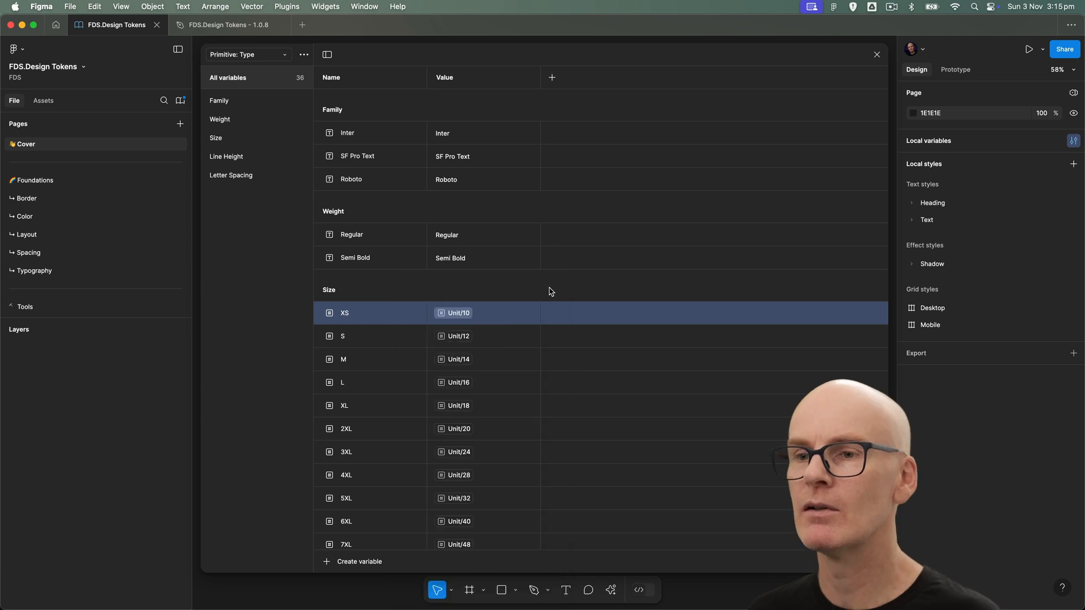
pyautogui.scroll(-3)
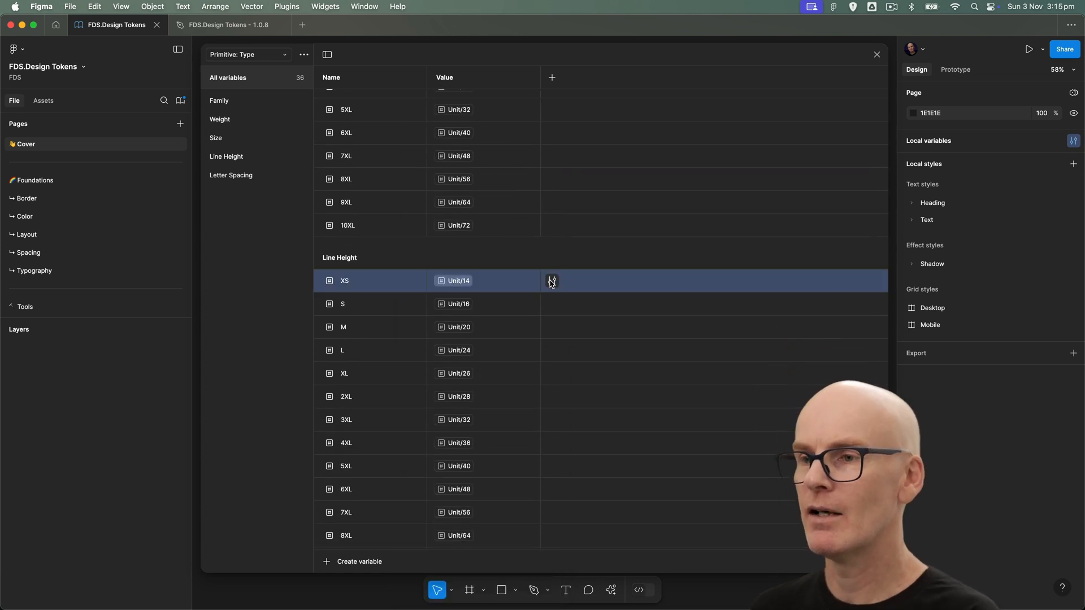
pyautogui.click(552, 281)
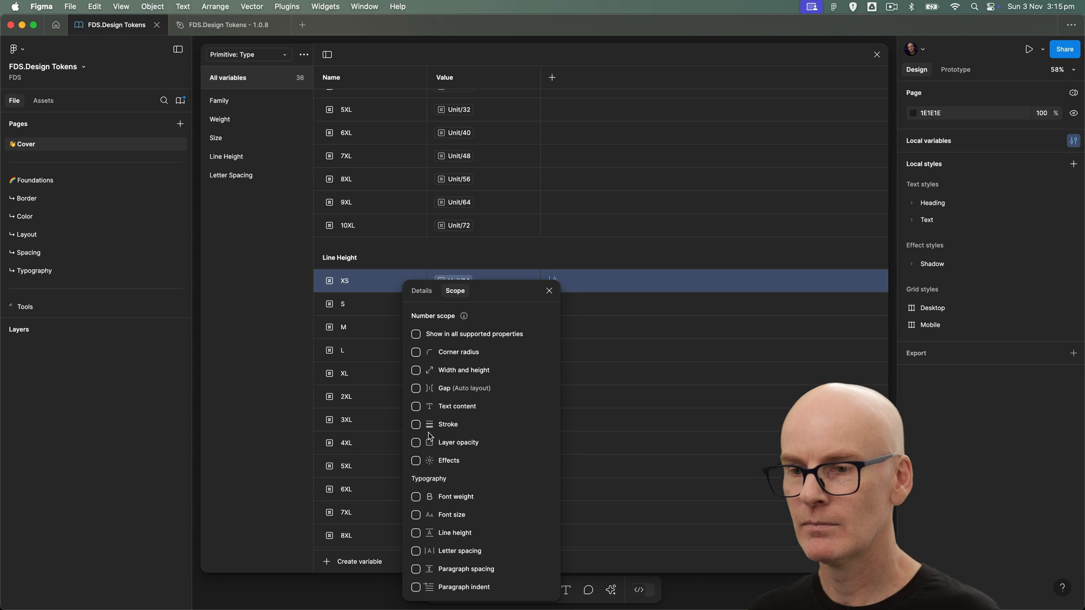
pyautogui.click(415, 532)
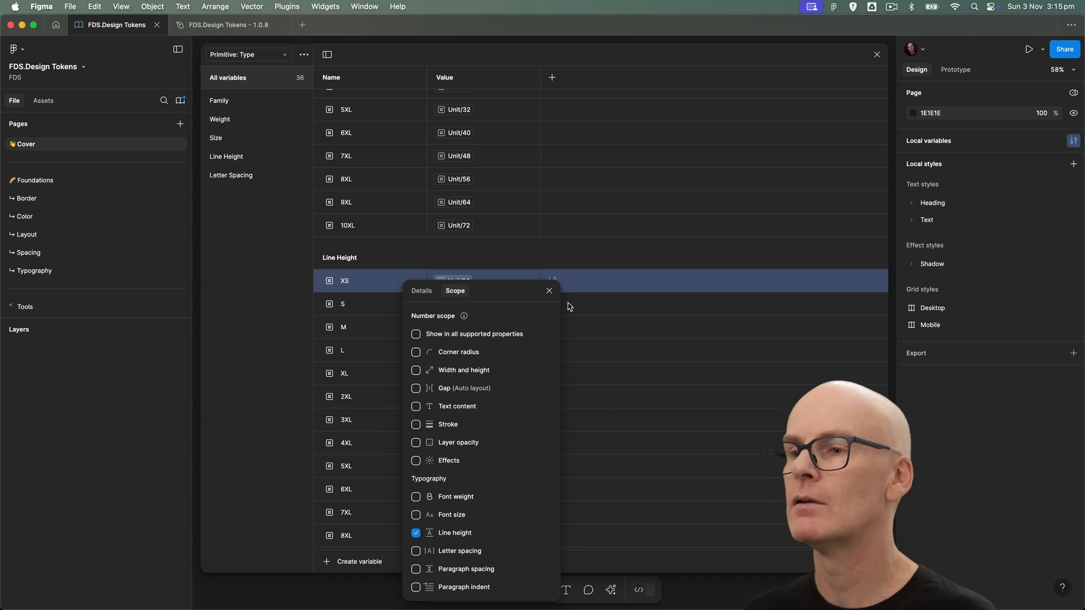
pyautogui.click(549, 290)
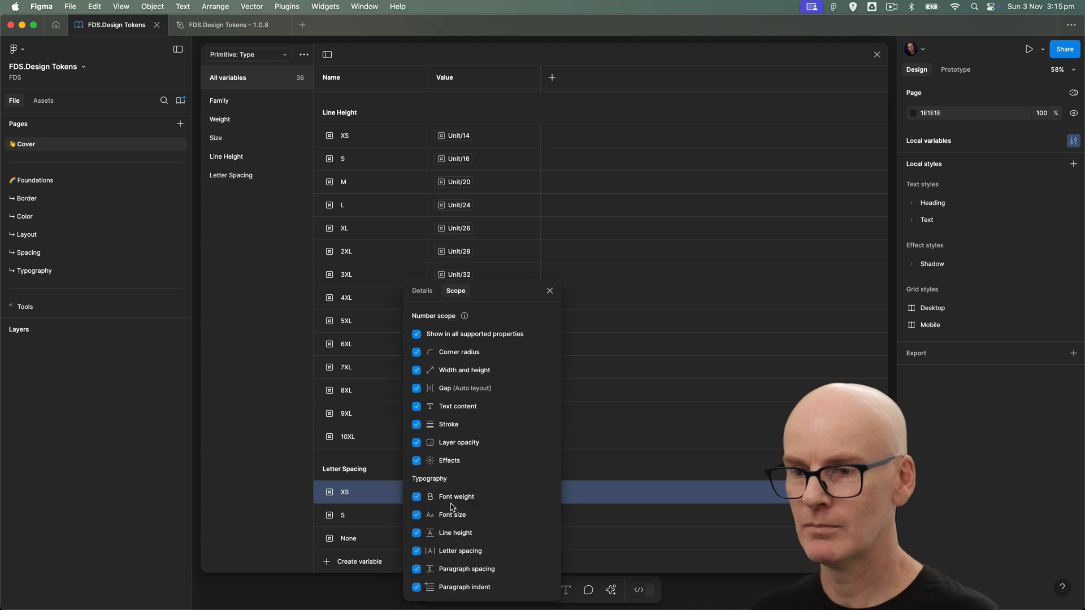
pyautogui.click(415, 334)
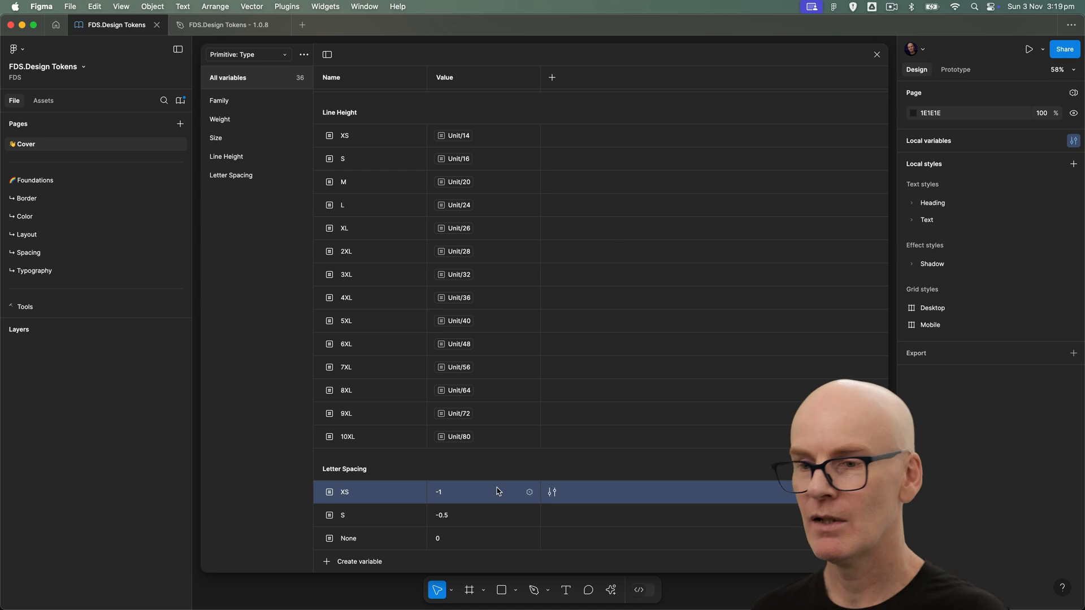
pyautogui.click(246, 54)
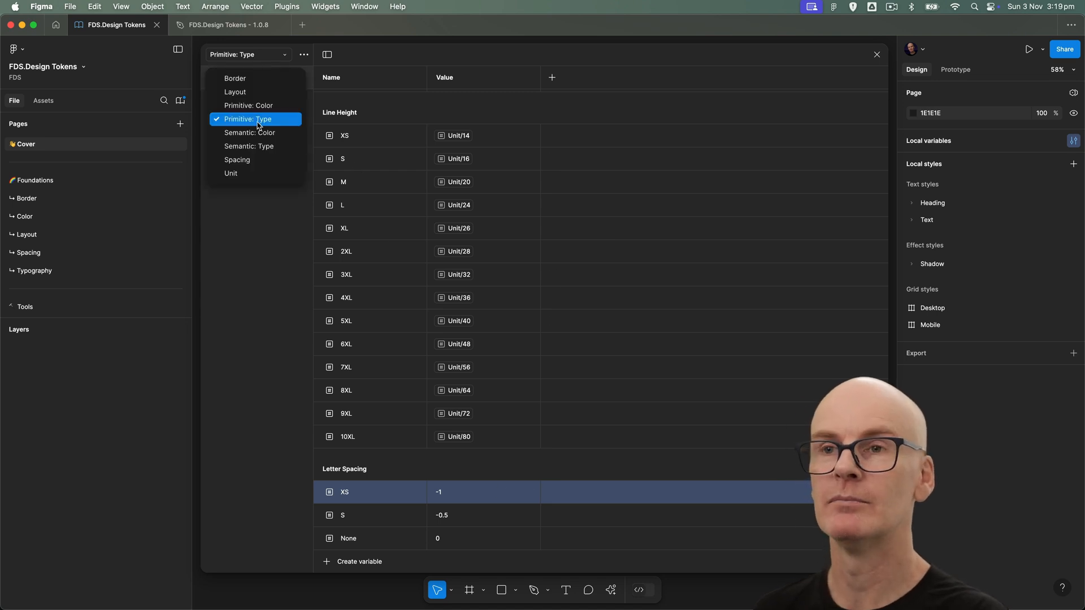
# In Semantic: Color, scope Content/Primary to shape fills, text fills and strokes, removing Frame and Effects
pyautogui.click(250, 132)
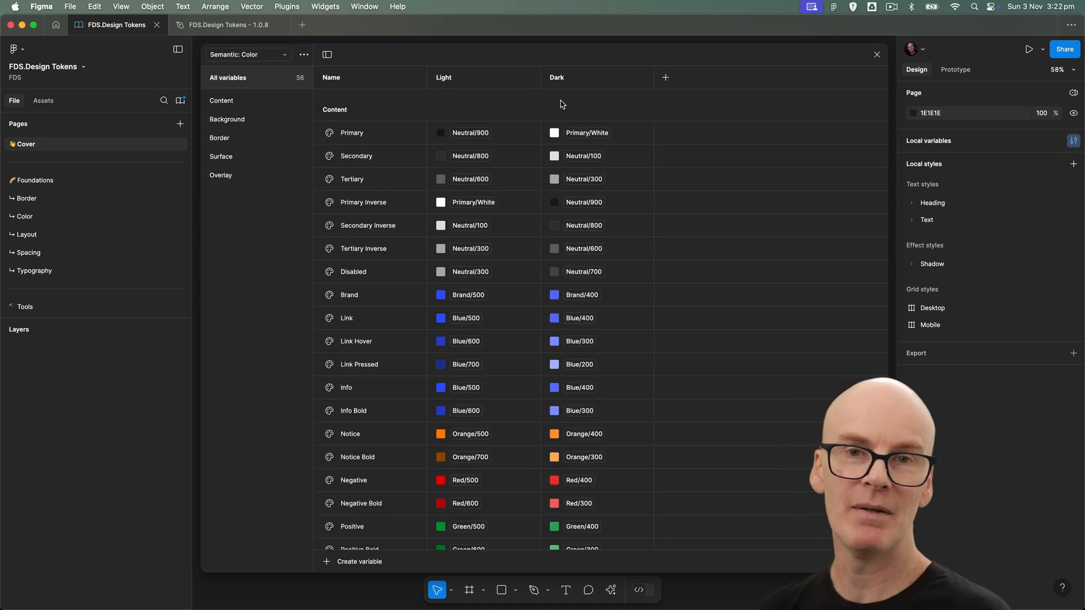
pyautogui.click(666, 133)
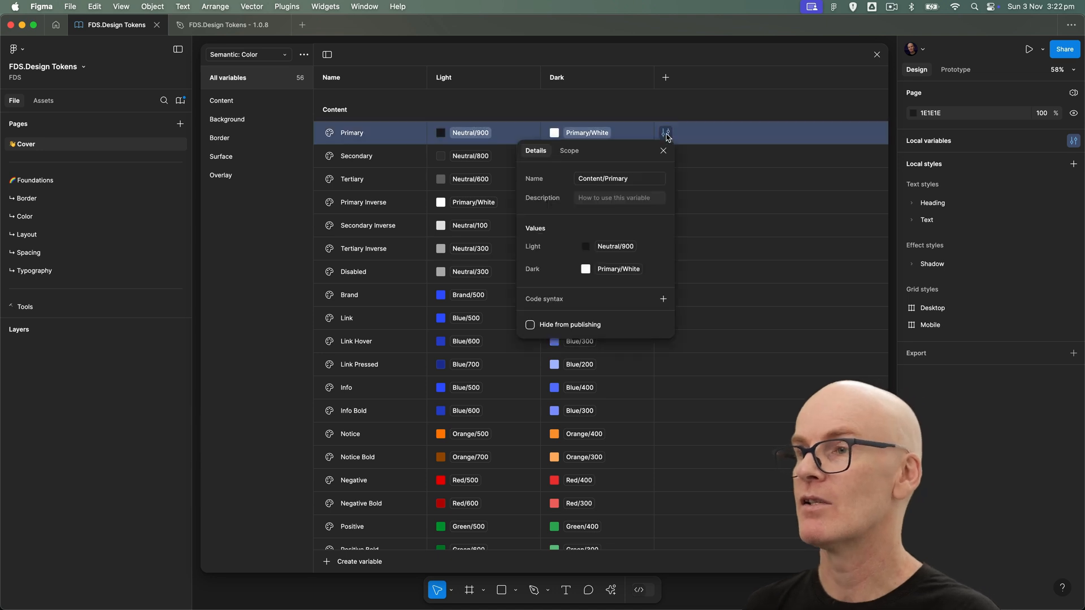
pyautogui.click(569, 151)
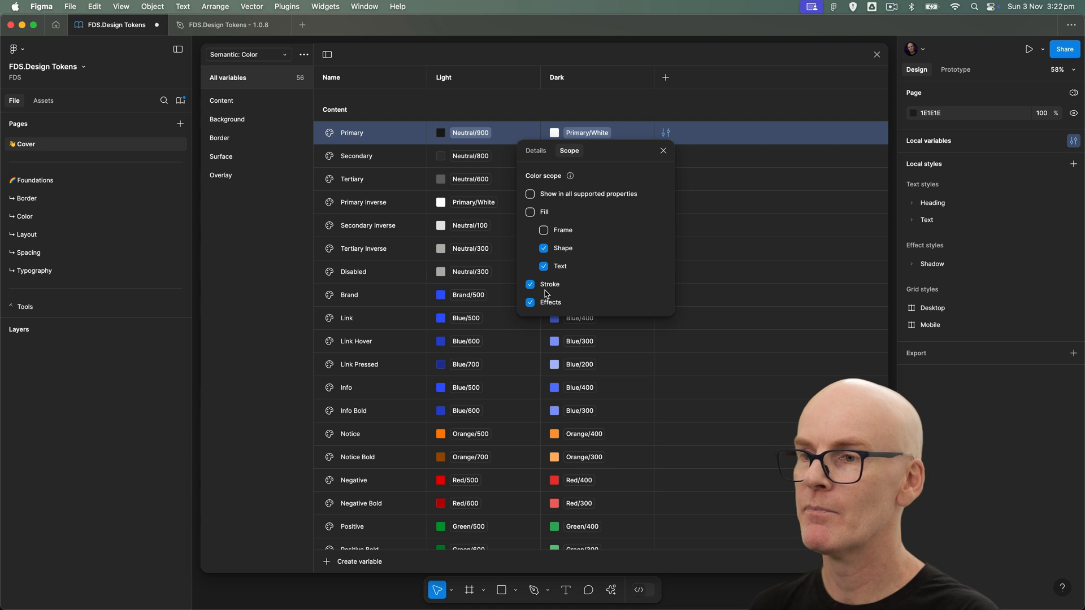
pyautogui.click(530, 303)
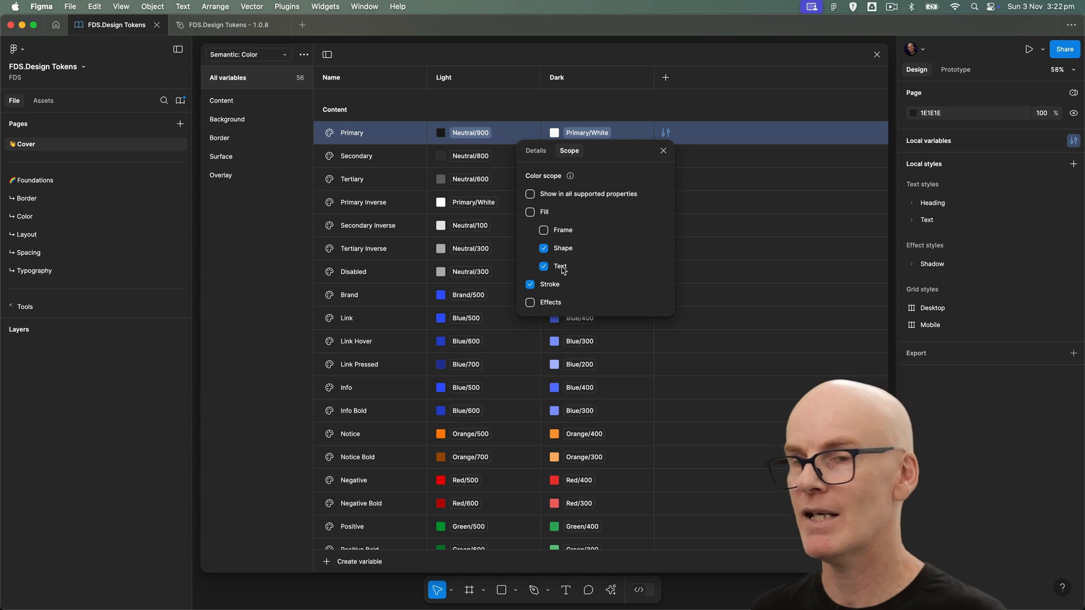
# Review the scopes of Border/Primary, Surface L0 and Overlay 50
pyautogui.click(662, 150)
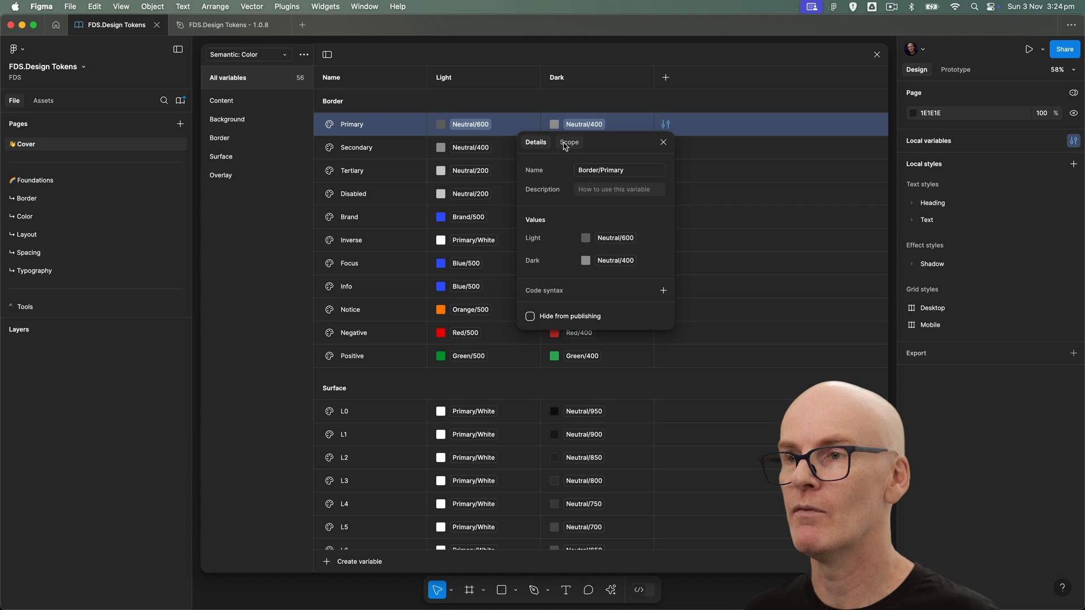
pyautogui.click(569, 143)
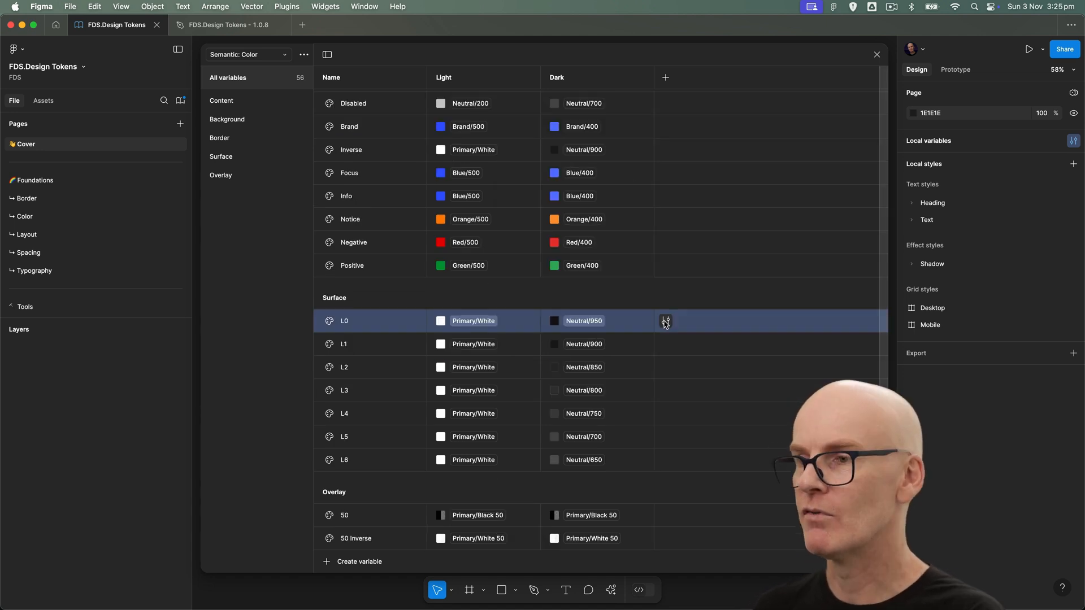
pyautogui.click(665, 319)
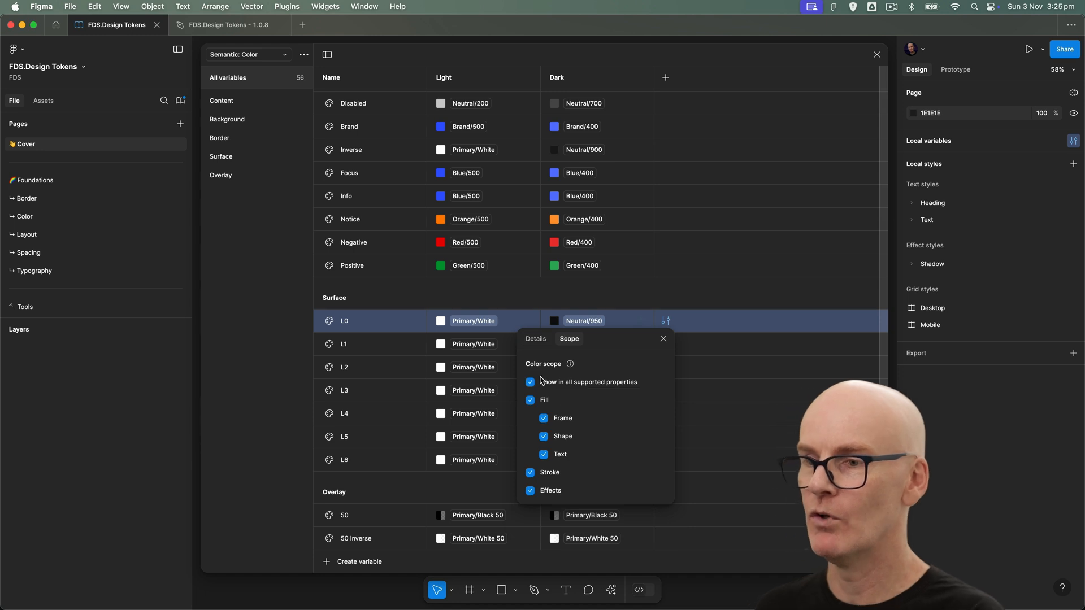
pyautogui.click(530, 381)
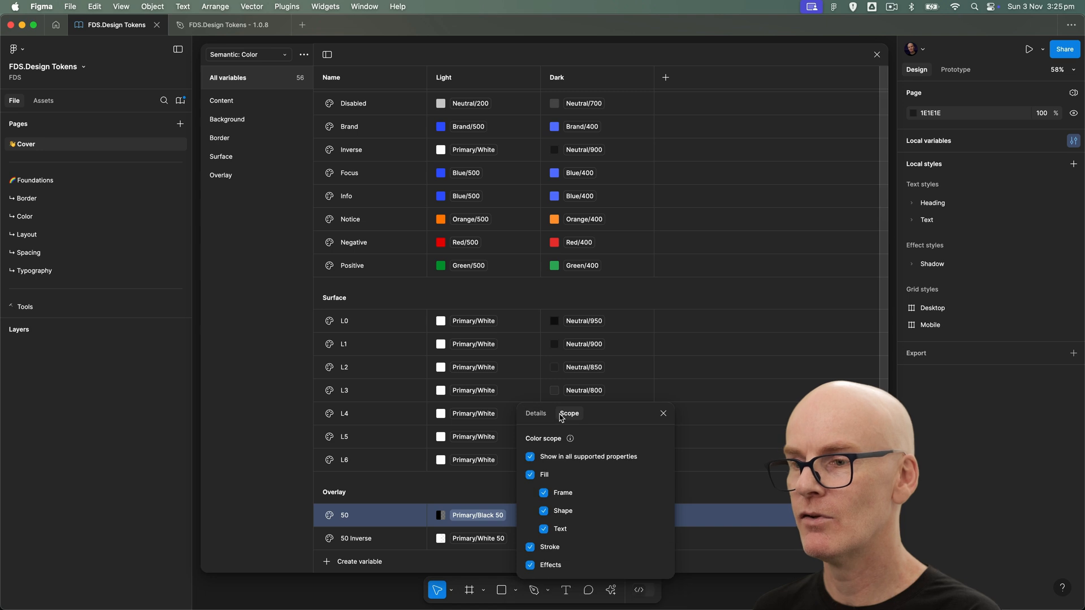
pyautogui.click(530, 457)
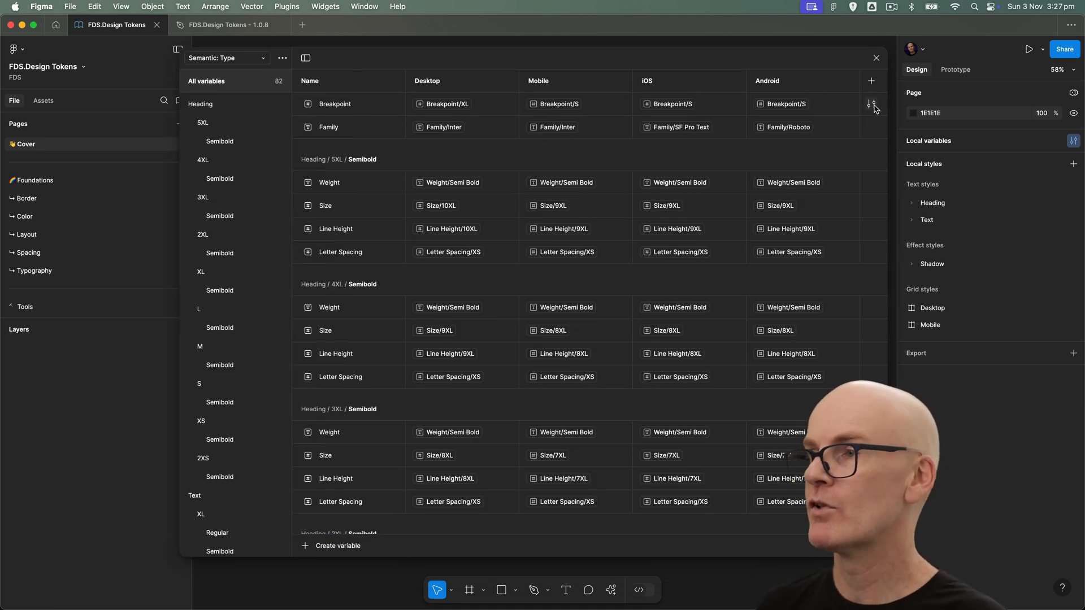
# In Semantic: Type, review Family's scope and limit Weight to Font weight or style
pyautogui.click(871, 104)
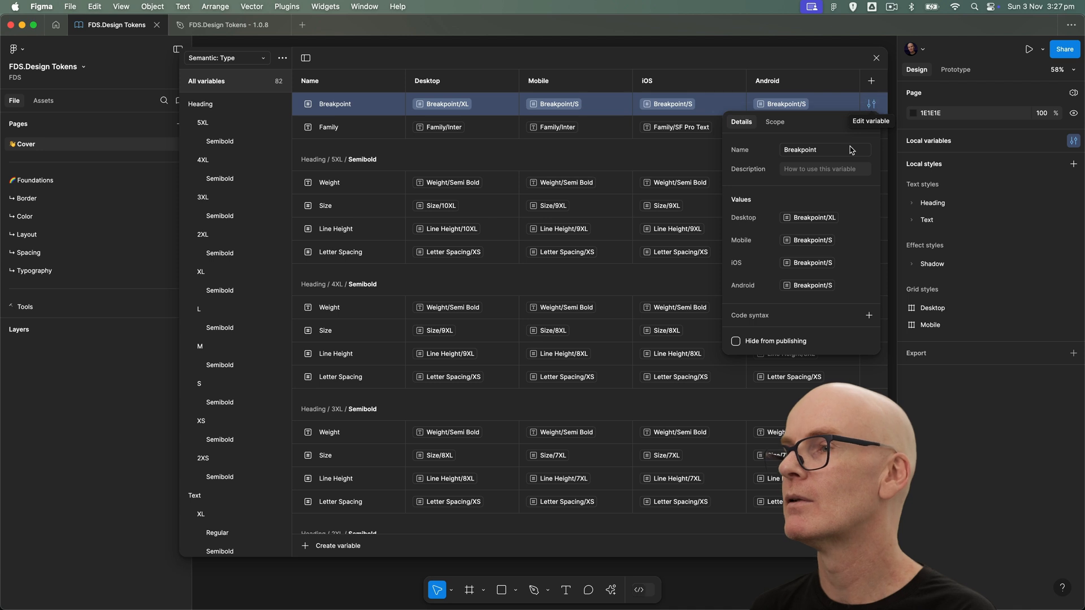
pyautogui.click(774, 122)
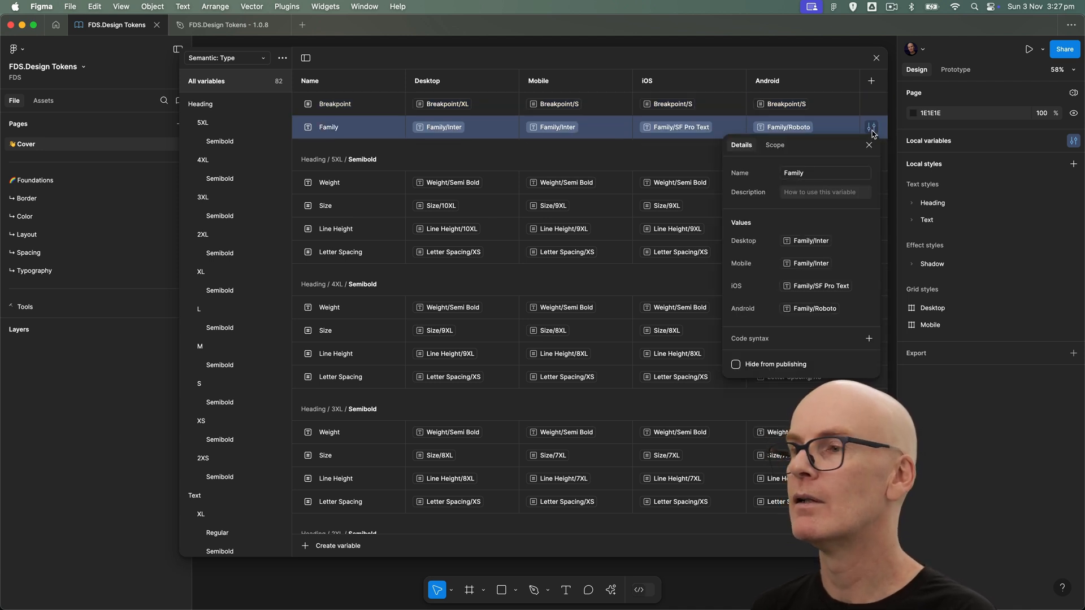
pyautogui.click(774, 145)
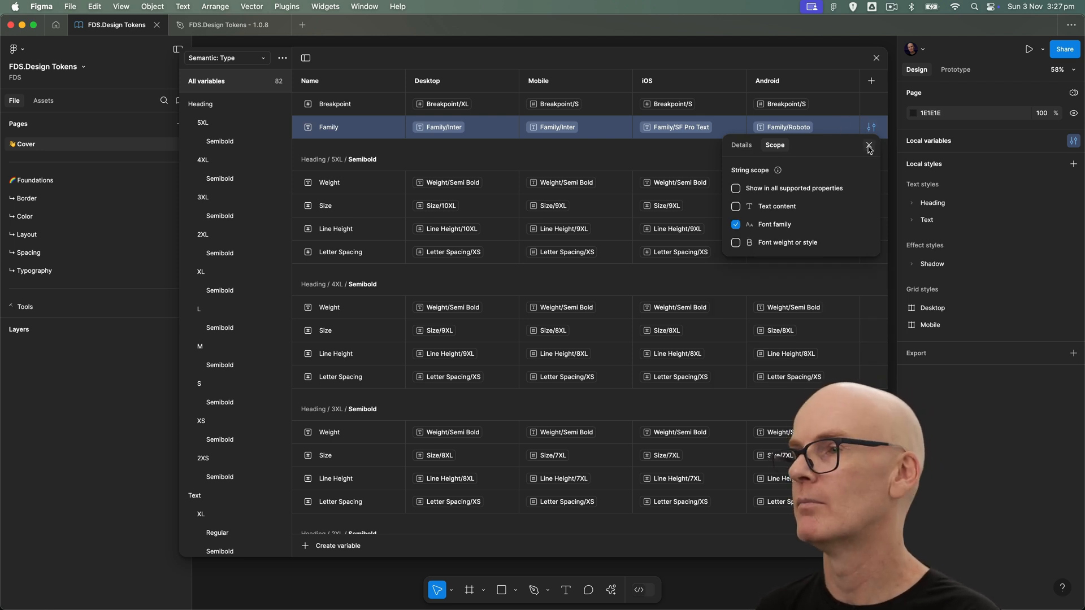
pyautogui.click(869, 145)
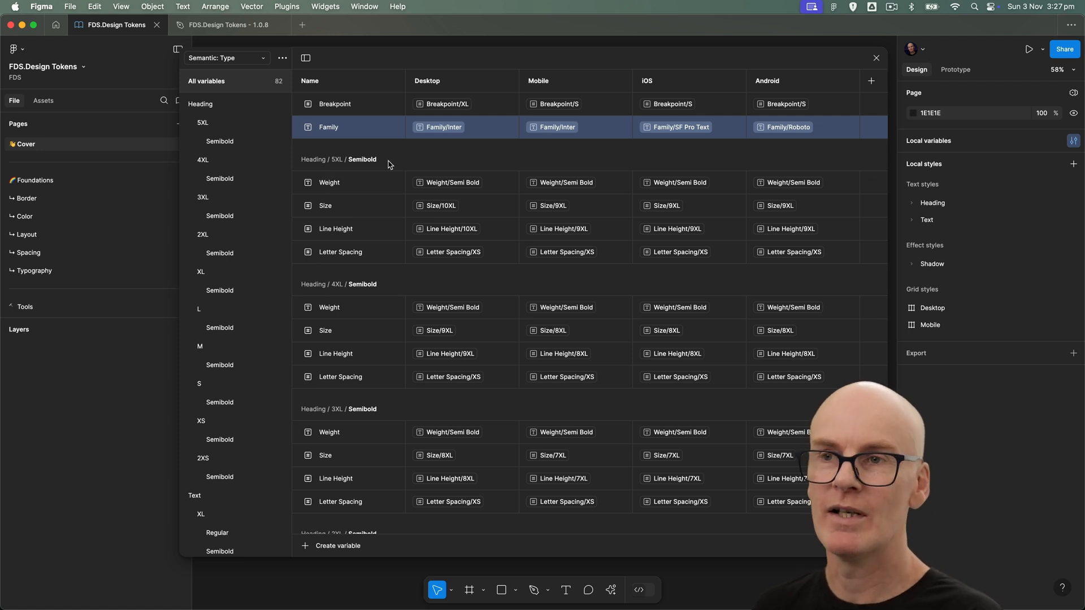
pyautogui.moveTo(830, 164)
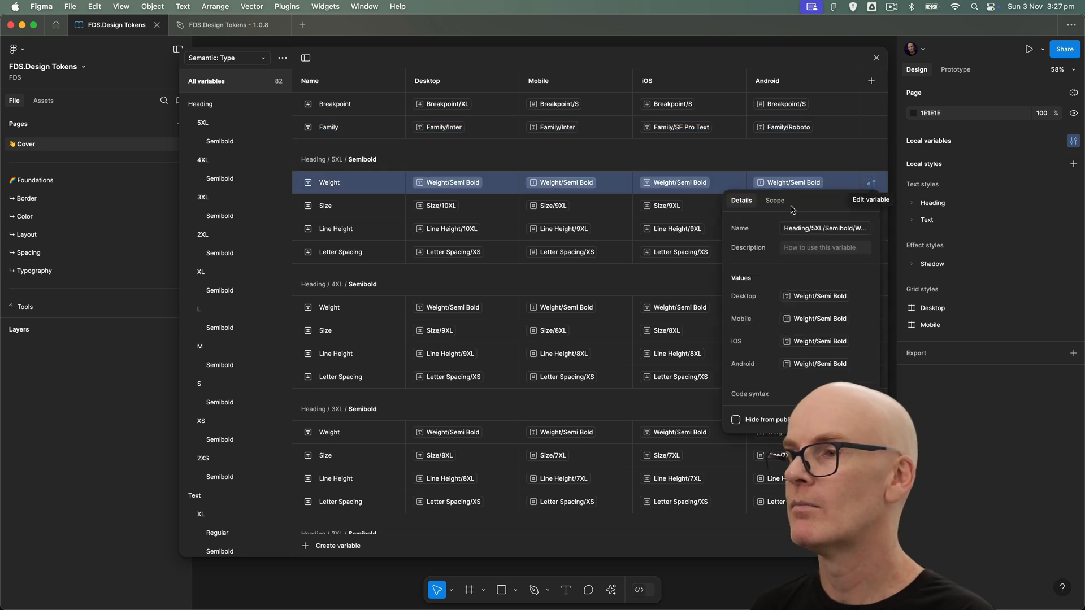
pyautogui.click(775, 203)
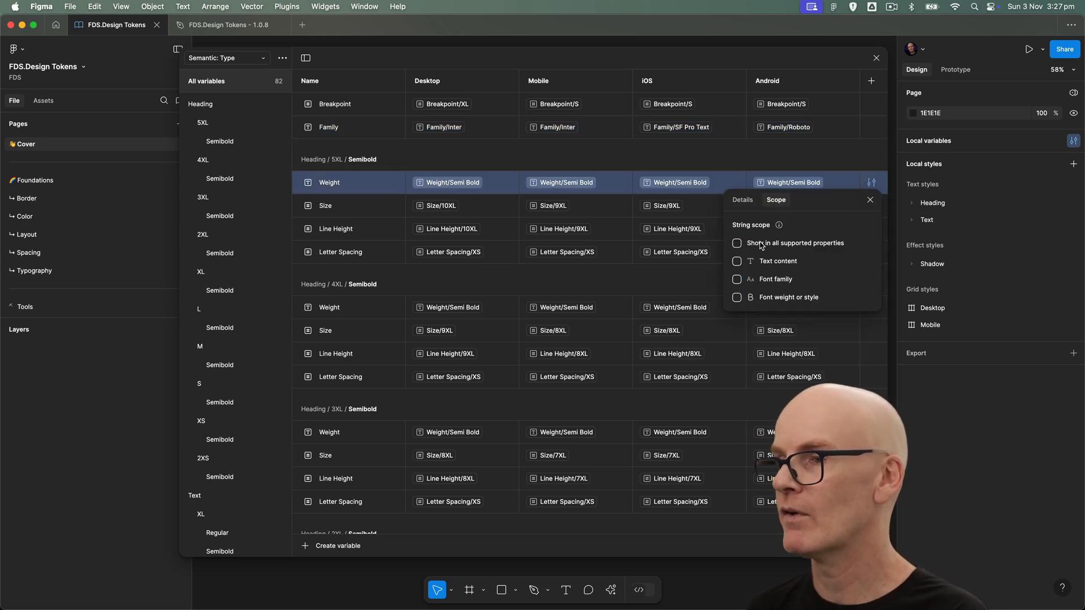
pyautogui.click(737, 297)
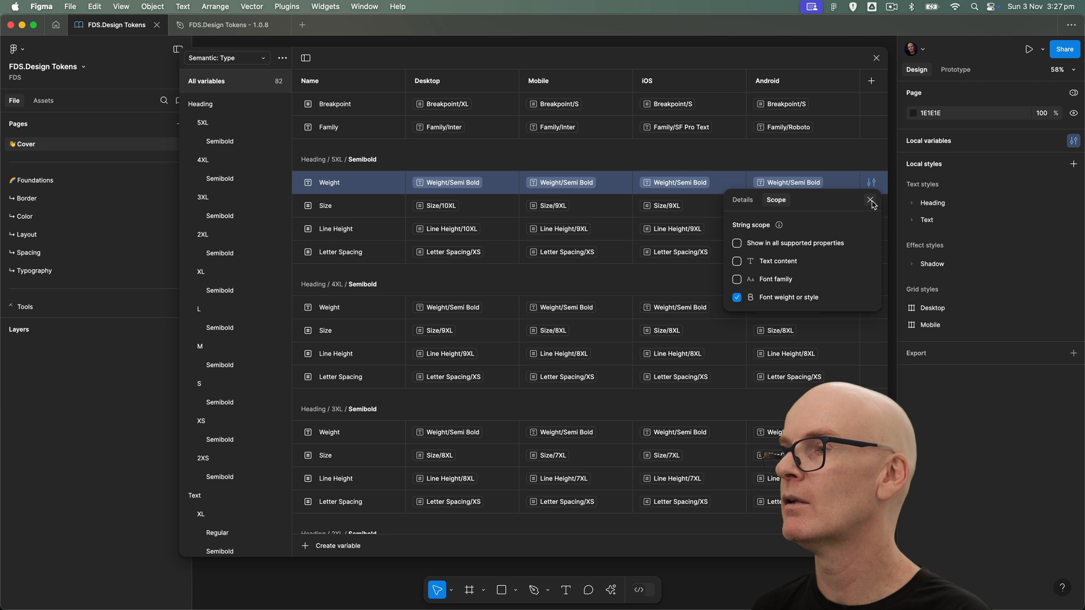
# Restrict Size to Font size and Line Height to Line height, then review Letter Spacing's scope
pyautogui.click(324, 205)
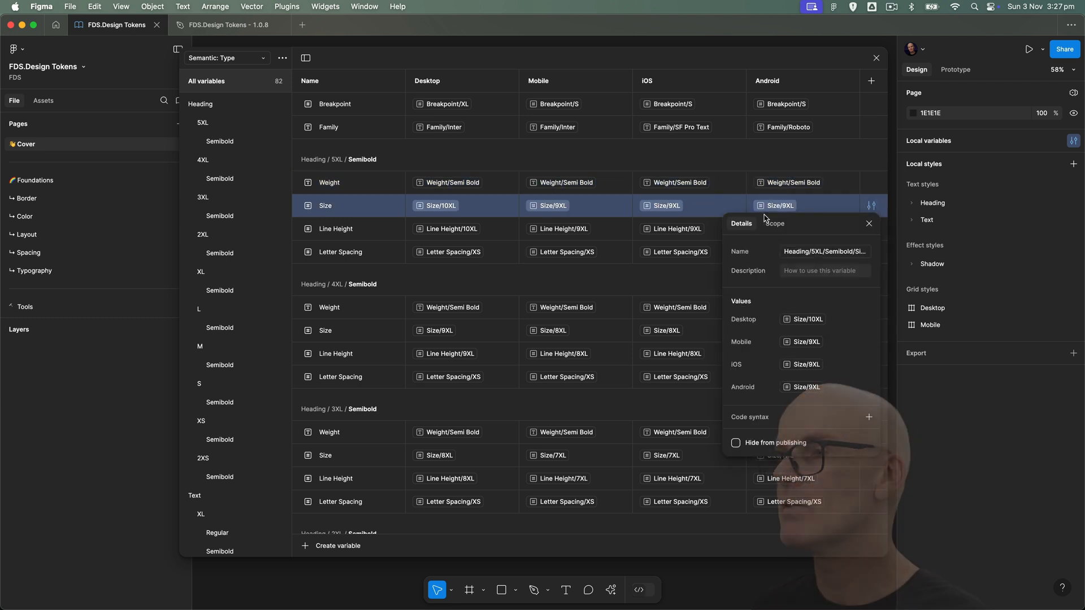
pyautogui.click(773, 223)
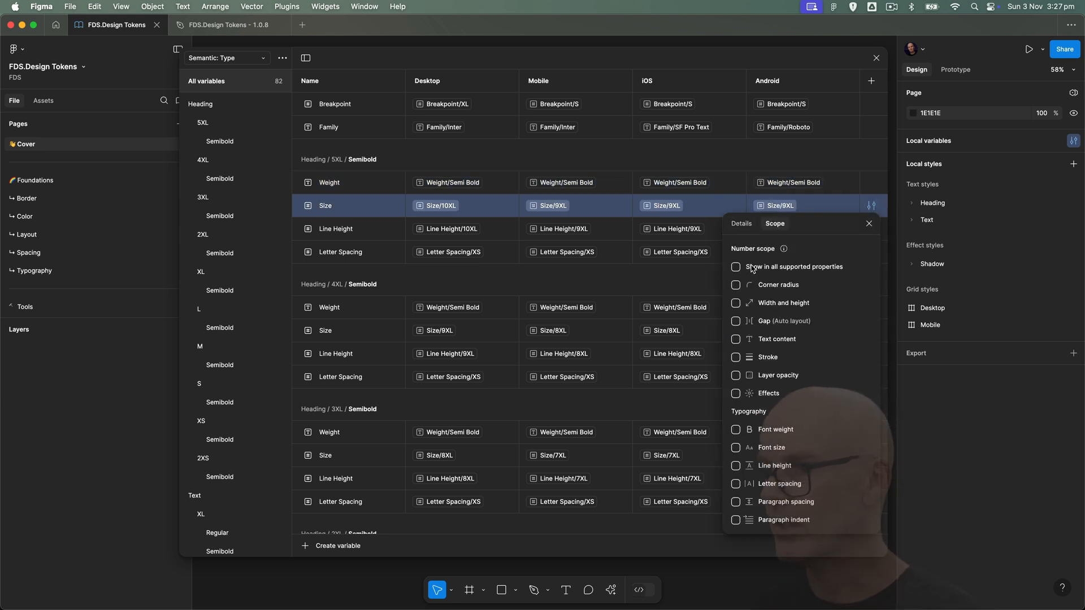
pyautogui.click(736, 448)
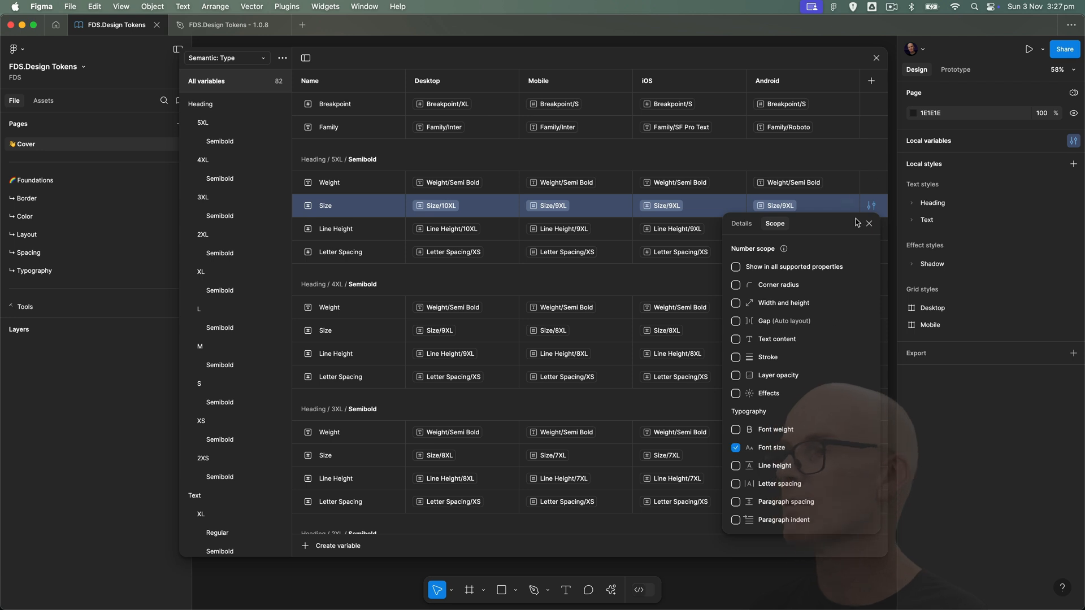
pyautogui.click(335, 228)
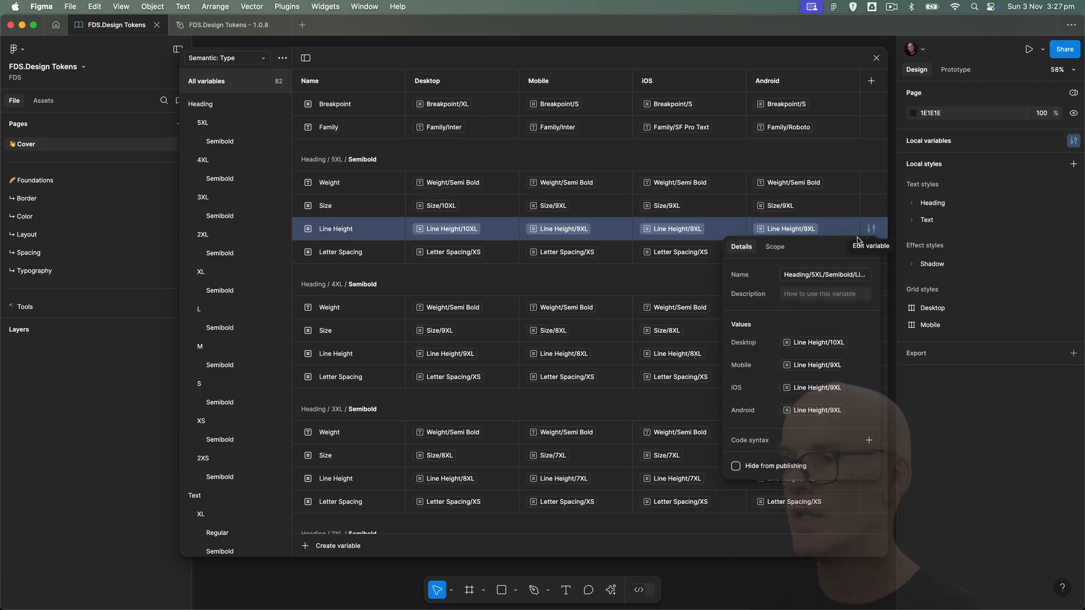
pyautogui.click(774, 246)
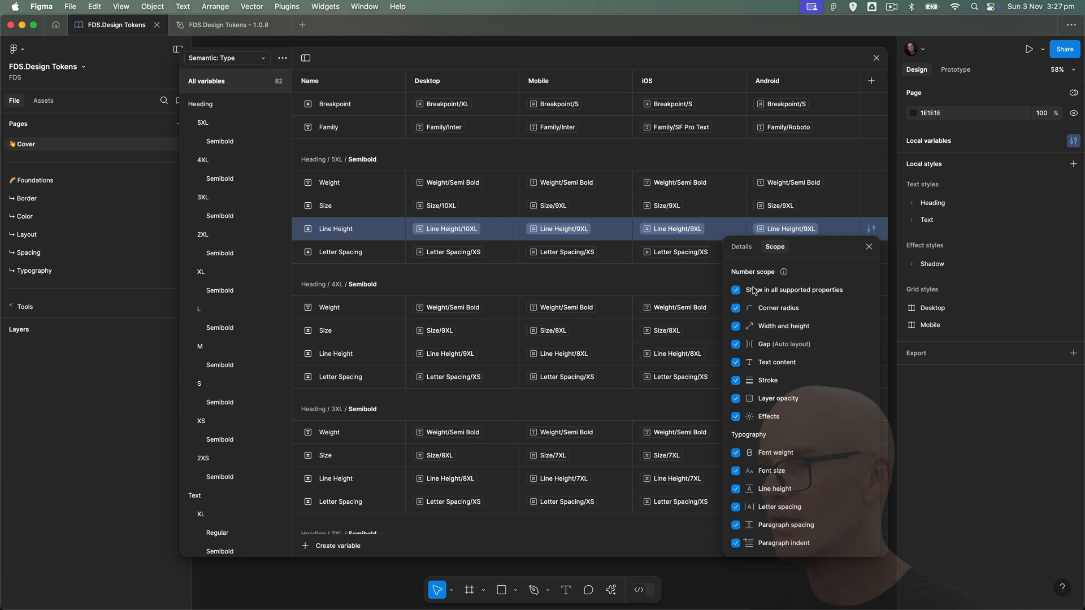
pyautogui.click(735, 289)
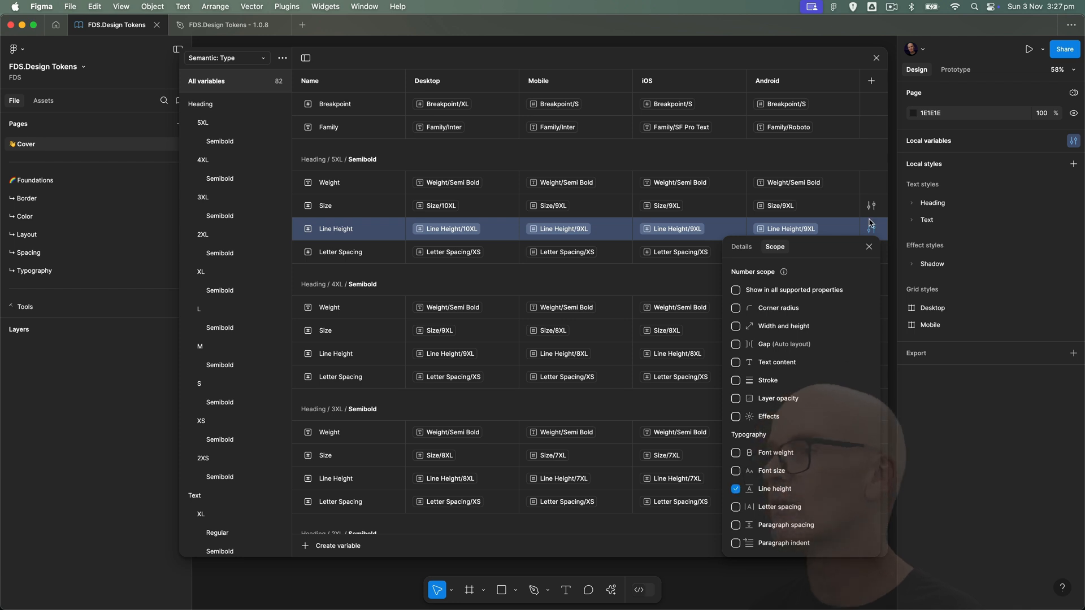
pyautogui.click(340, 252)
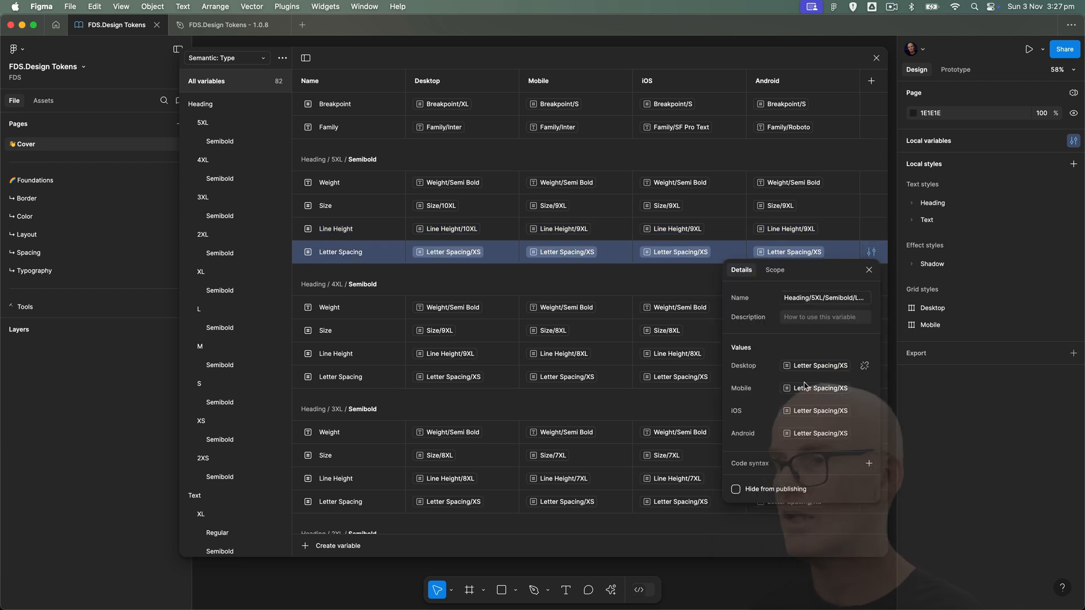
pyautogui.click(773, 270)
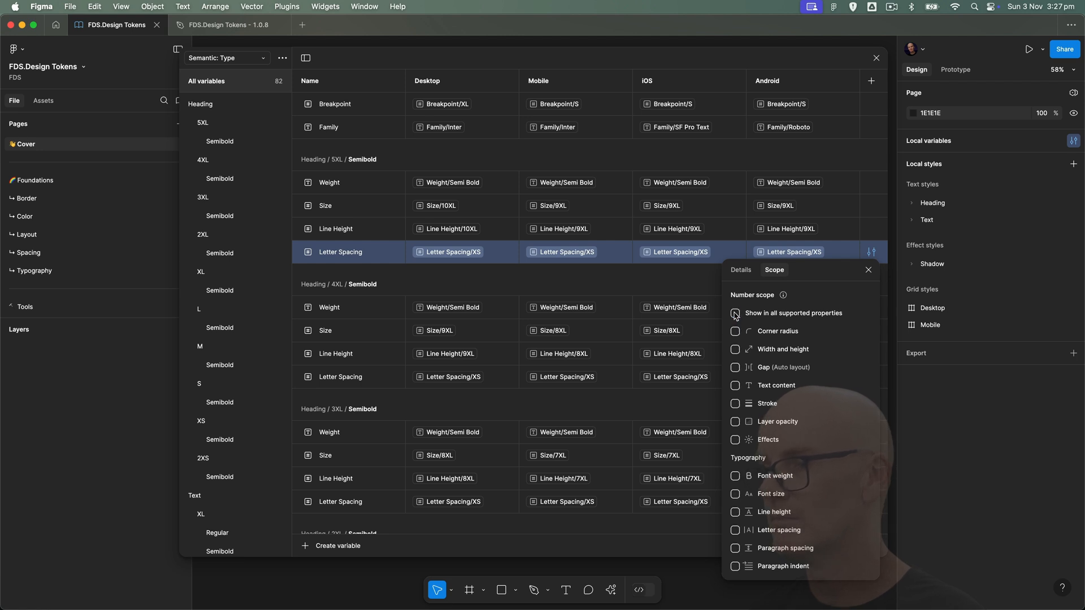
pyautogui.click(734, 530)
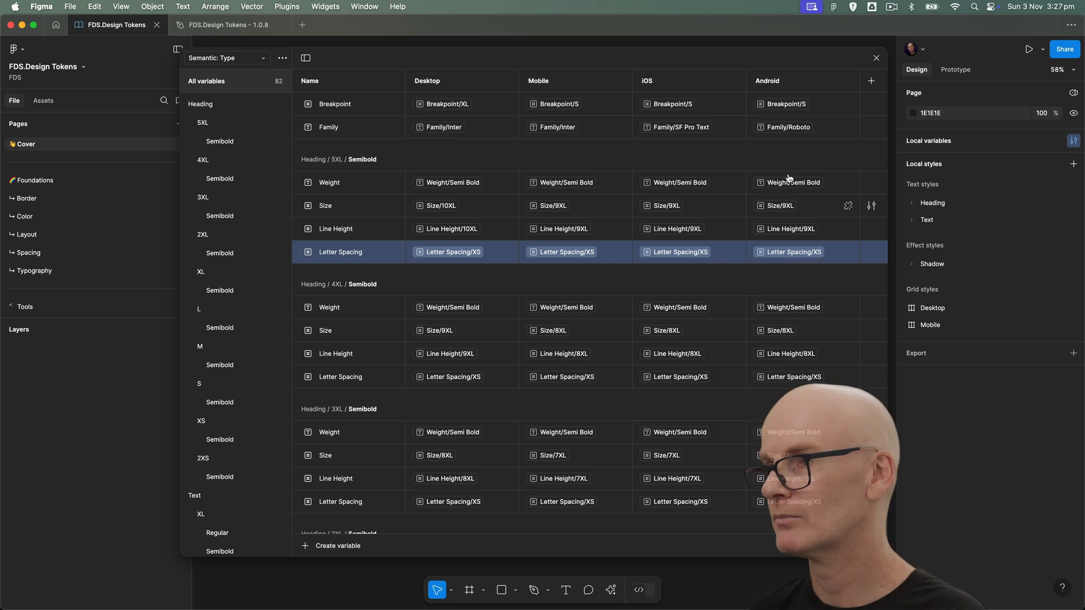
# In the Spacing collection, scope Space/2XS to Width and height and auto-layout Gap only
pyautogui.click(225, 58)
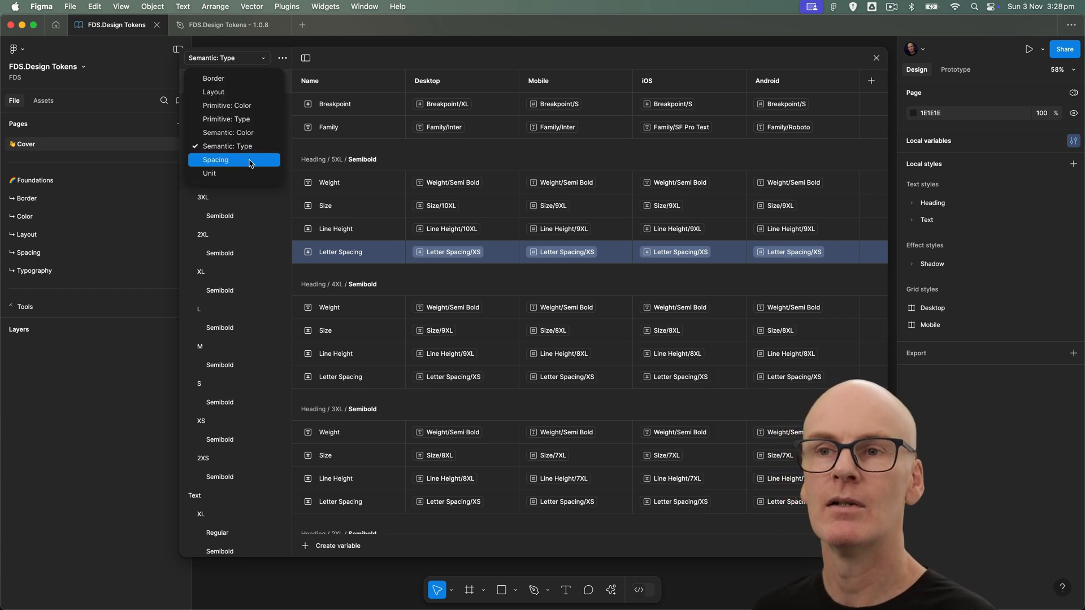
pyautogui.click(216, 160)
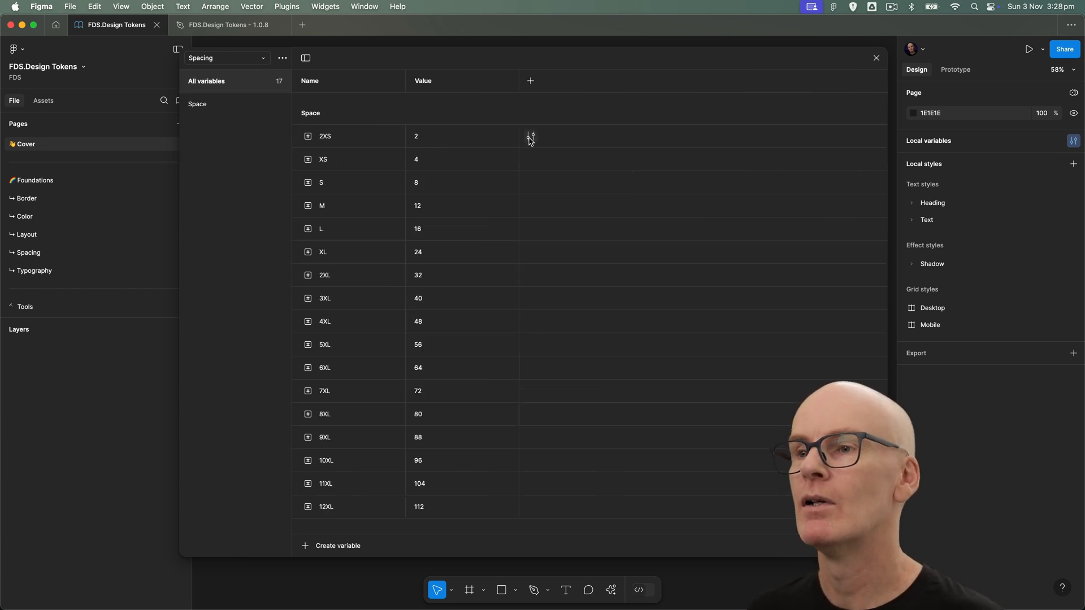
pyautogui.click(530, 135)
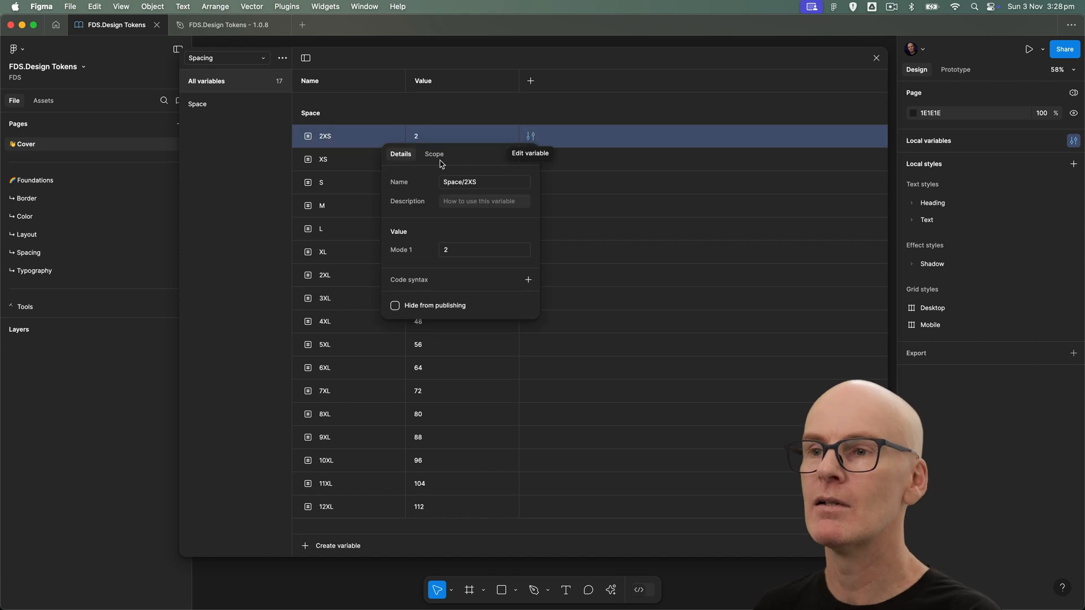
pyautogui.click(434, 154)
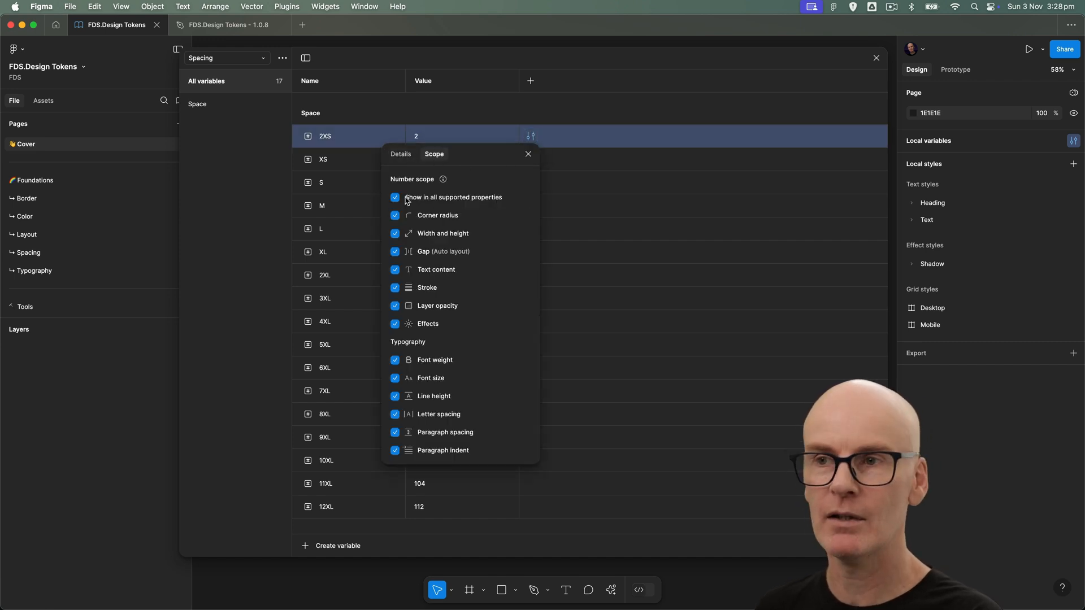
pyautogui.click(396, 196)
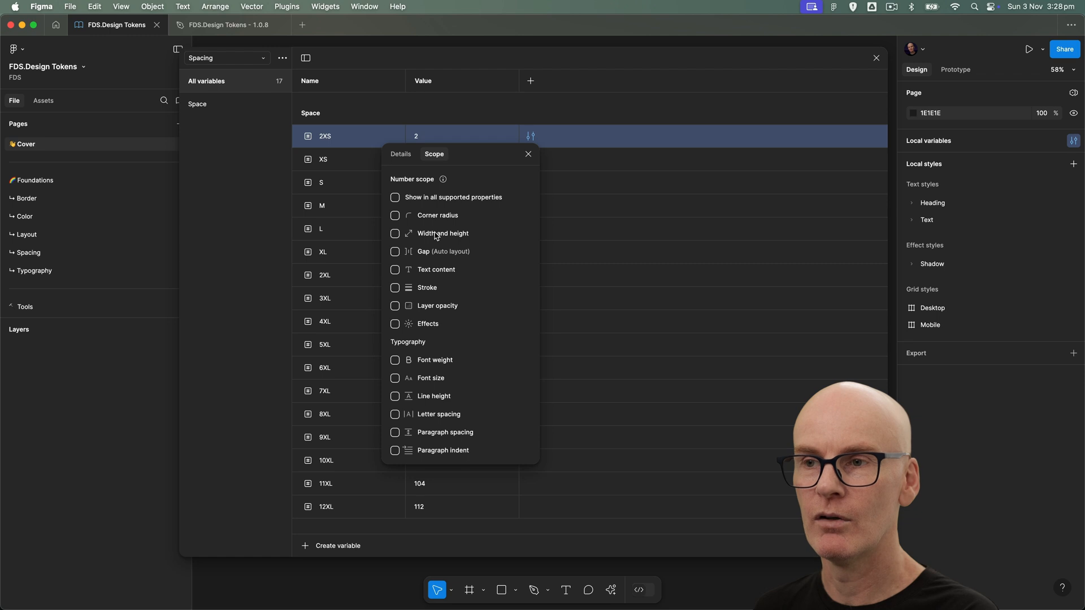
pyautogui.click(396, 250)
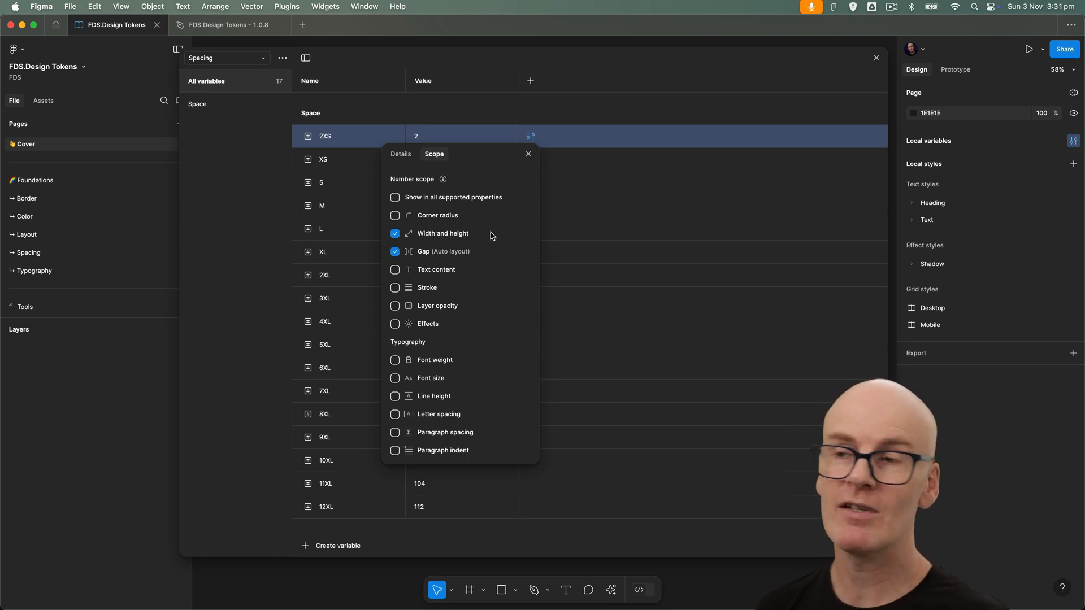
pyautogui.moveTo(427, 284)
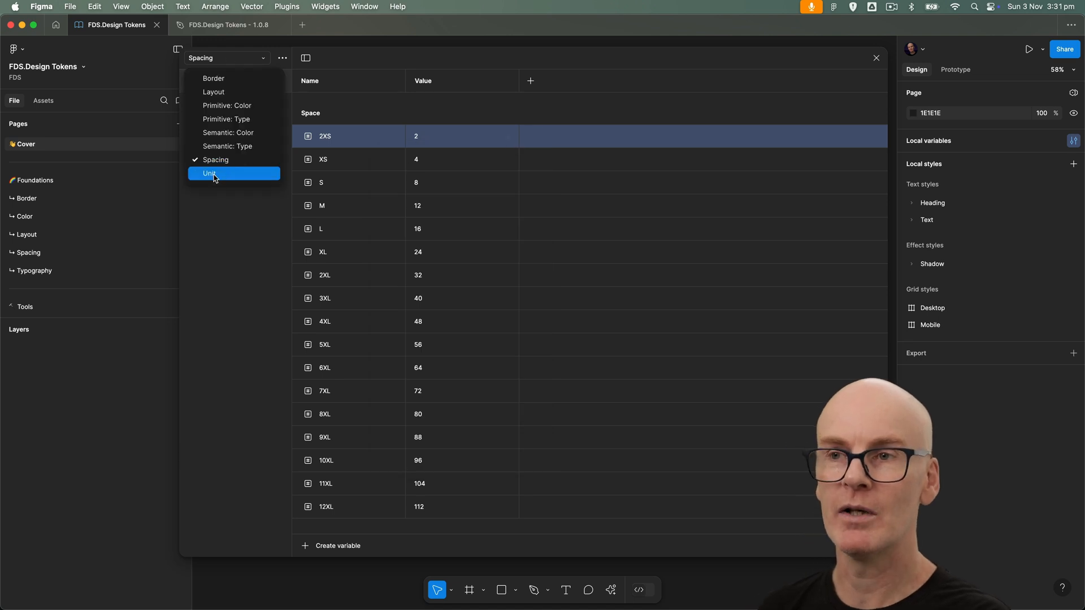
# In the Unit collection, clear variable 2's scope so it shows in no property
pyautogui.click(210, 173)
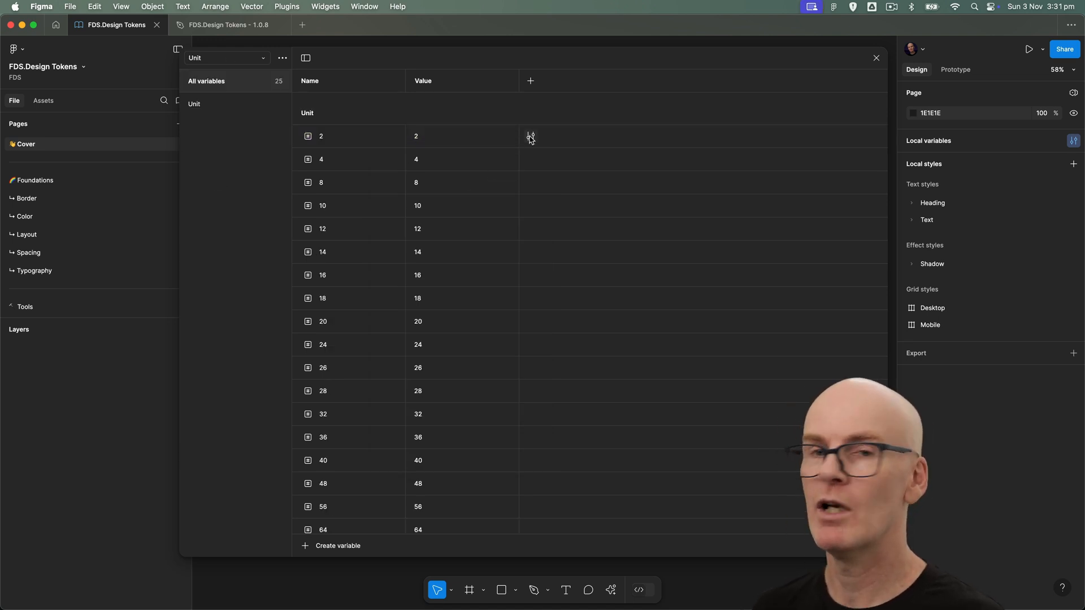
pyautogui.moveTo(530, 136)
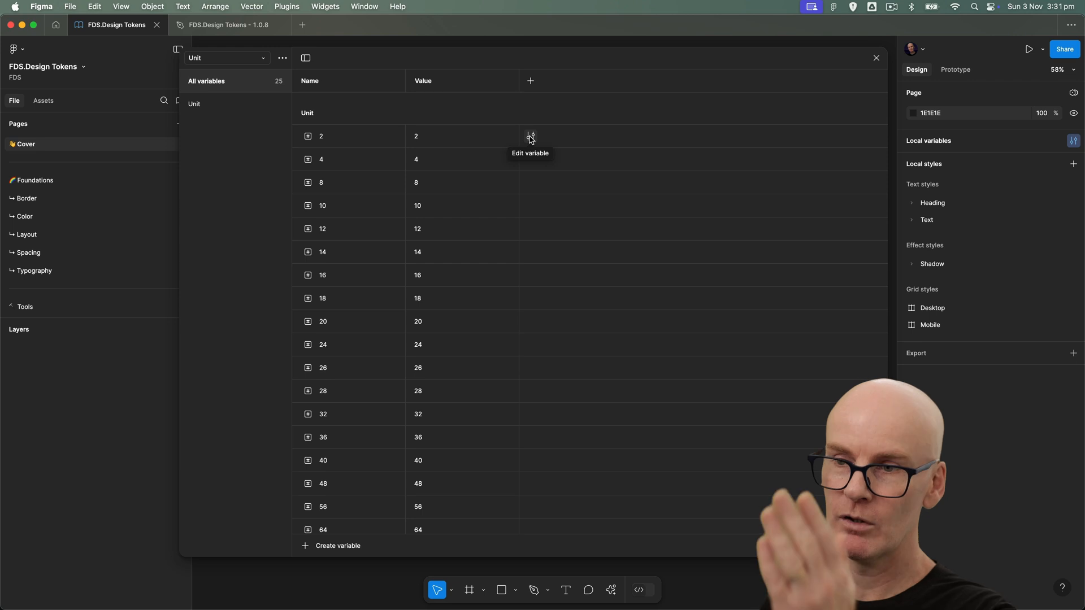
pyautogui.click(320, 135)
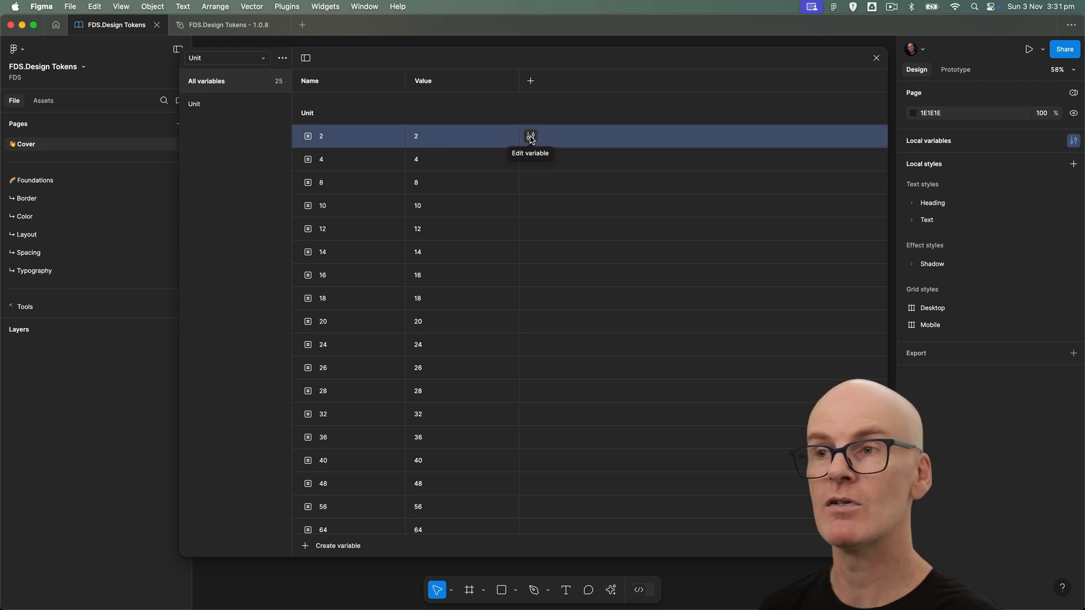
pyautogui.click(530, 135)
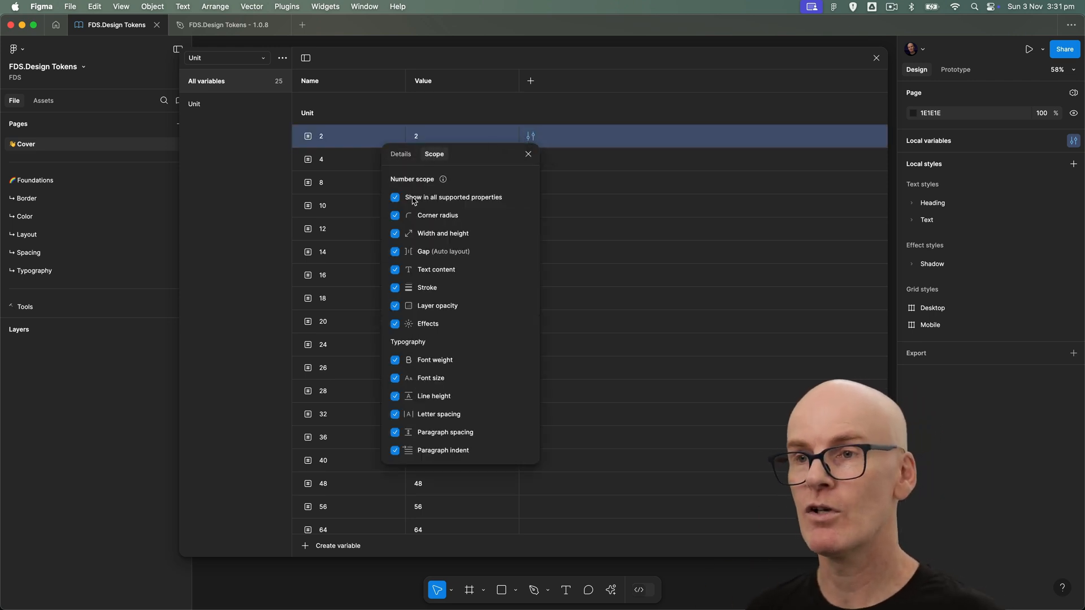
pyautogui.click(396, 197)
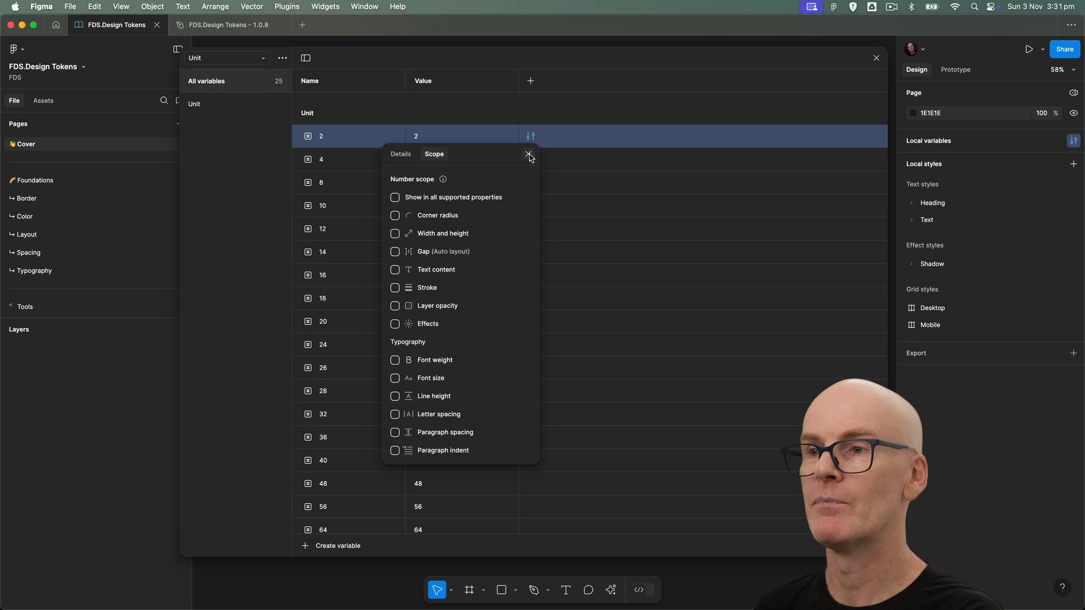
pyautogui.click(529, 153)
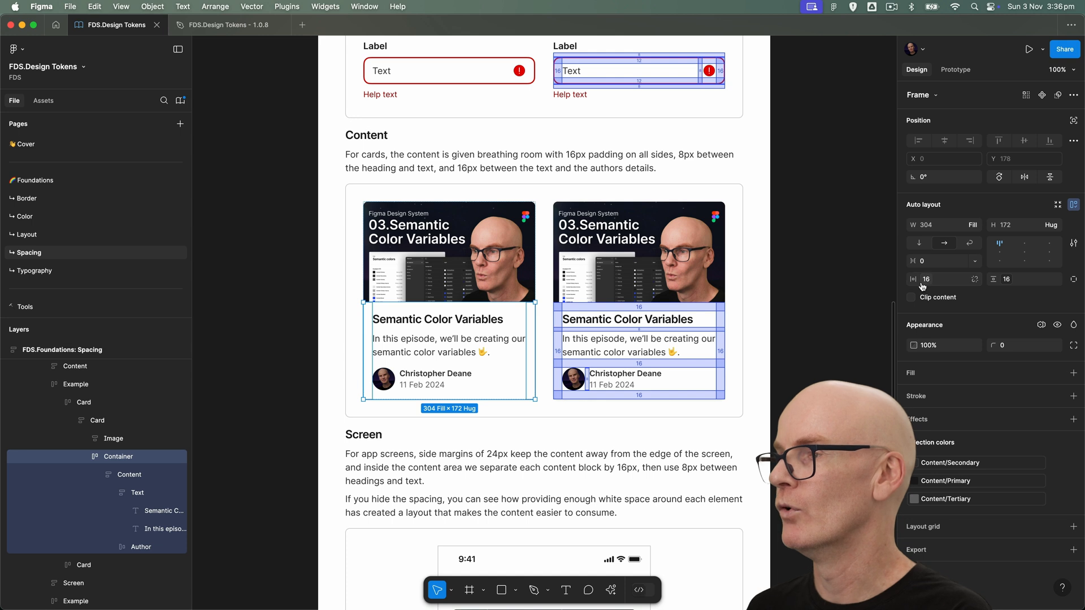
# Confirm the card container's padding picker offers only the Space variables
pyautogui.click(941, 279)
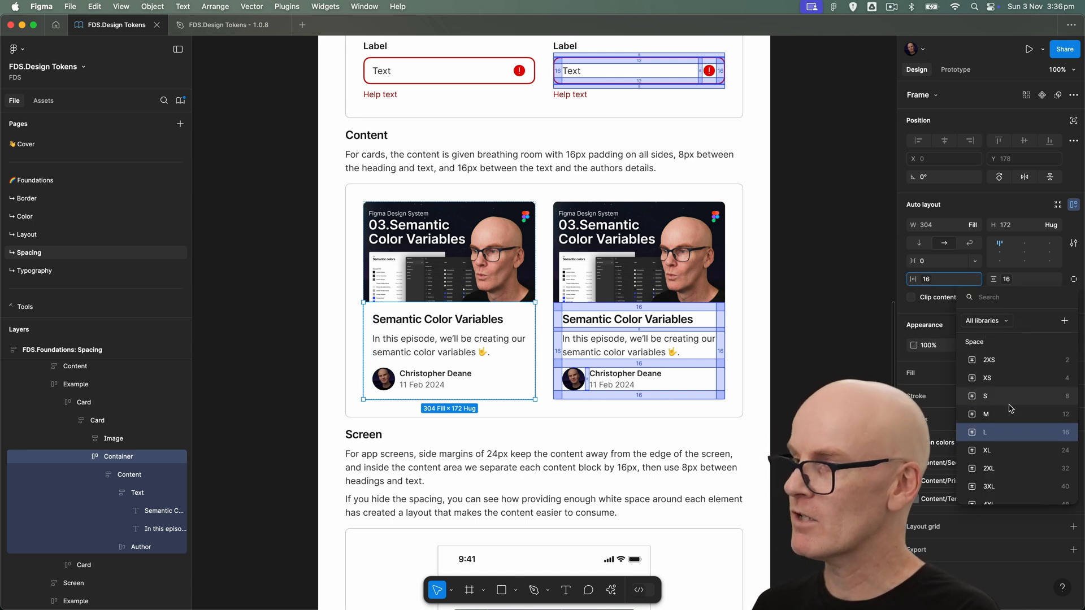
pyautogui.scroll(-3)
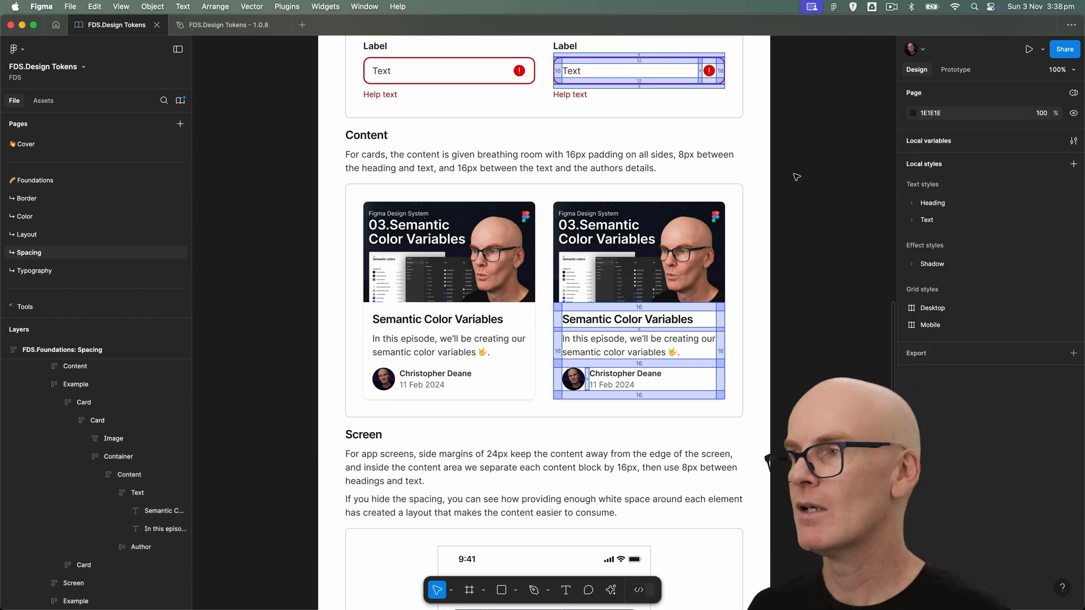
# Scope Layout's Breakpoint XL, L, M and S variables to Width and height only
pyautogui.click(1074, 142)
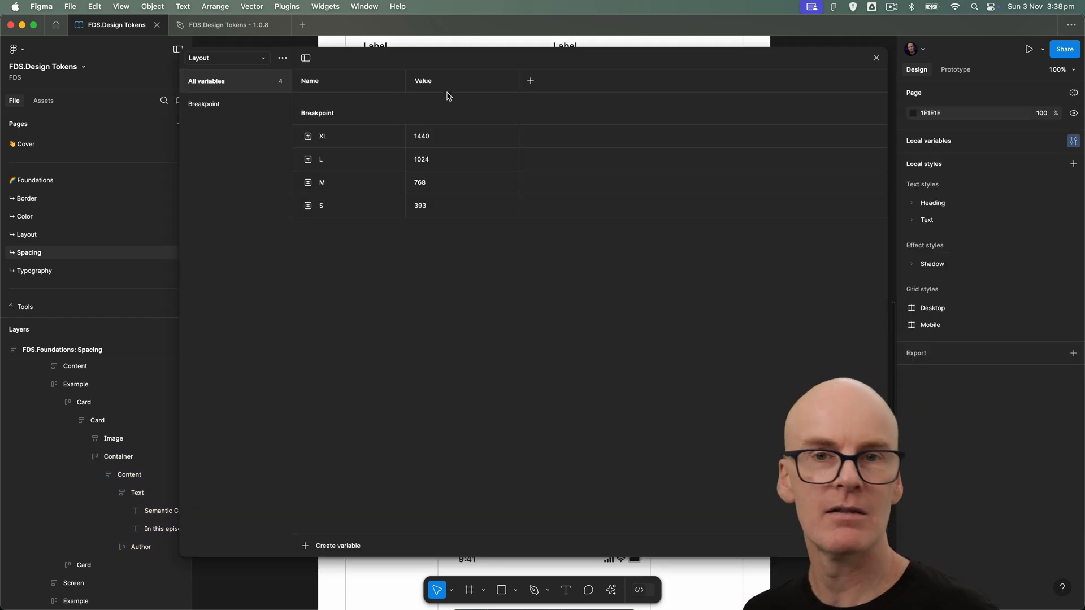
pyautogui.click(345, 135)
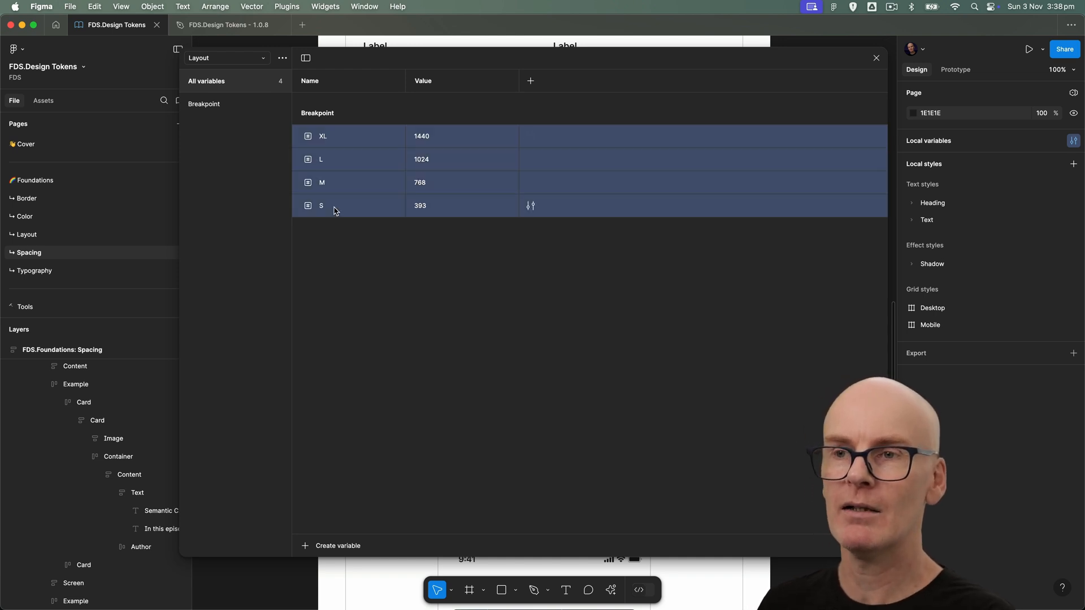
pyautogui.click(531, 206)
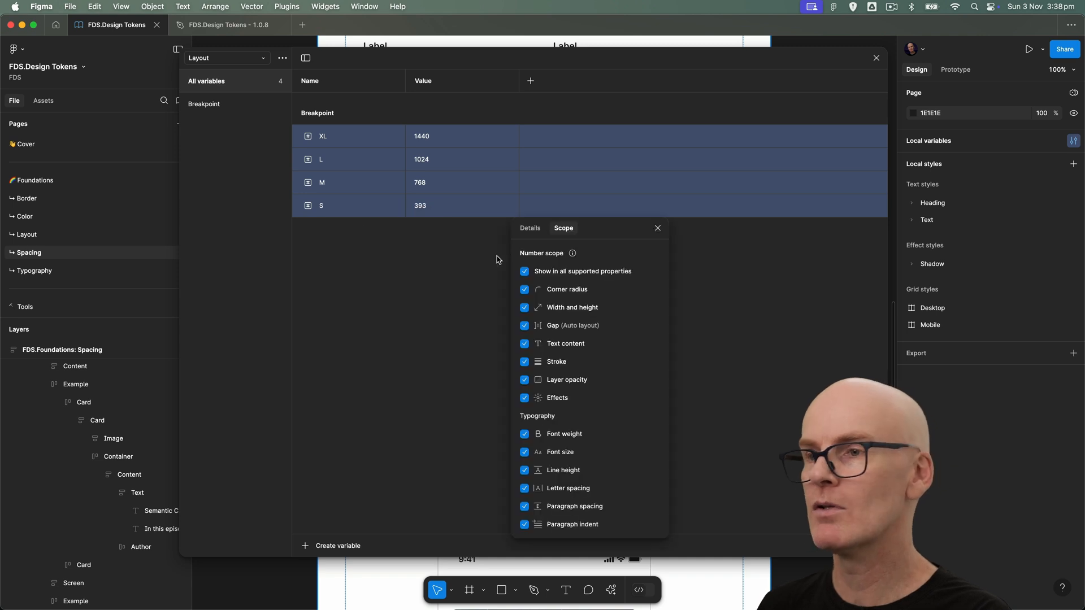
pyautogui.click(524, 272)
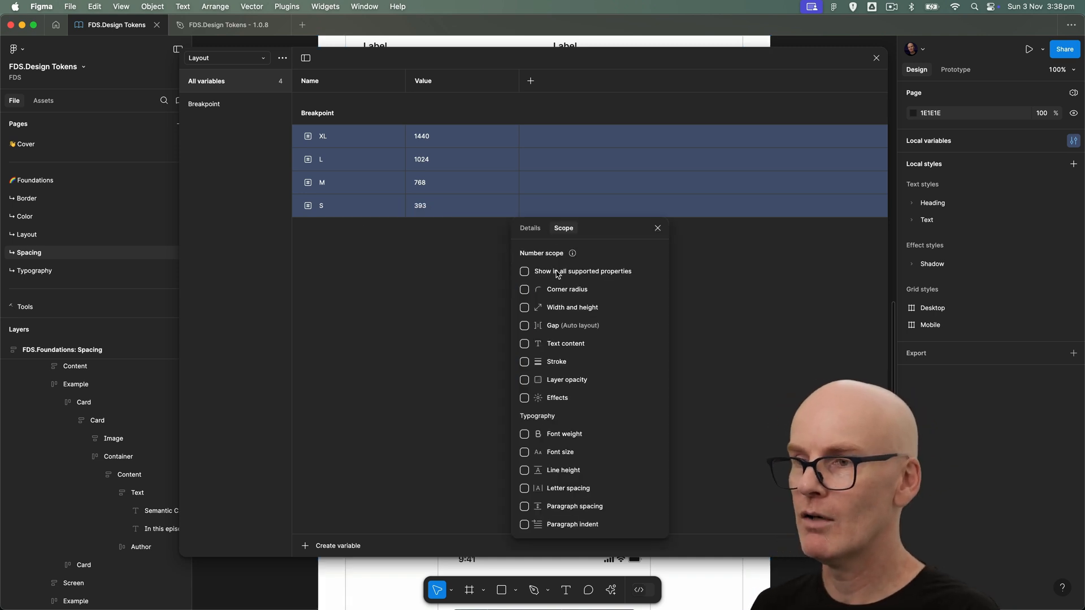
pyautogui.click(525, 308)
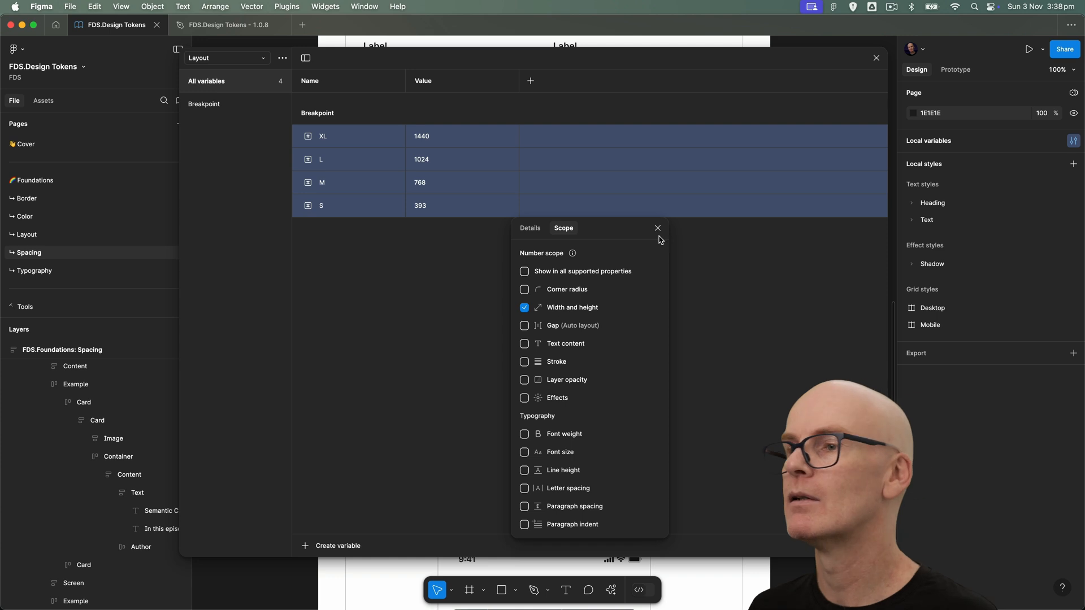
pyautogui.click(657, 227)
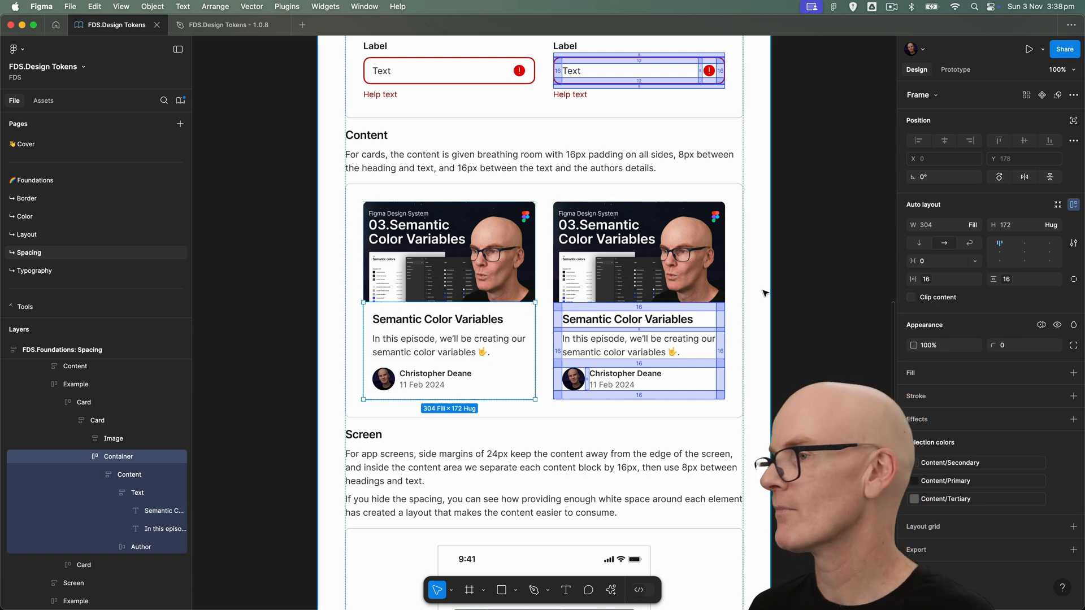
pyautogui.click(943, 279)
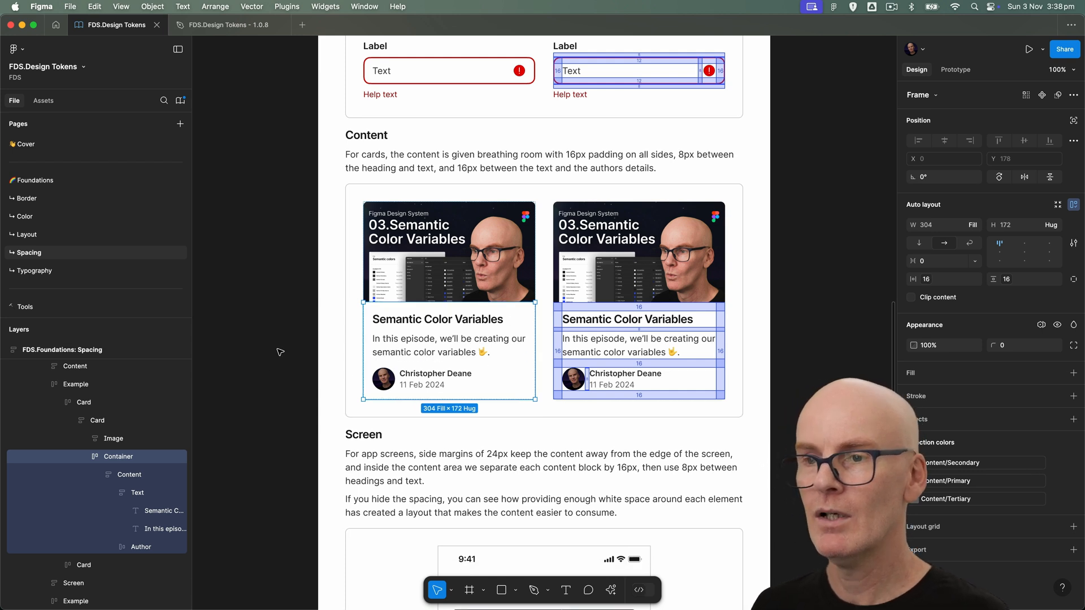
pyautogui.moveTo(821, 289)
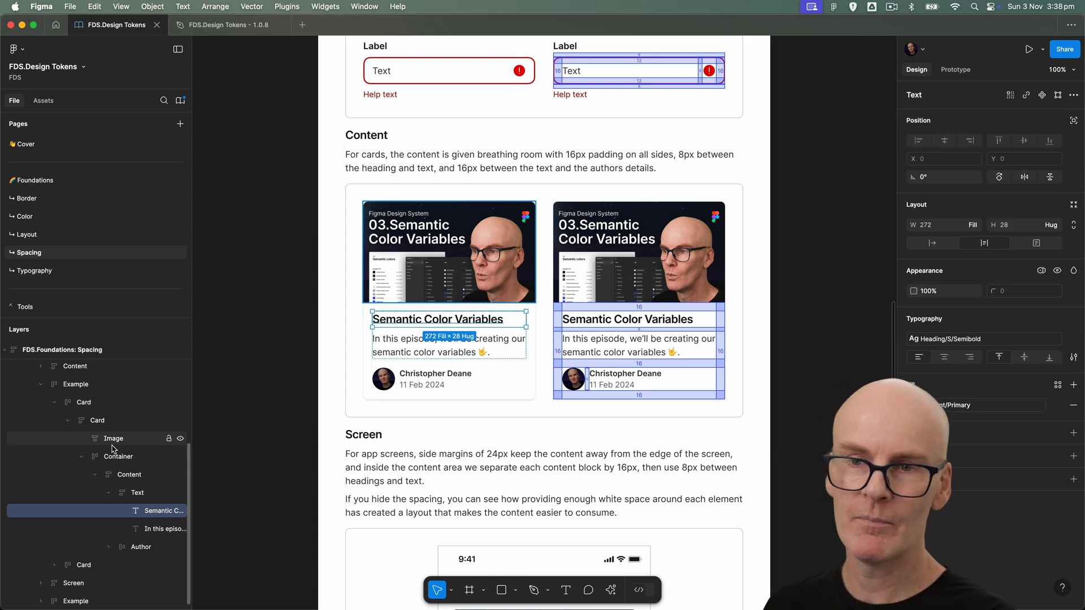
pyautogui.click(98, 420)
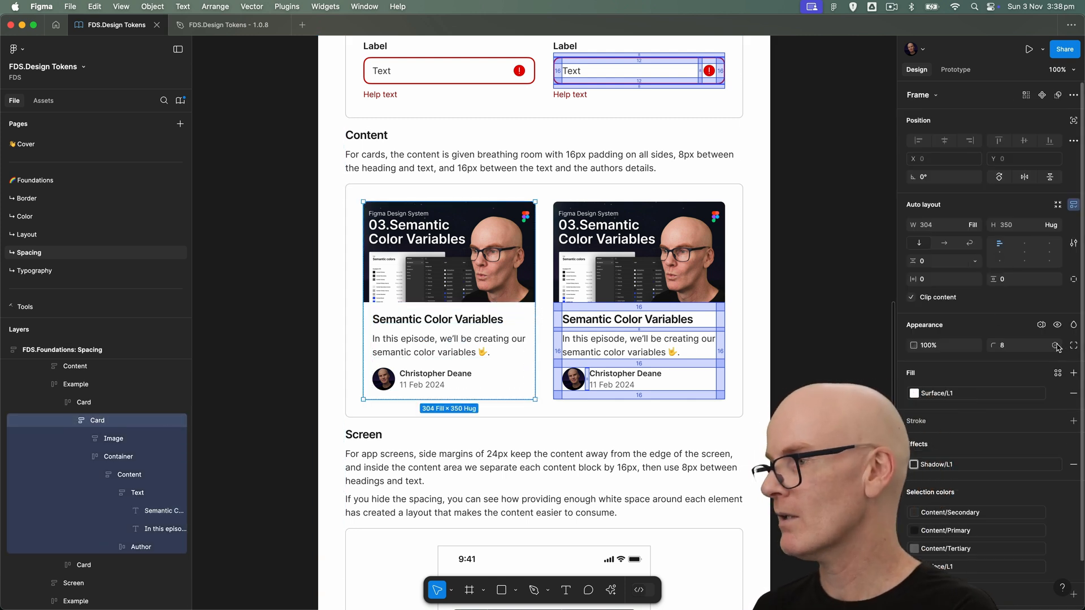
pyautogui.click(1054, 345)
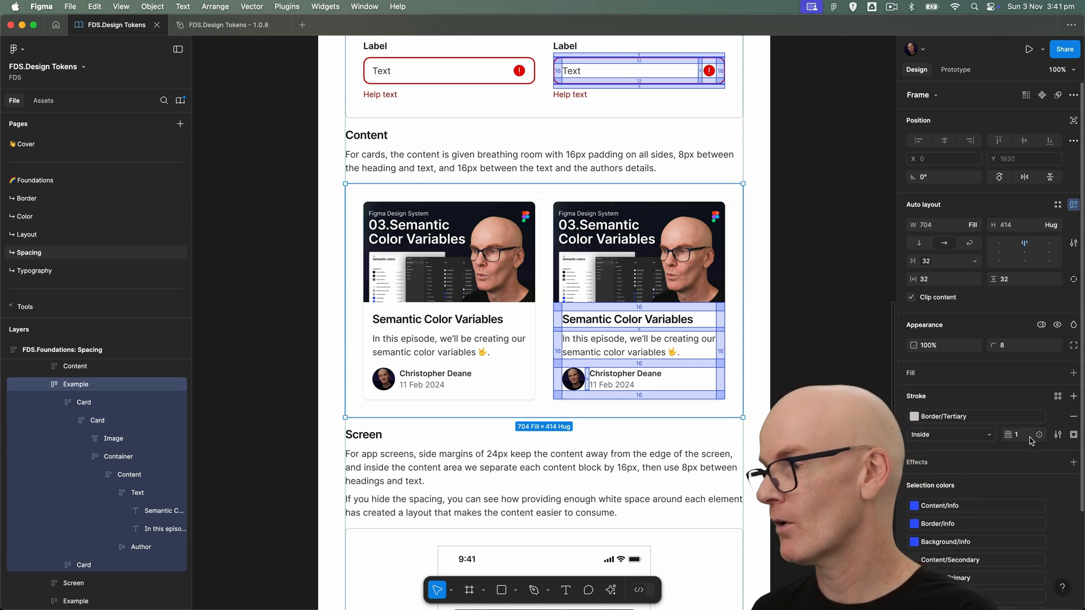
pyautogui.click(1038, 433)
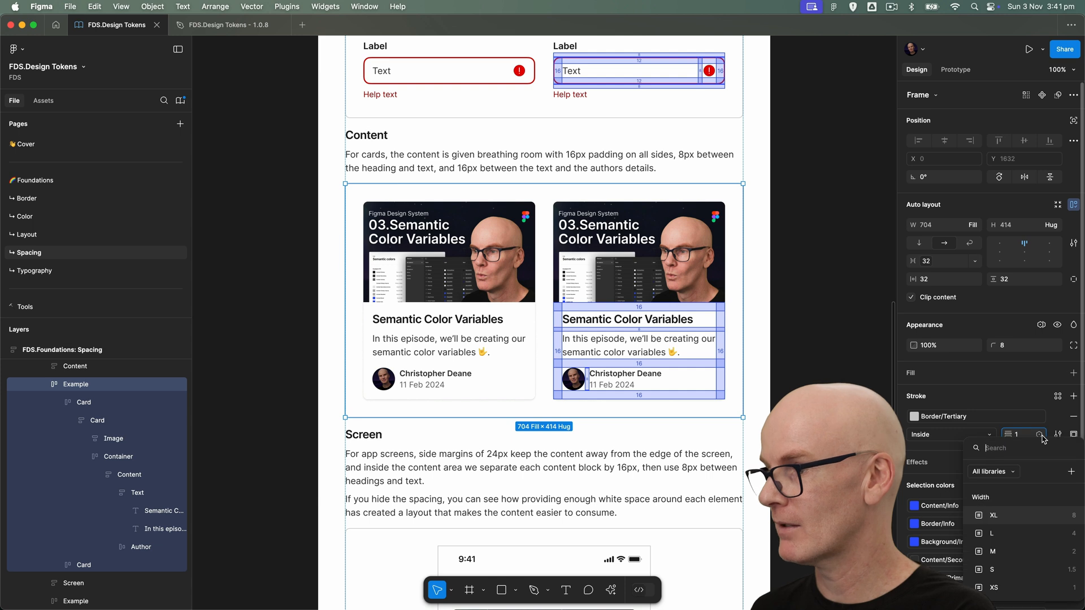
pyautogui.click(1037, 434)
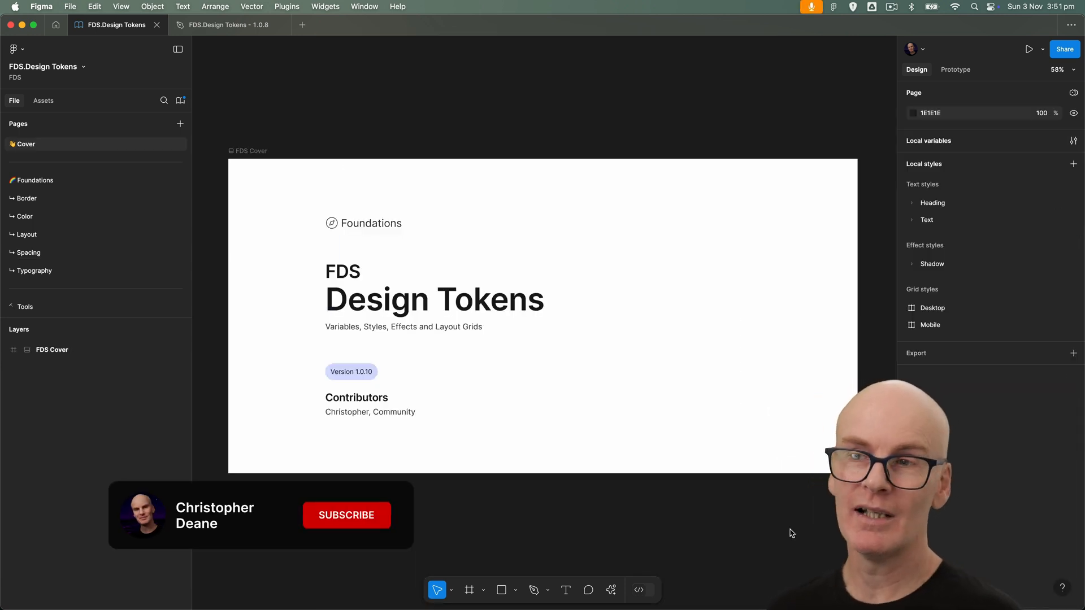
# Return to the Cover page showing the FDS Design Tokens cover, version 1.0.10
pyautogui.click(346, 515)
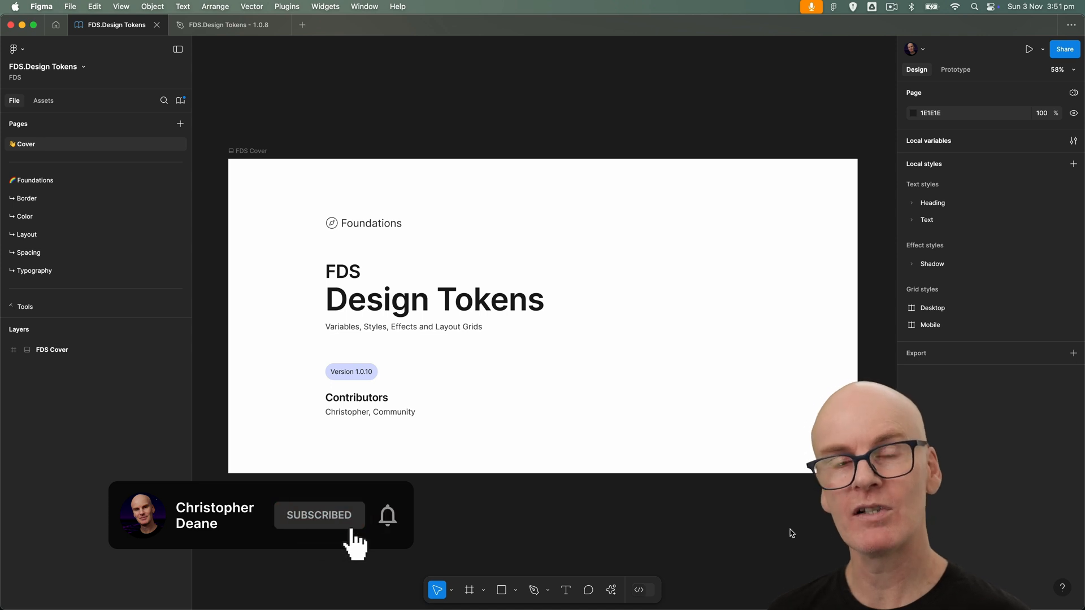